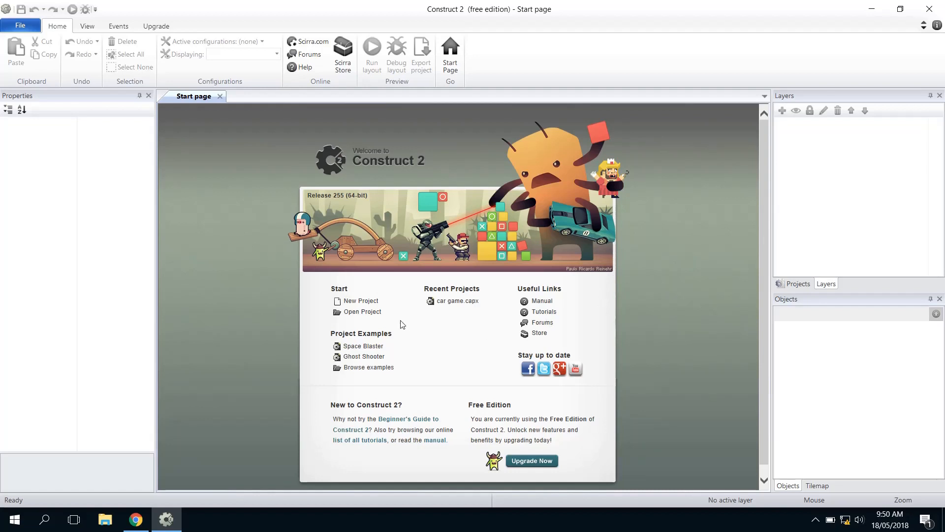
{"action": "mouse_move", "coordinate": [361, 301]}
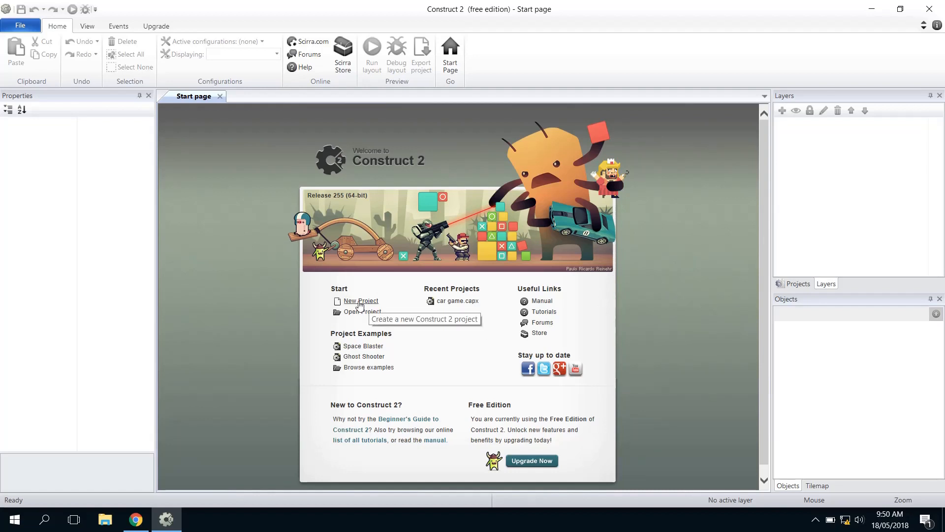
Create a new empty project and name it Space invaders.
{"action": "left_click", "coordinate": [360, 301]}
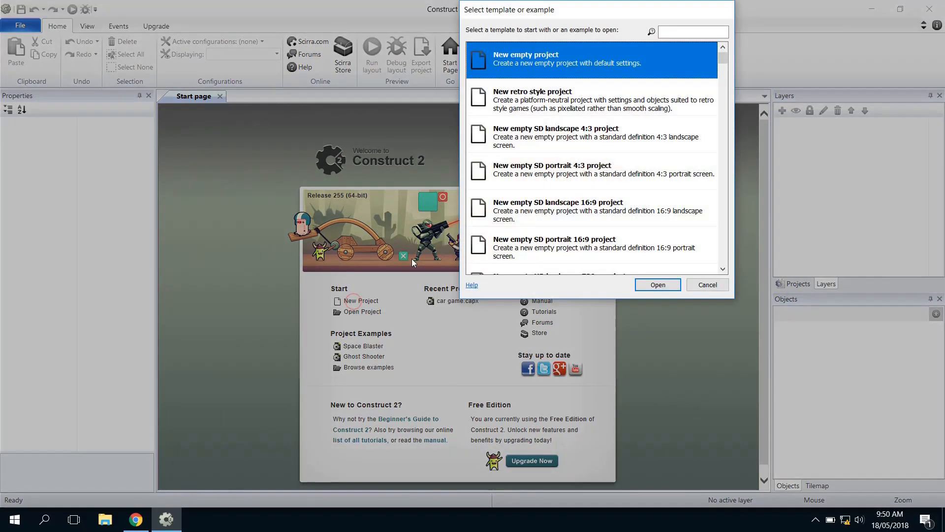
{"action": "left_click", "coordinate": [656, 285]}
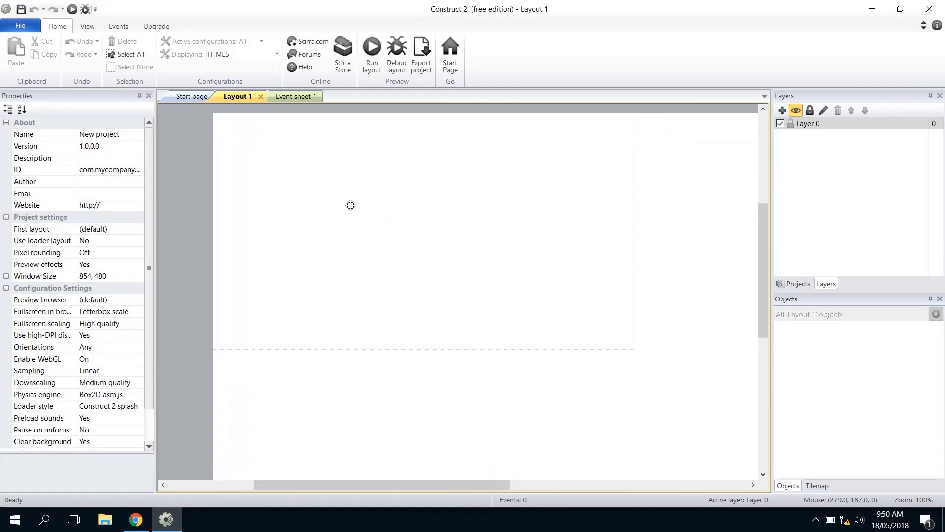
{"action": "mouse_move", "coordinate": [266, 329]}
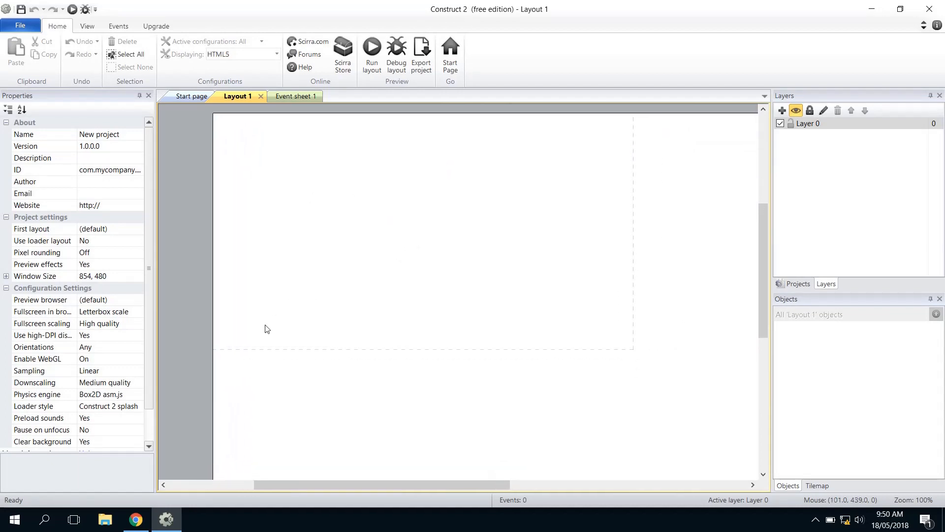
{"action": "mouse_move", "coordinate": [103, 242]}
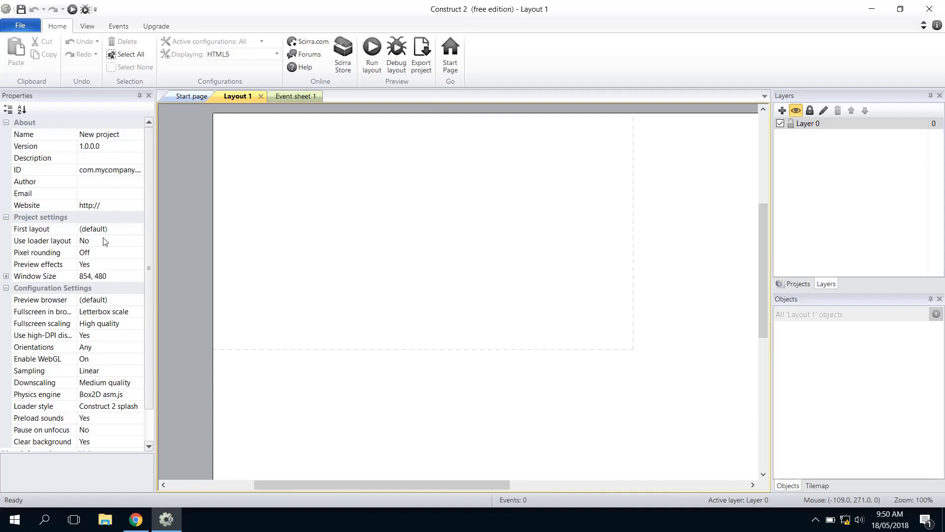
{"action": "mouse_move", "coordinate": [114, 281]}
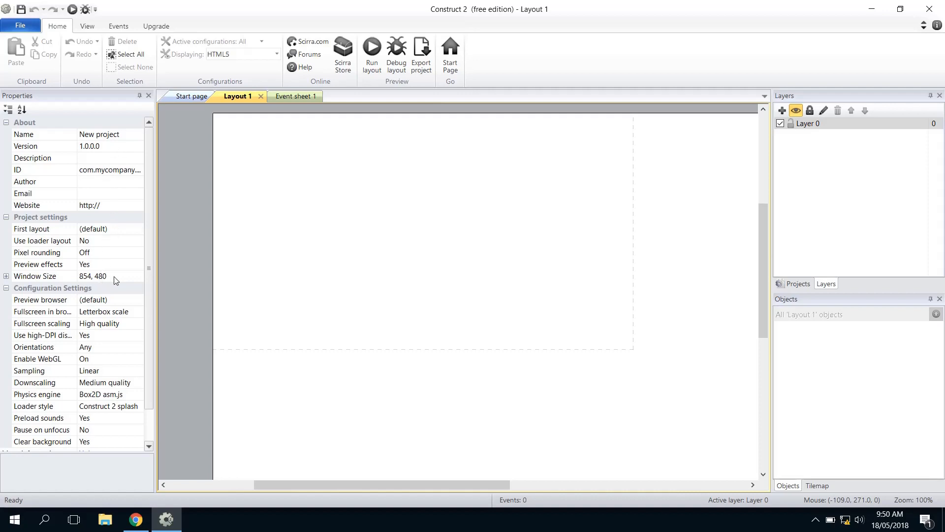
{"action": "mouse_move", "coordinate": [125, 139]}
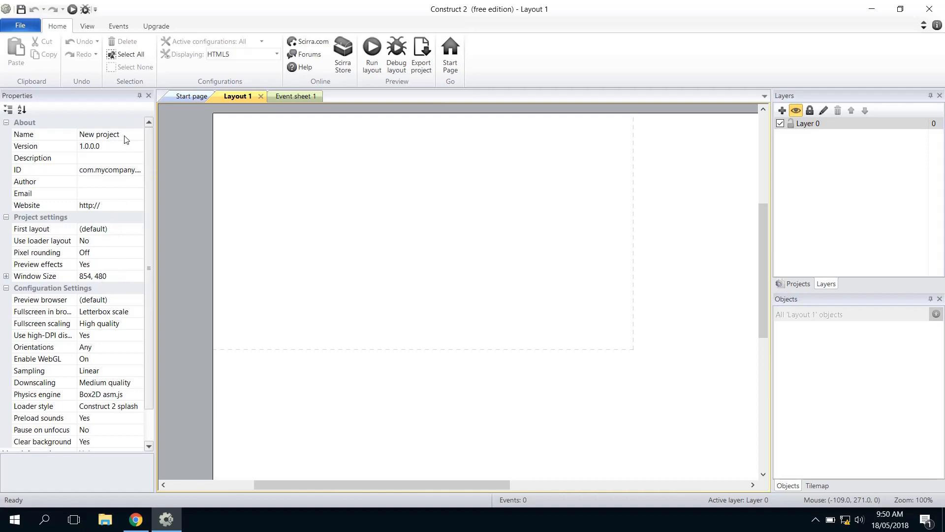
{"action": "left_click", "coordinate": [99, 134]}
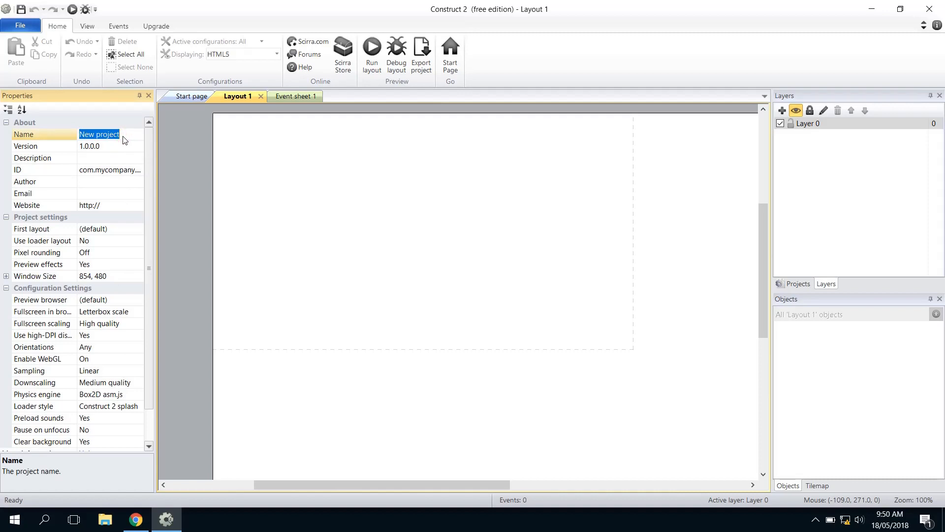
{"action": "type", "text": "Space invaders"}
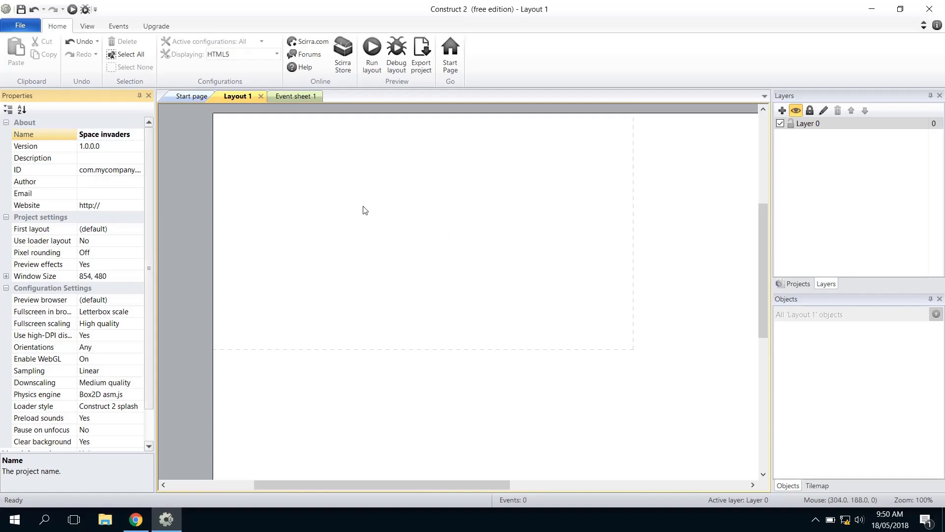
{"action": "mouse_move", "coordinate": [362, 208]}
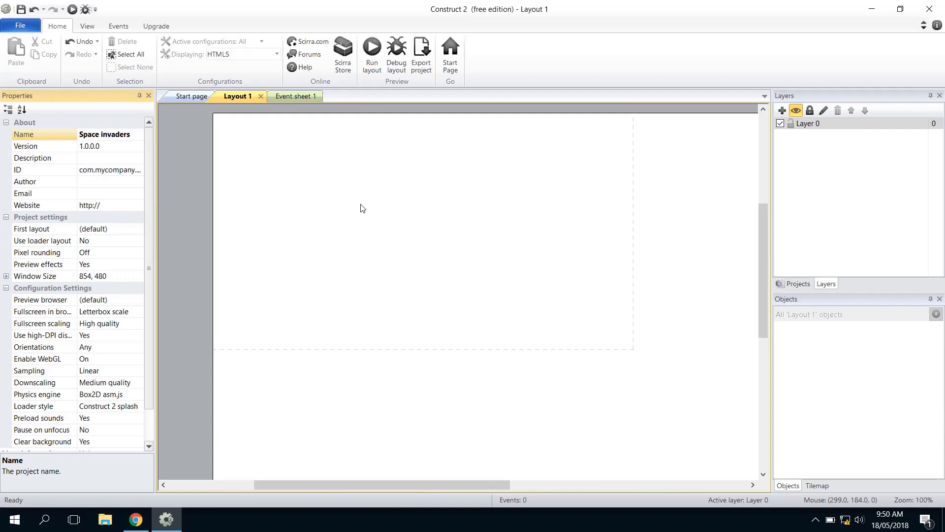
{"action": "mouse_move", "coordinate": [331, 230]}
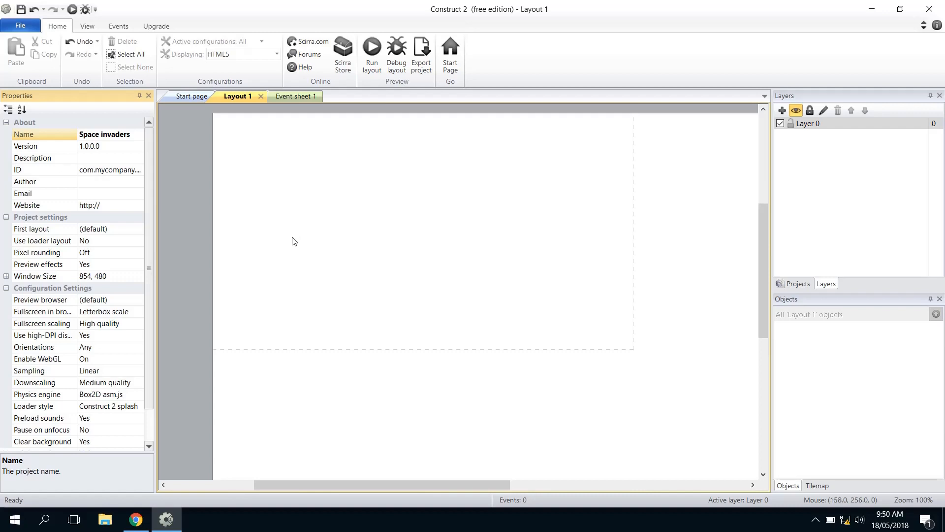
{"action": "mouse_move", "coordinate": [158, 454]}
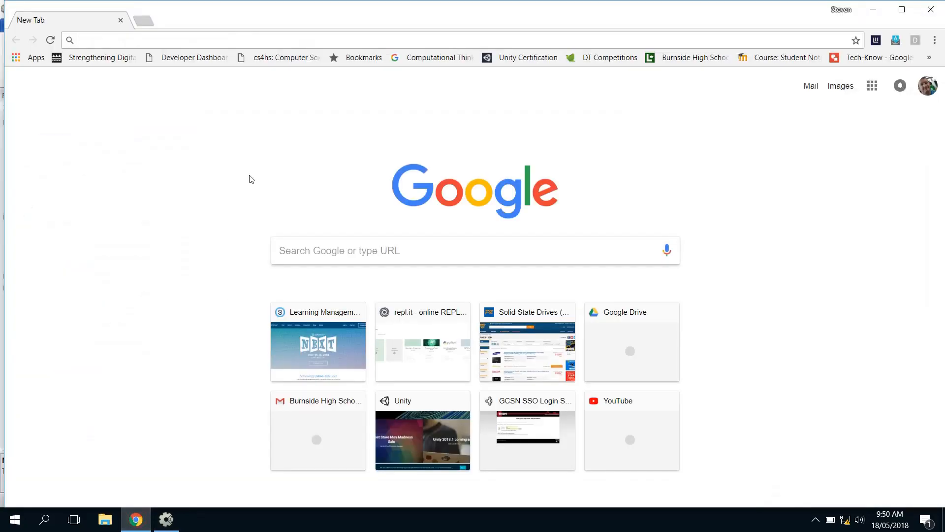
Search Google for space ship sprite png and show image results.
{"action": "left_click", "coordinate": [288, 250]}
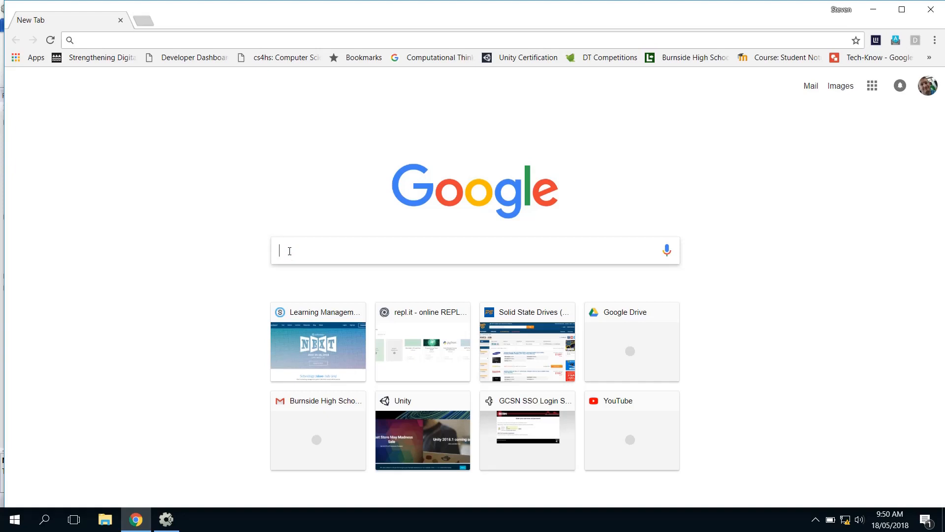
{"action": "type", "text": "space ship"}
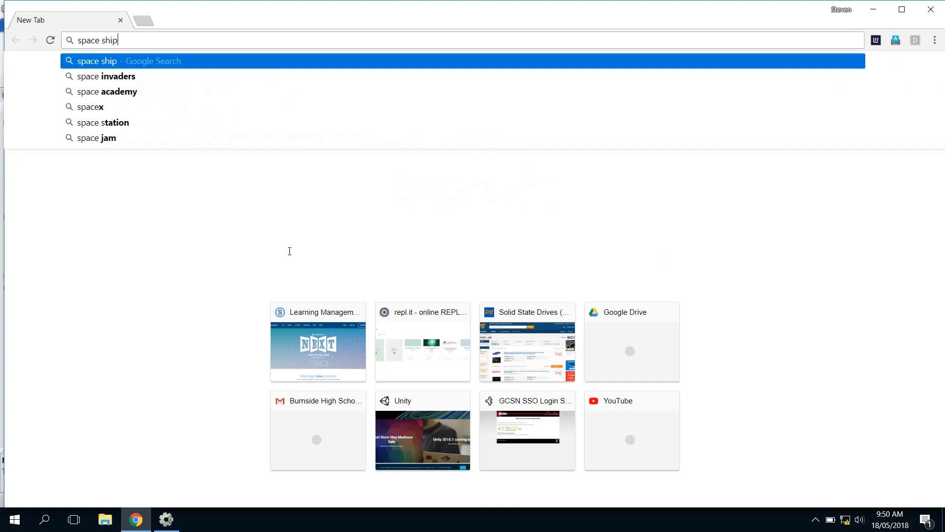
{"action": "type", "text": "sprite png"}
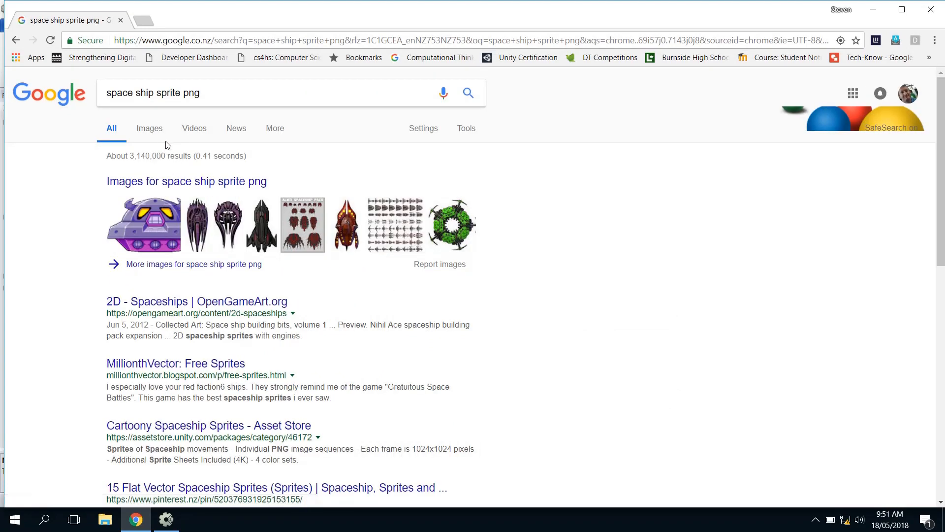
{"action": "left_click", "coordinate": [149, 128]}
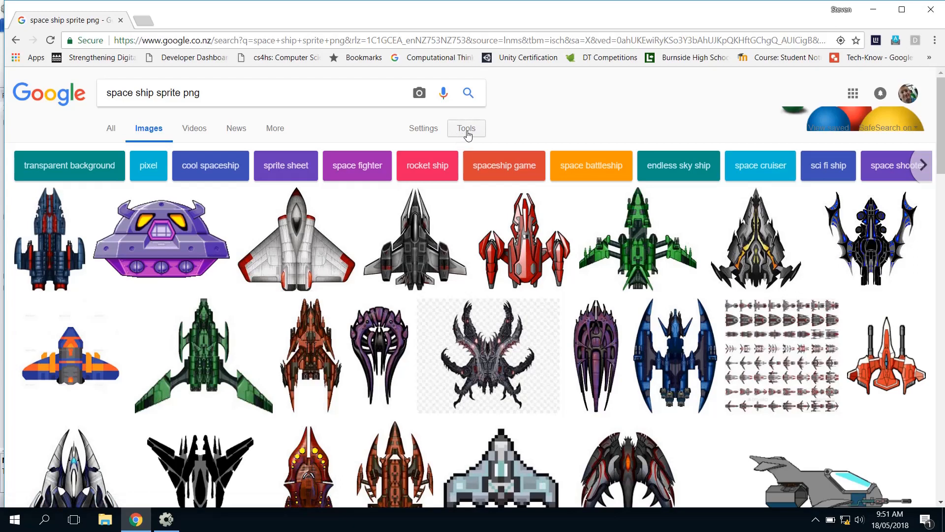
Filter the image results to those labeled for reuse via Tools > Usage rights.
{"action": "left_click", "coordinate": [465, 128]}
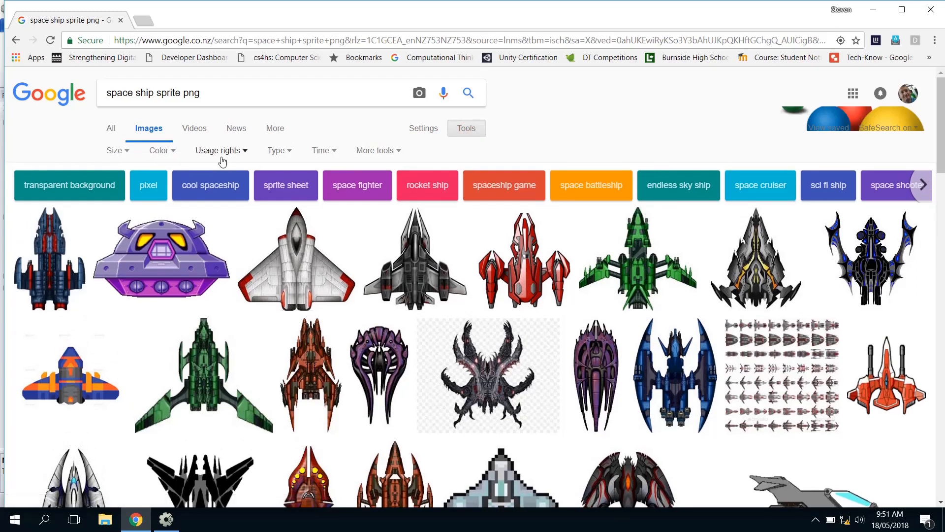
{"action": "left_click", "coordinate": [220, 150]}
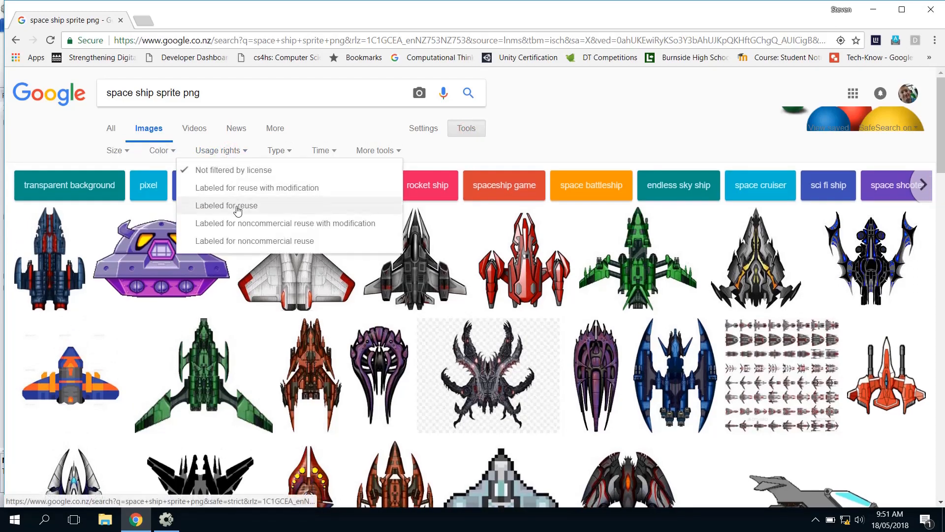
{"action": "left_click", "coordinate": [226, 206]}
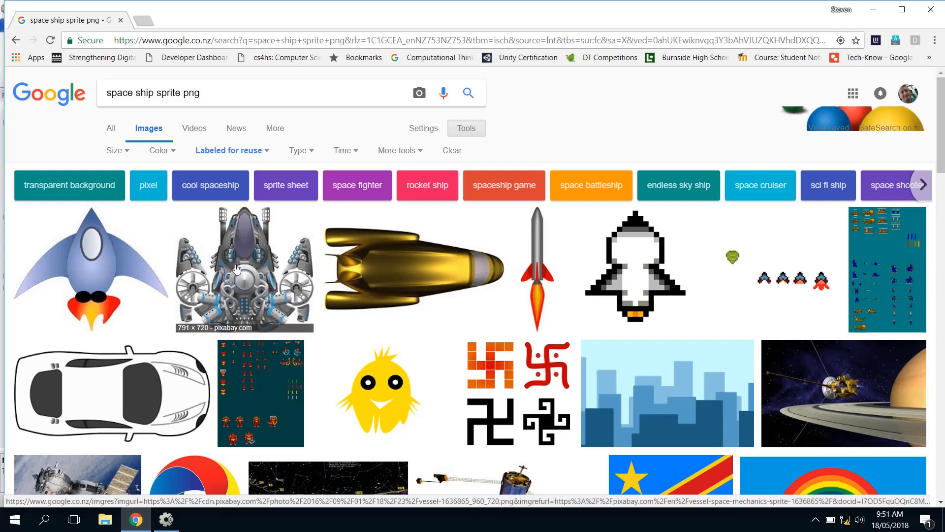
Save the blue winged rocket image to the Desktop as rocket.png.
{"action": "left_click", "coordinate": [89, 268]}
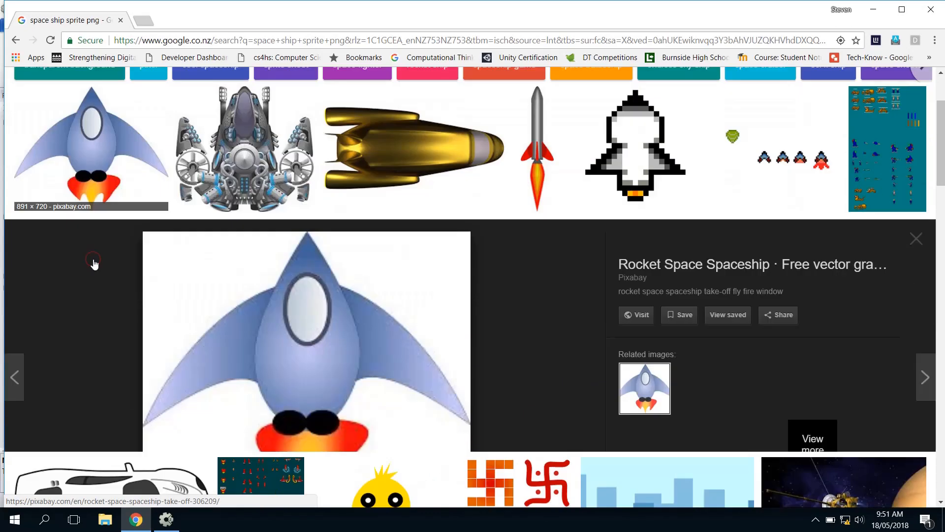
{"action": "scroll", "scroll_direction": "down", "scroll_amount": 3}
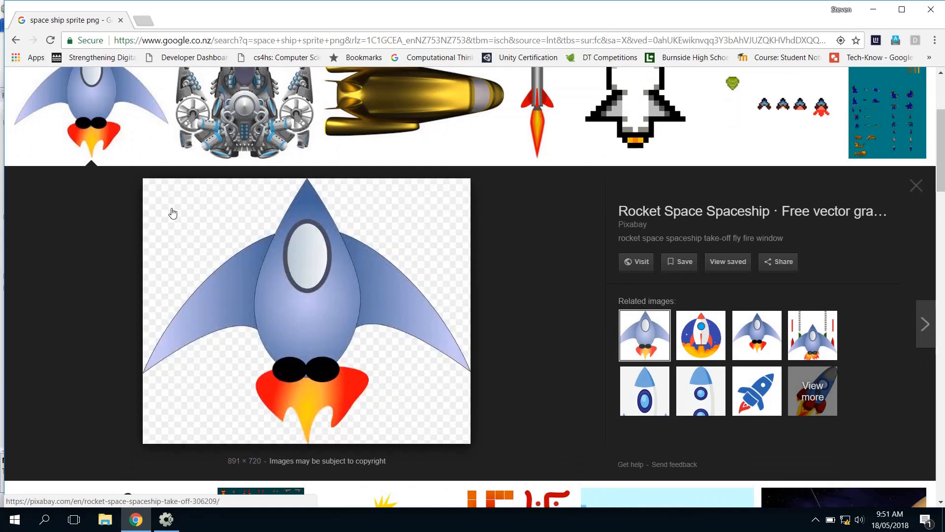
{"action": "mouse_move", "coordinate": [368, 217]}
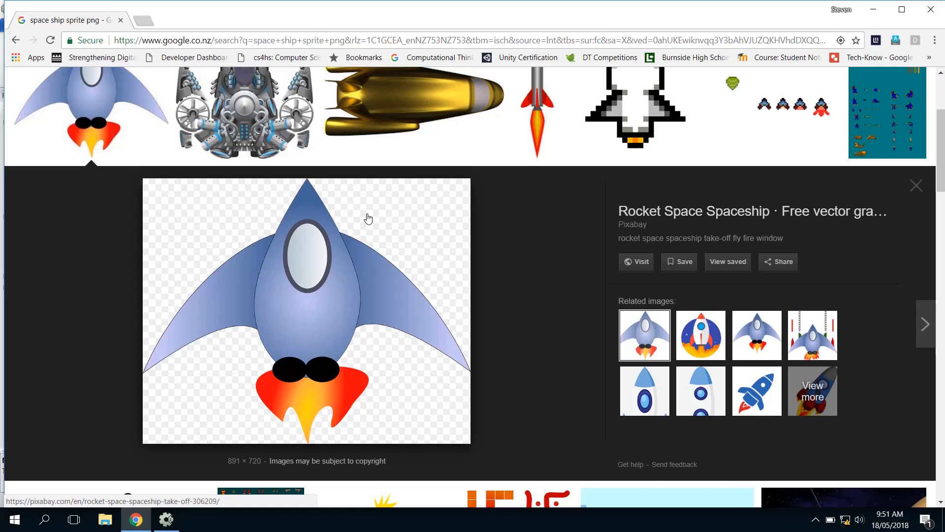
{"action": "mouse_move", "coordinate": [394, 215]}
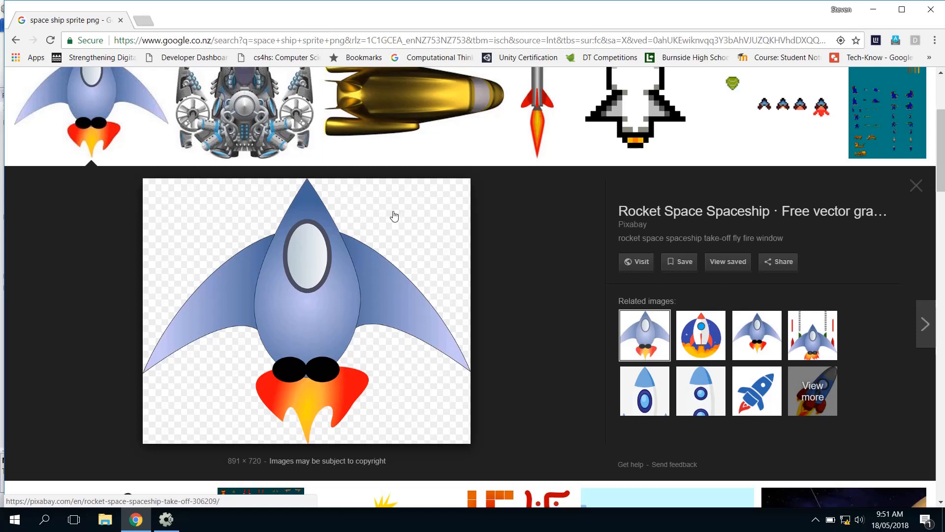
{"action": "mouse_move", "coordinate": [374, 219]}
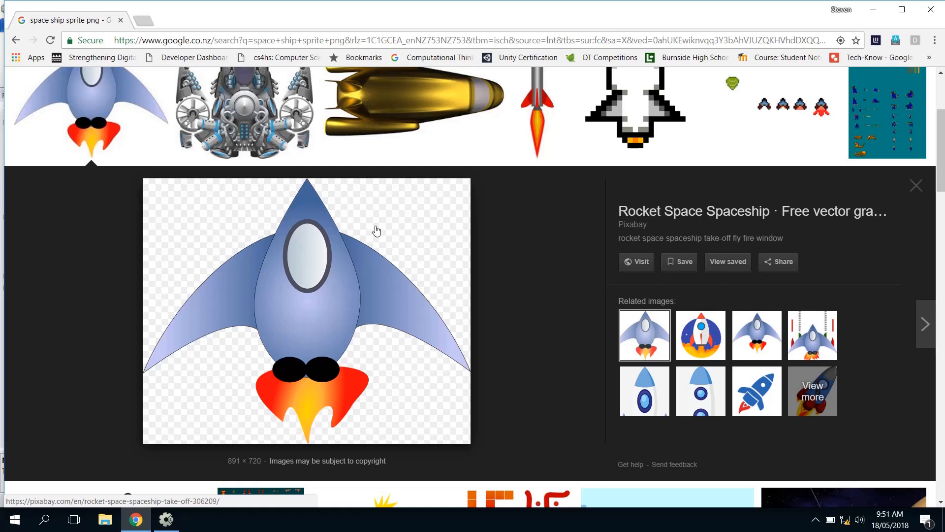
{"action": "right_click", "coordinate": [319, 273]}
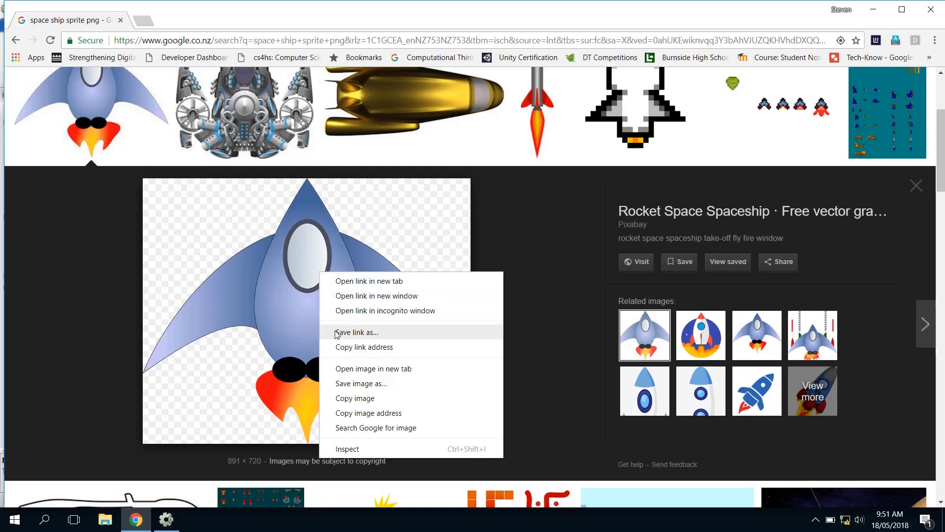
{"action": "left_click", "coordinate": [338, 342]}
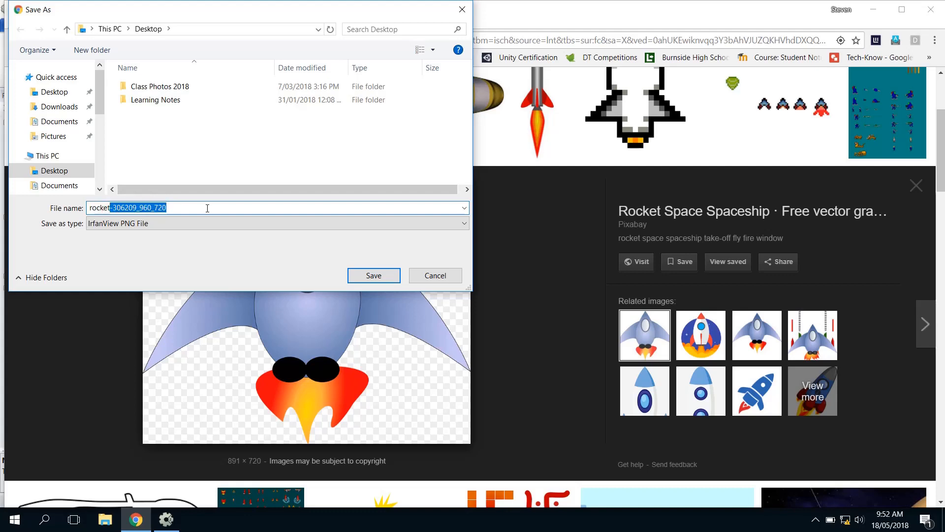
{"action": "left_click", "coordinate": [374, 274]}
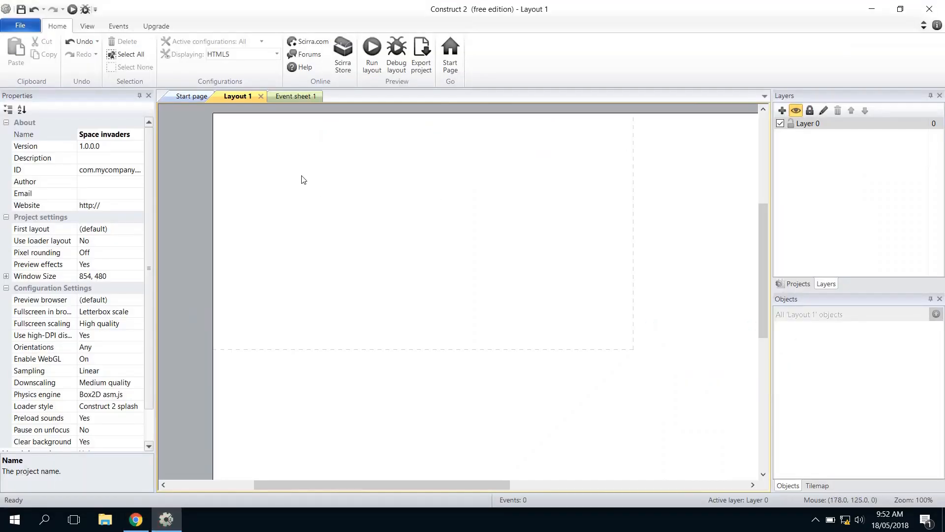
Insert a new sprite and load rocket.png from the Desktop into it.
{"action": "double_click", "coordinate": [397, 171]}
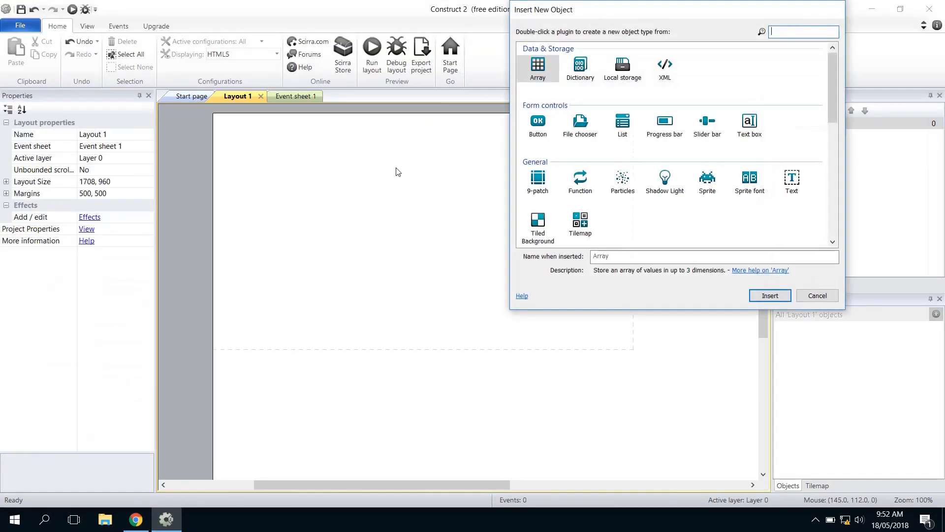
{"action": "mouse_move", "coordinate": [222, 175]}
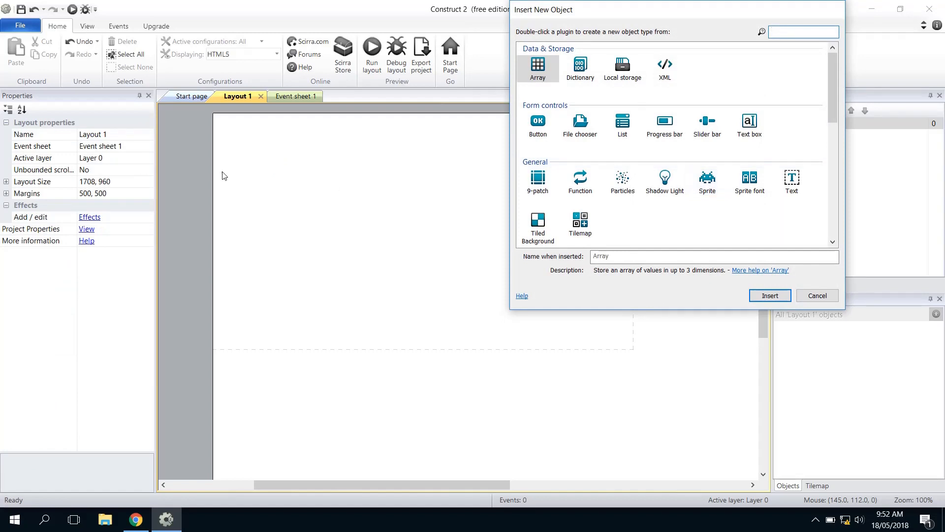
{"action": "left_click", "coordinate": [707, 181]}
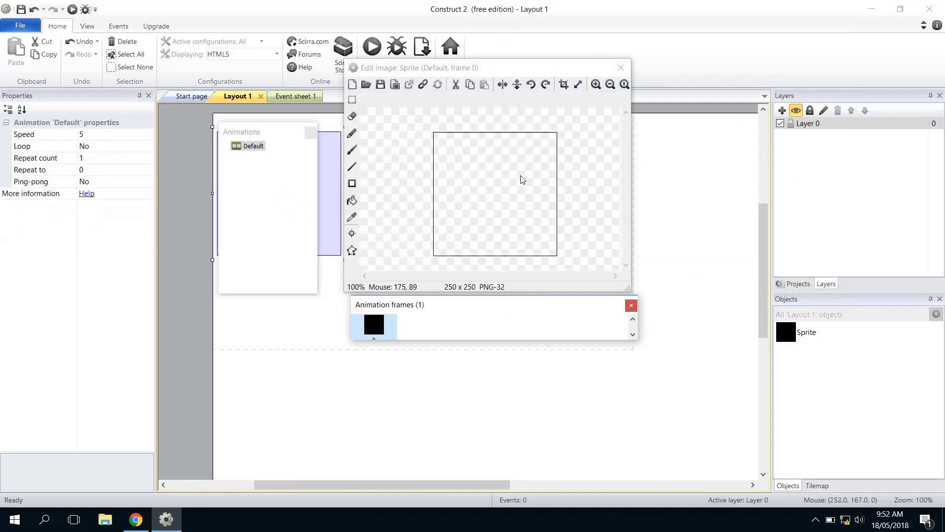
{"action": "mouse_move", "coordinate": [482, 167]}
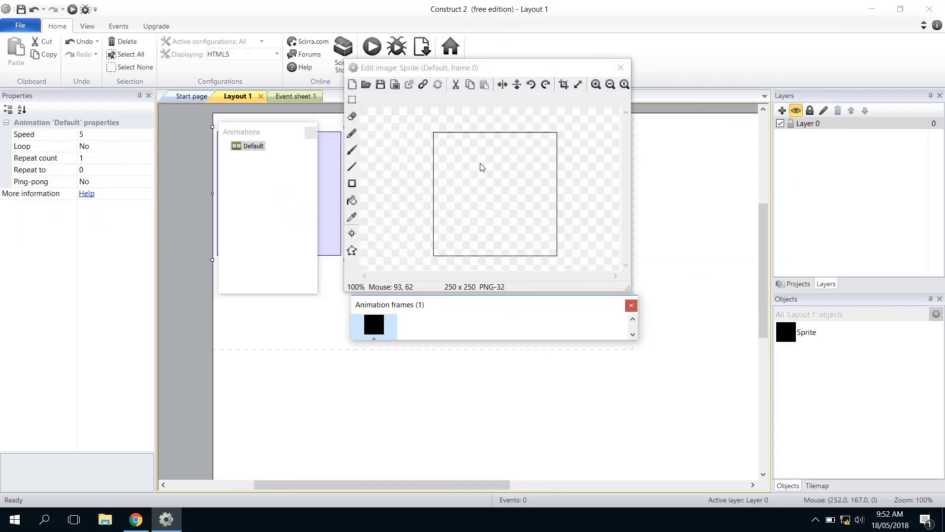
{"action": "mouse_move", "coordinate": [490, 170]}
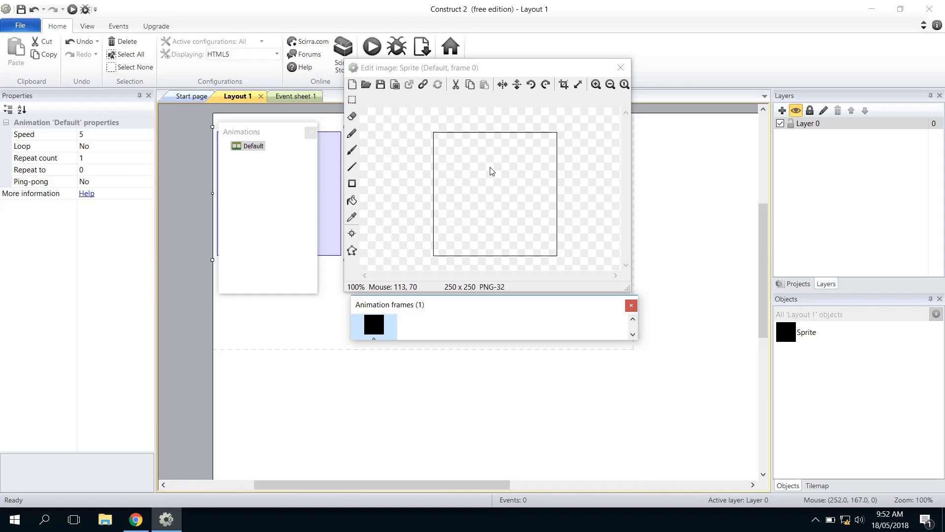
{"action": "mouse_move", "coordinate": [463, 155]}
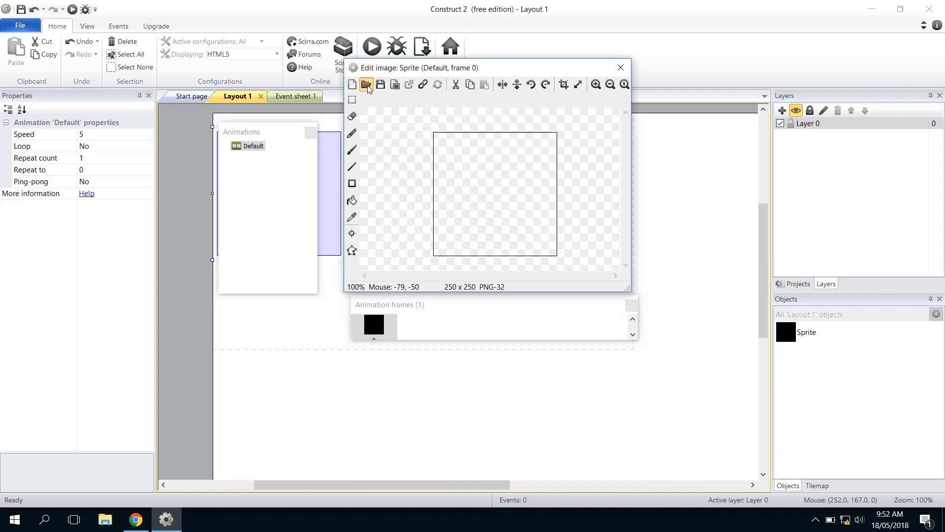
{"action": "left_click", "coordinate": [367, 85]}
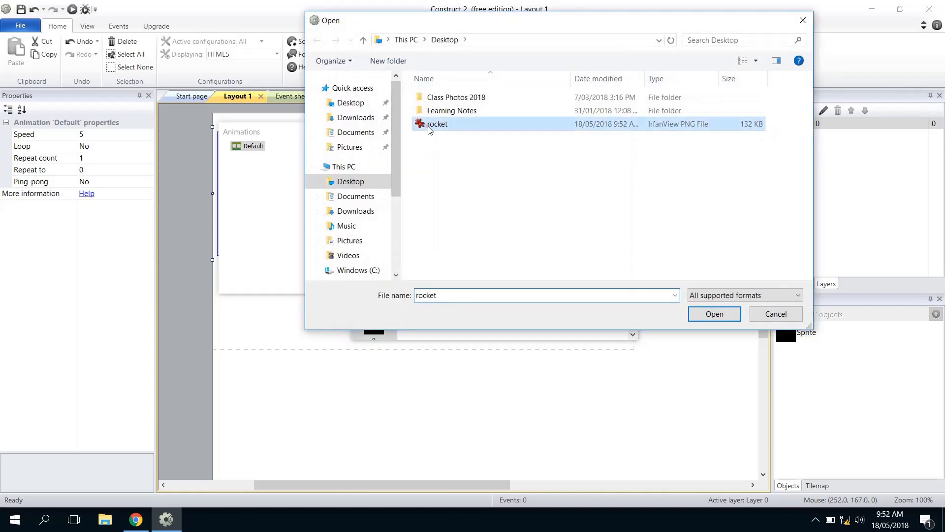
{"action": "left_click", "coordinate": [714, 313]}
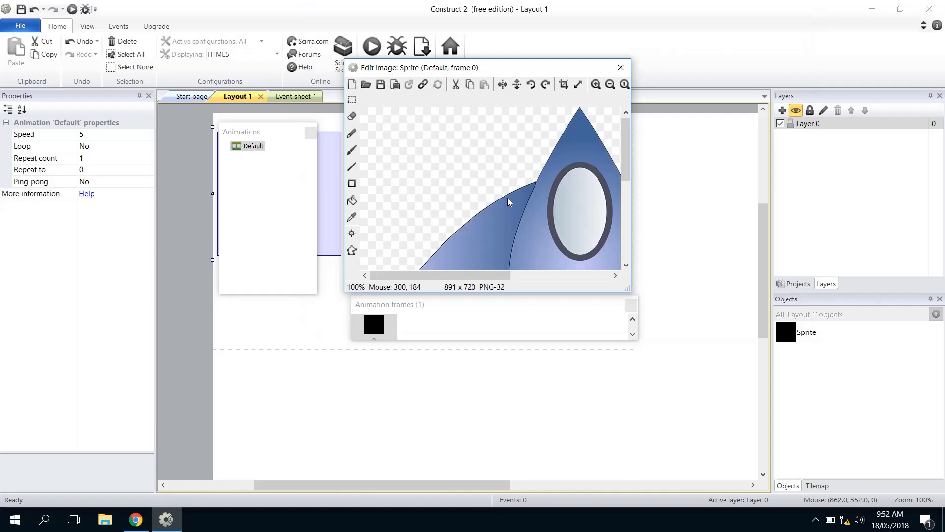
Zoom out to fit the rocket and rotate it 90° clockwise to point right.
{"action": "left_click", "coordinate": [610, 84]}
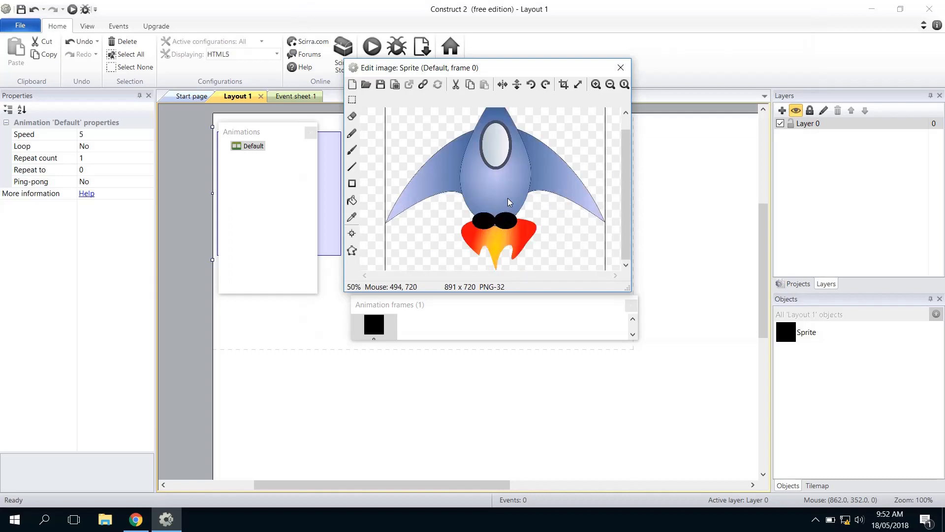
{"action": "left_click", "coordinate": [609, 84]}
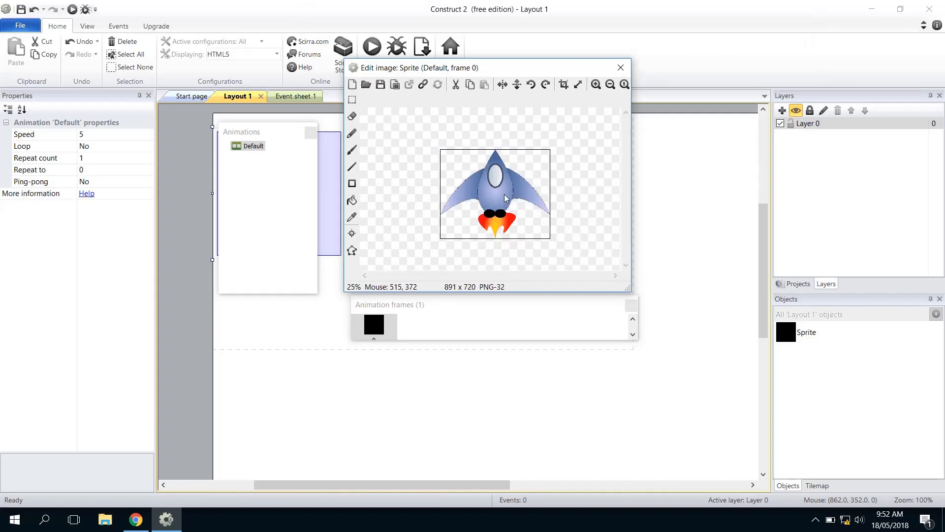
{"action": "mouse_move", "coordinate": [545, 184]}
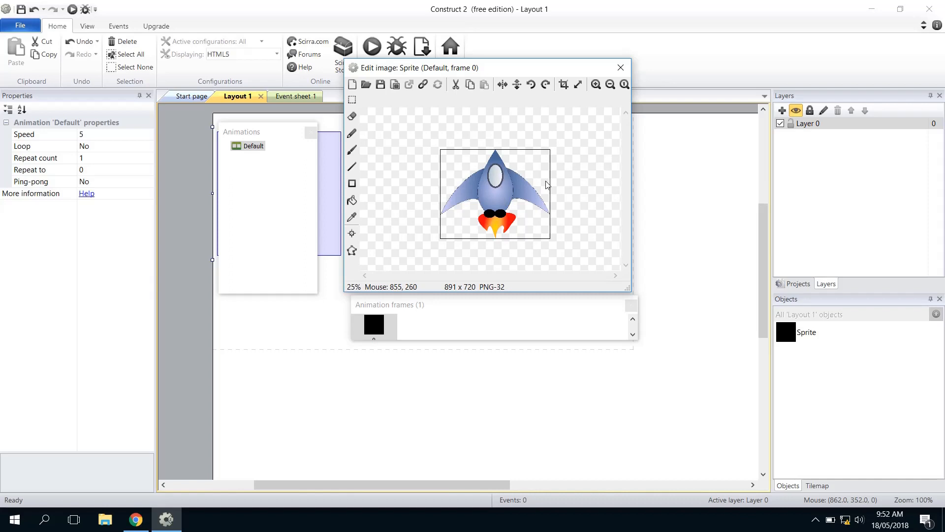
{"action": "mouse_move", "coordinate": [520, 184]}
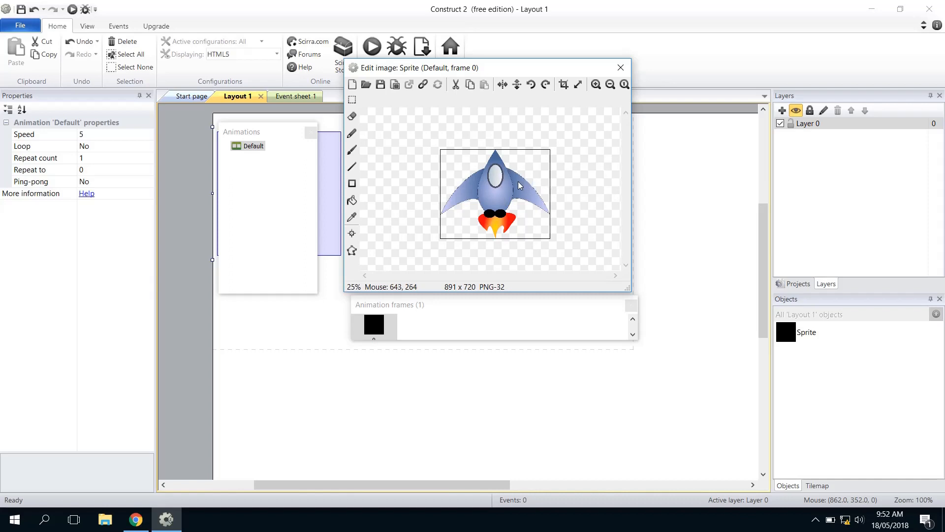
{"action": "mouse_move", "coordinate": [544, 83]}
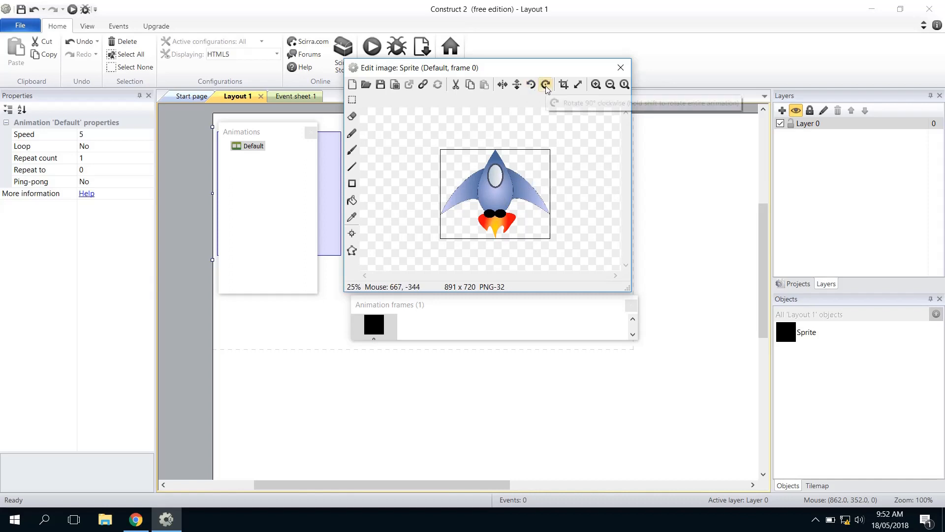
{"action": "mouse_move", "coordinate": [544, 85]}
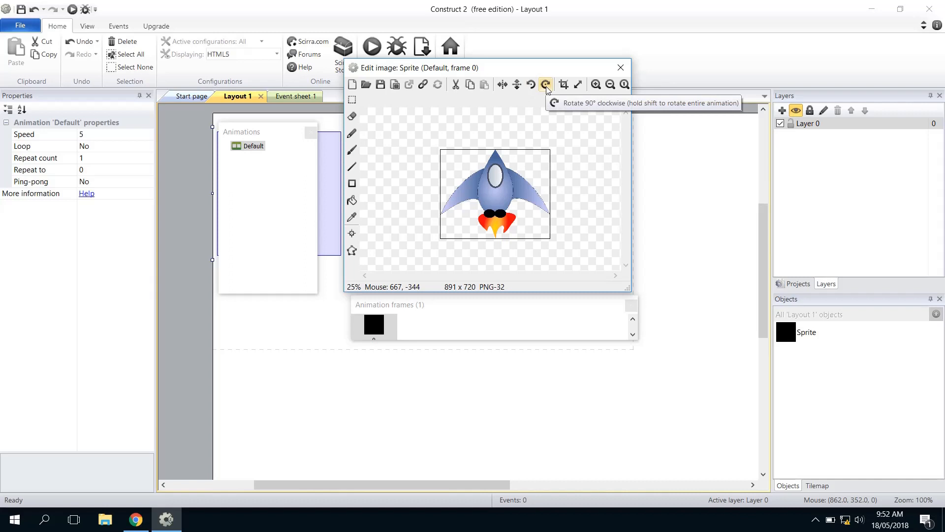
{"action": "left_click", "coordinate": [545, 85]}
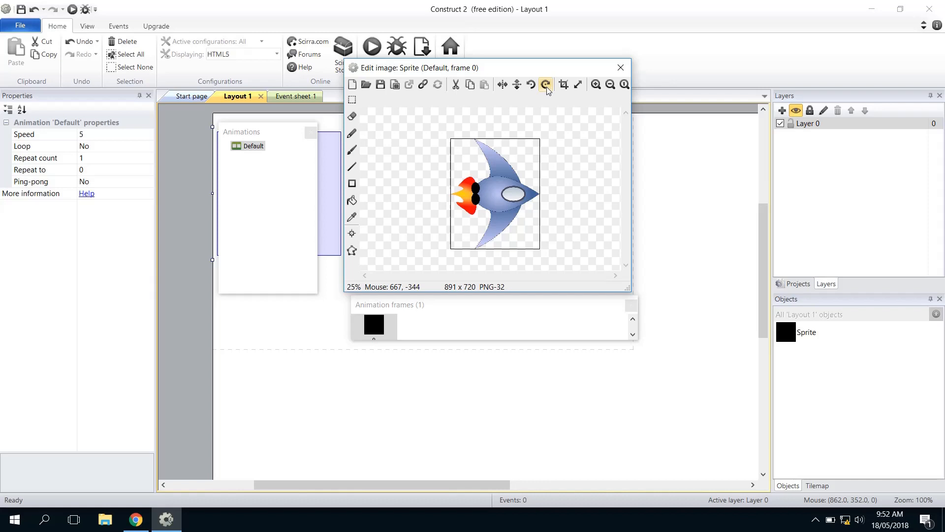
{"action": "mouse_move", "coordinate": [531, 85]}
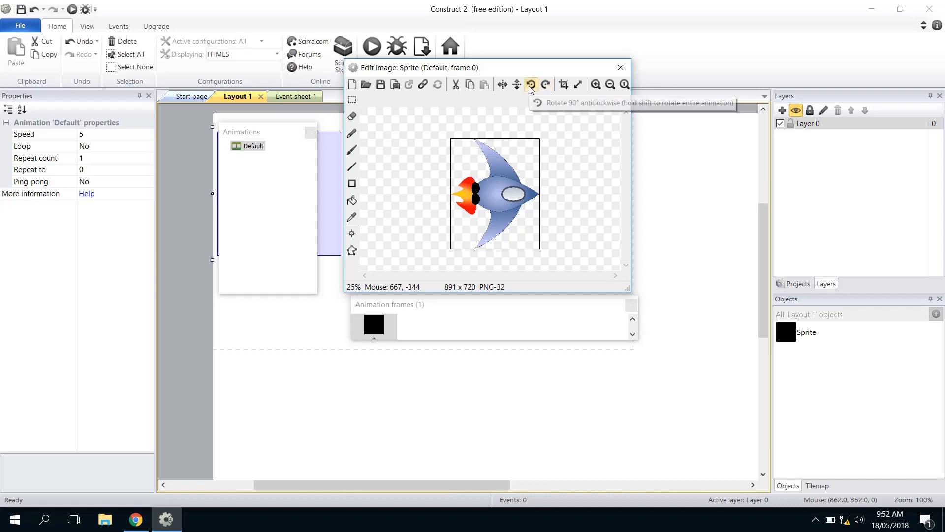
{"action": "mouse_move", "coordinate": [600, 190]}
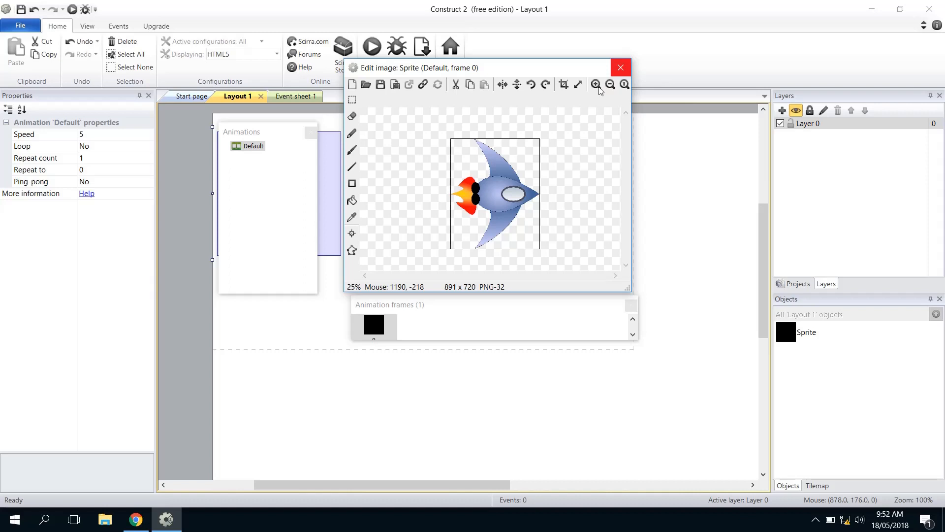
{"action": "mouse_move", "coordinate": [562, 91]}
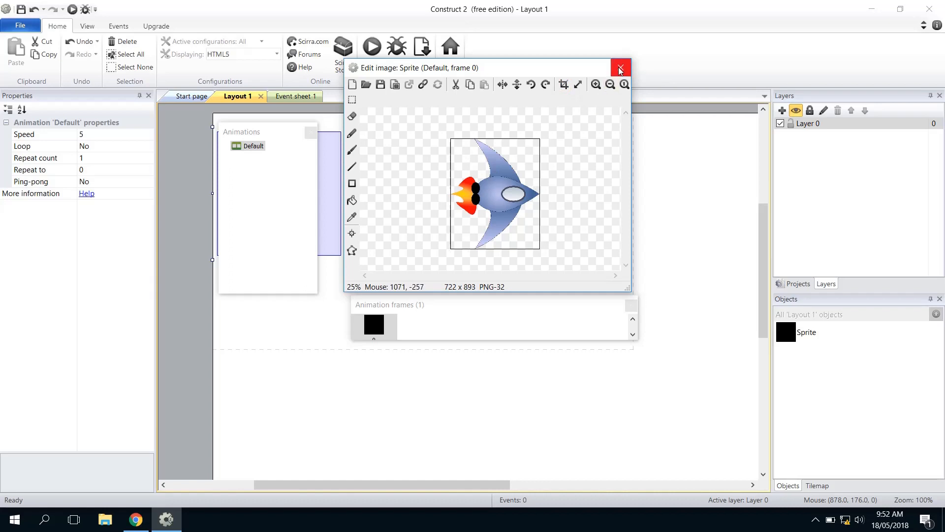
Shrink the rocket to about 55×50 and place it near the layout's left side.
{"action": "left_click", "coordinate": [619, 68]}
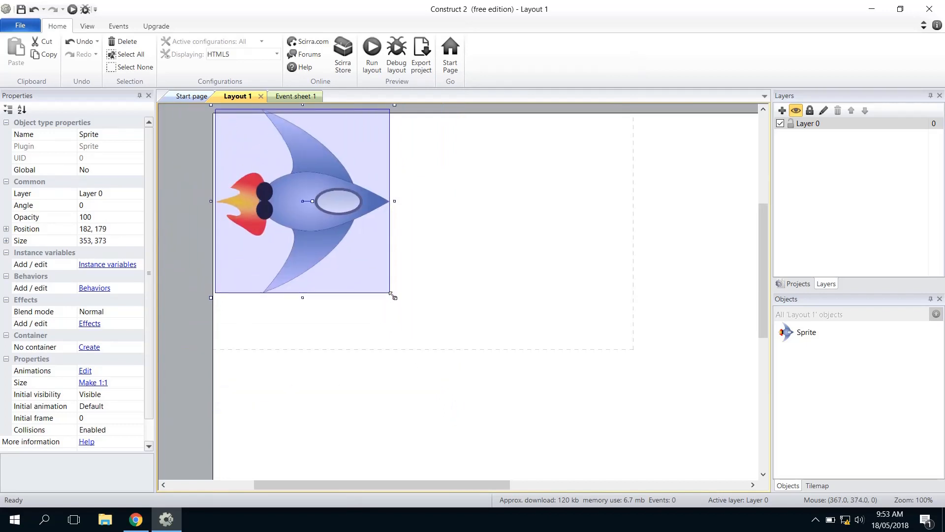
{"action": "left_click_drag", "start_coordinate": [394, 295], "coordinate": [248, 140]}
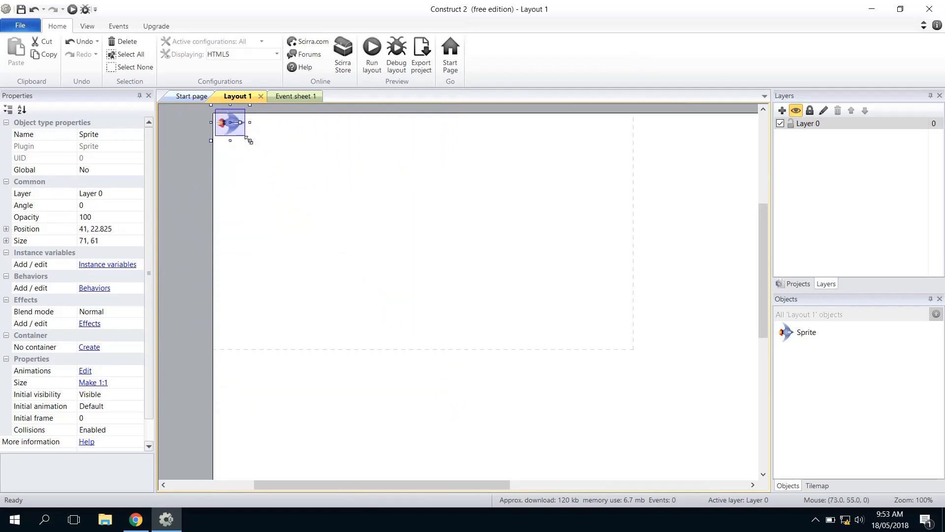
{"action": "left_click_drag", "start_coordinate": [230, 122], "coordinate": [276, 227]}
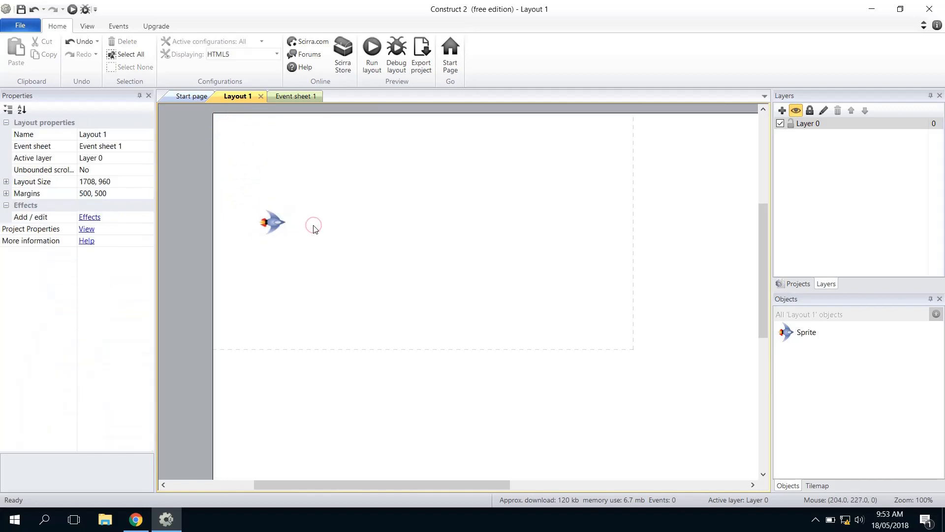
{"action": "left_click", "coordinate": [272, 221]}
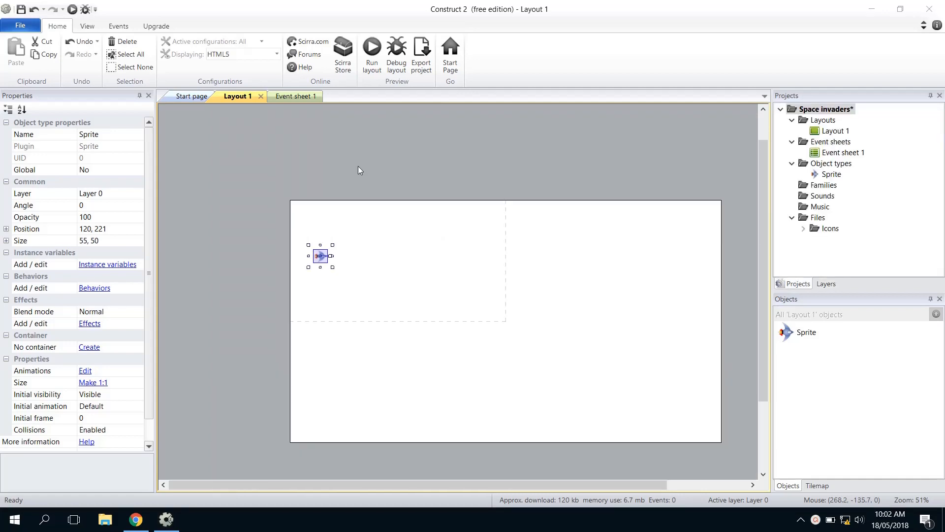
{"action": "mouse_move", "coordinate": [312, 181]}
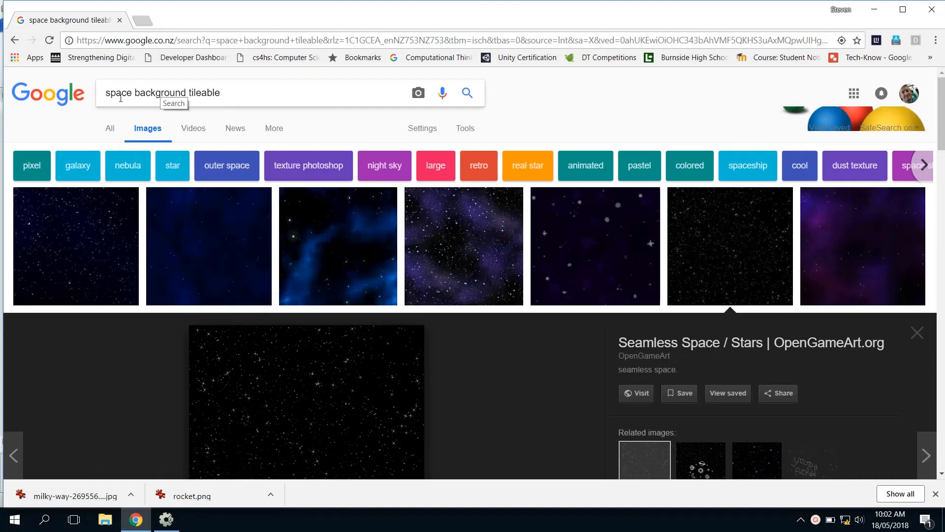
{"action": "mouse_move", "coordinate": [269, 221]}
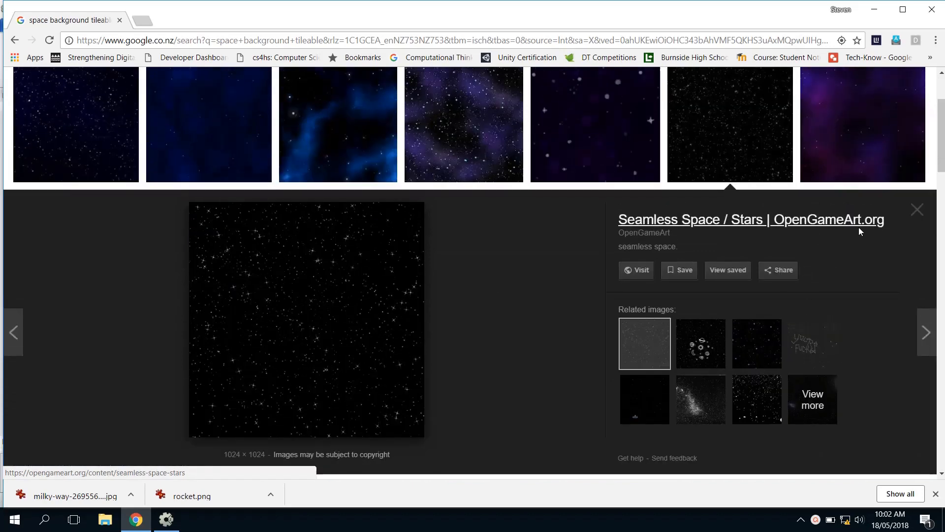
Save the seamless starfield image to the Desktop and switch back to Construct 2.
{"action": "scroll", "scroll_direction": "down", "scroll_amount": 3}
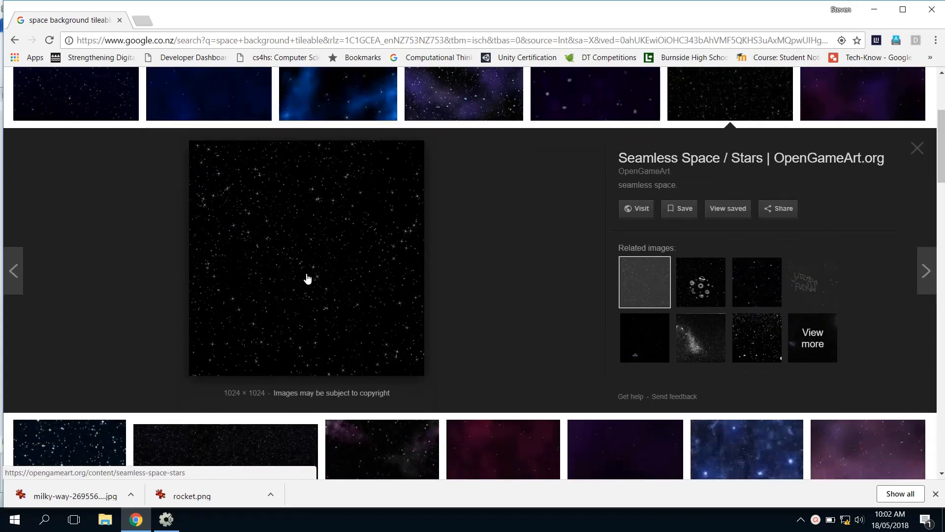
{"action": "mouse_move", "coordinate": [295, 265]}
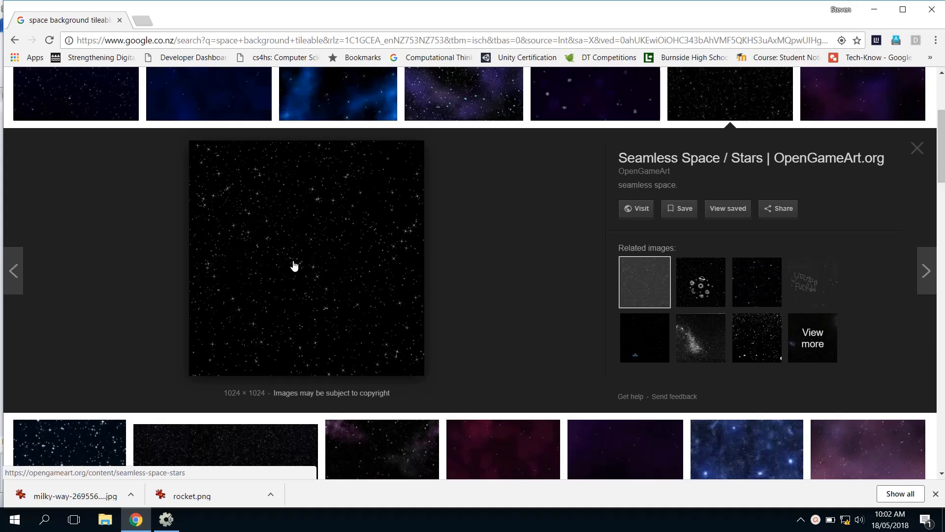
{"action": "right_click", "coordinate": [296, 265]}
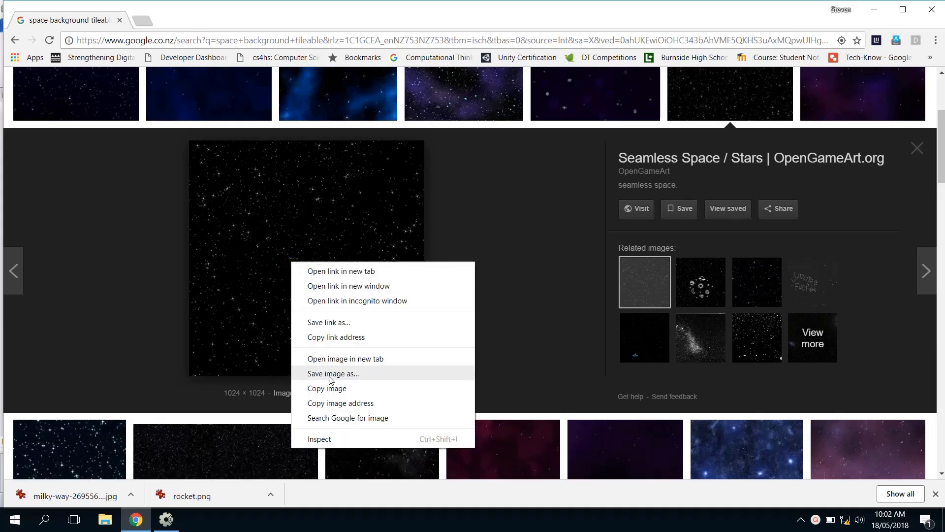
{"action": "left_click", "coordinate": [333, 373]}
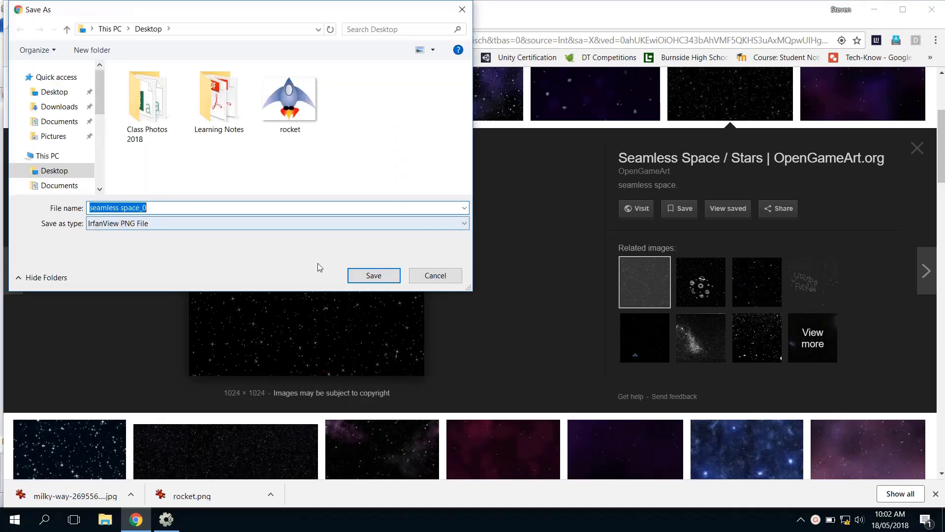
{"action": "left_click", "coordinate": [373, 275]}
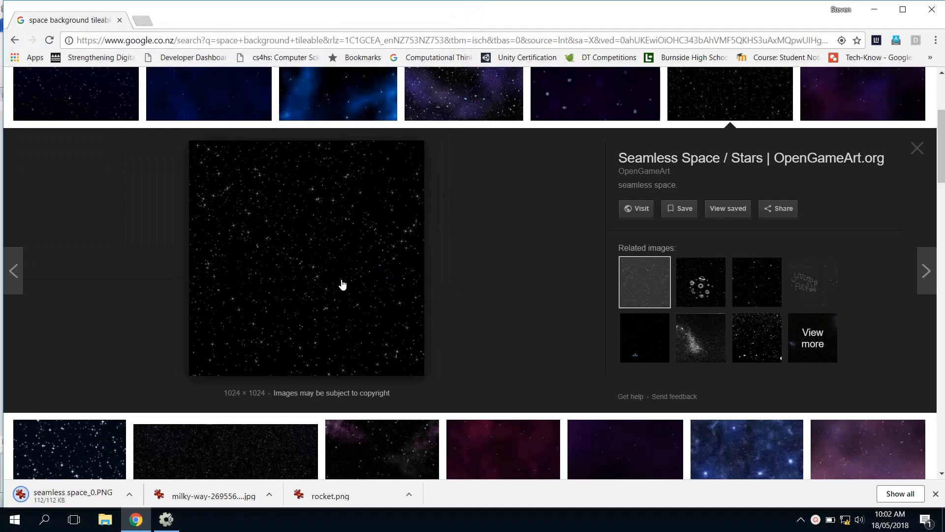
{"action": "left_click", "coordinate": [166, 523]}
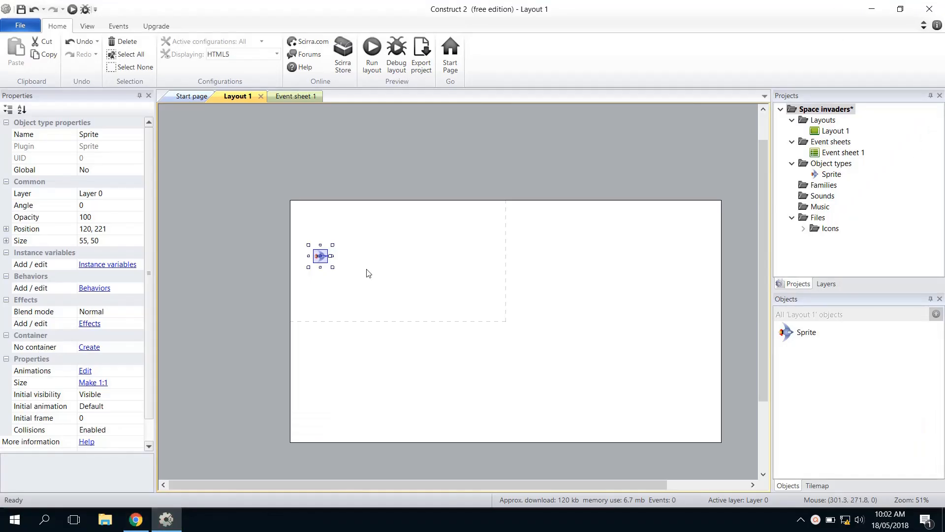
{"action": "mouse_move", "coordinate": [360, 229]}
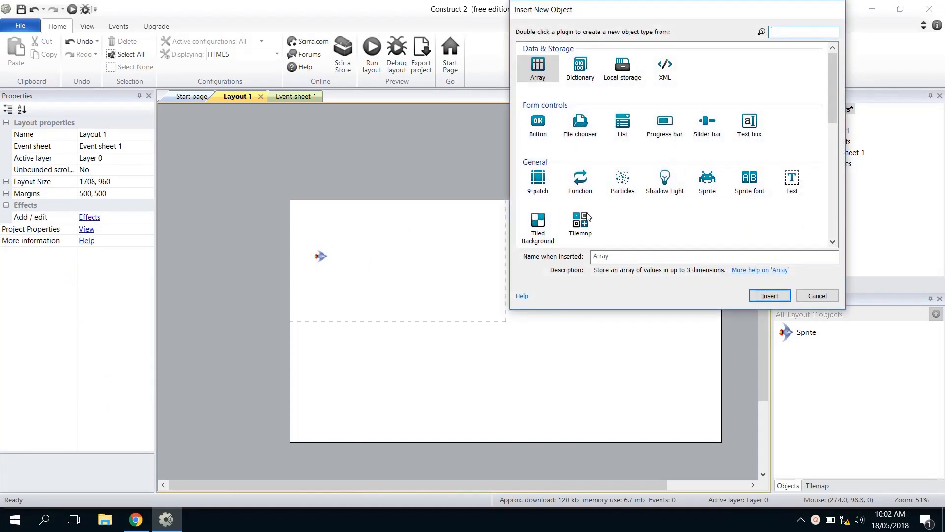
Insert a Tiled Background and load the seamless space_0 starfield image into it.
{"action": "left_click", "coordinate": [538, 227]}
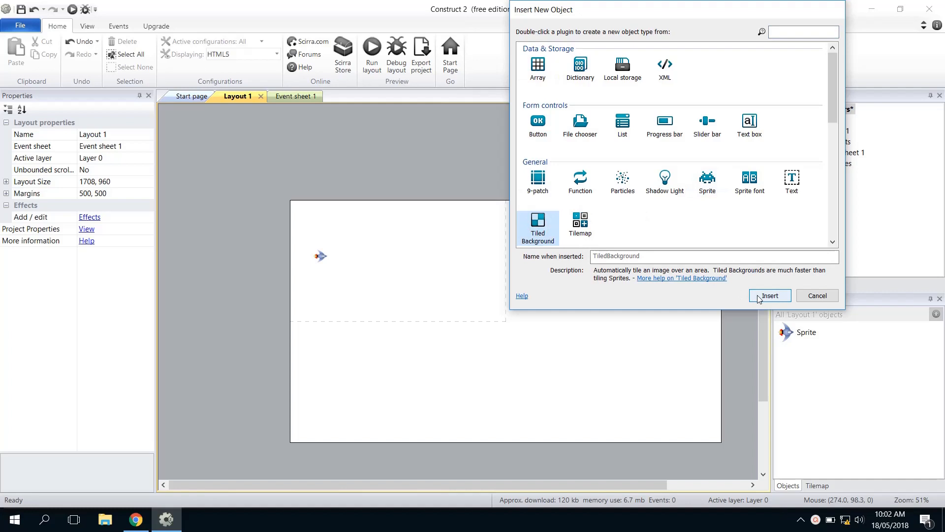
{"action": "left_click", "coordinate": [769, 296]}
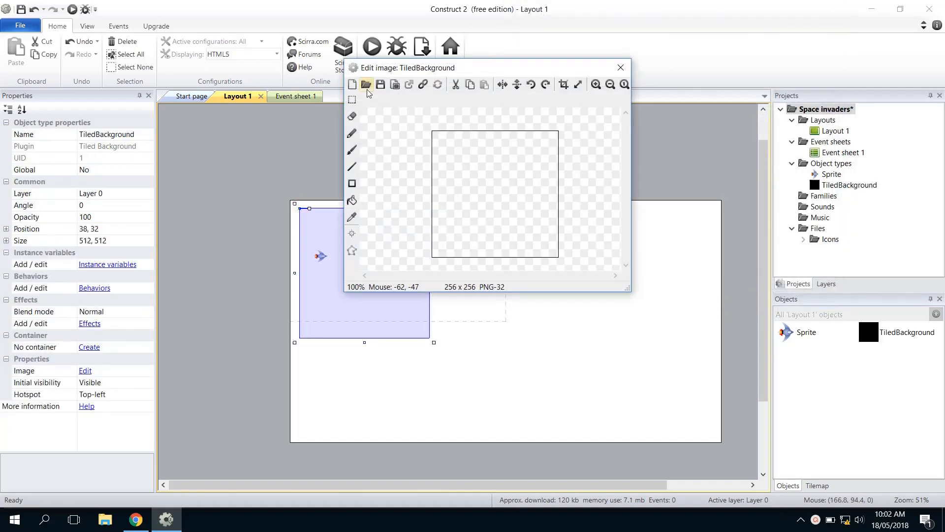
{"action": "mouse_move", "coordinate": [366, 85]}
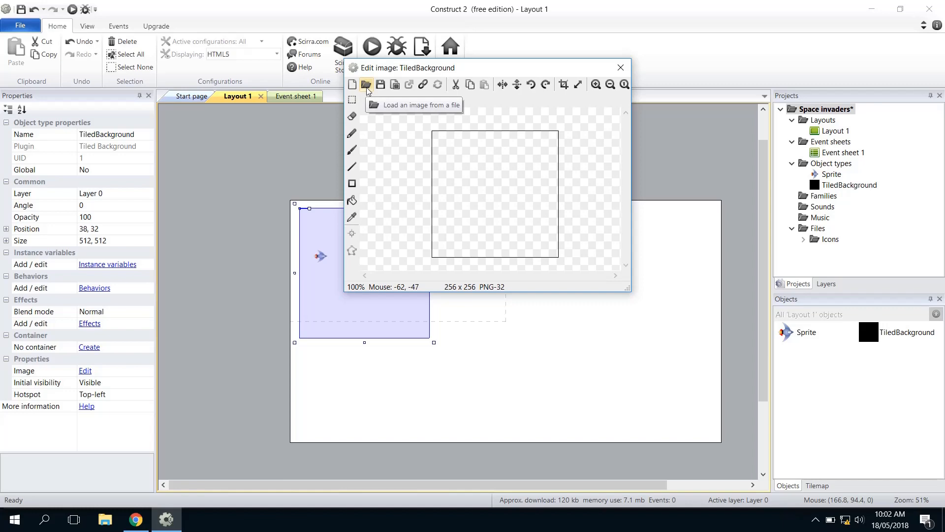
{"action": "left_click", "coordinate": [364, 83]}
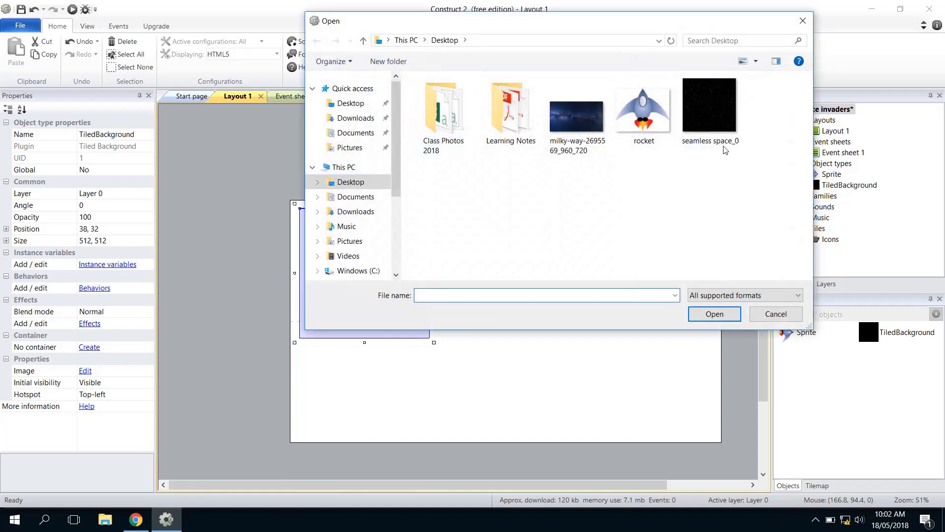
{"action": "left_click", "coordinate": [710, 105]}
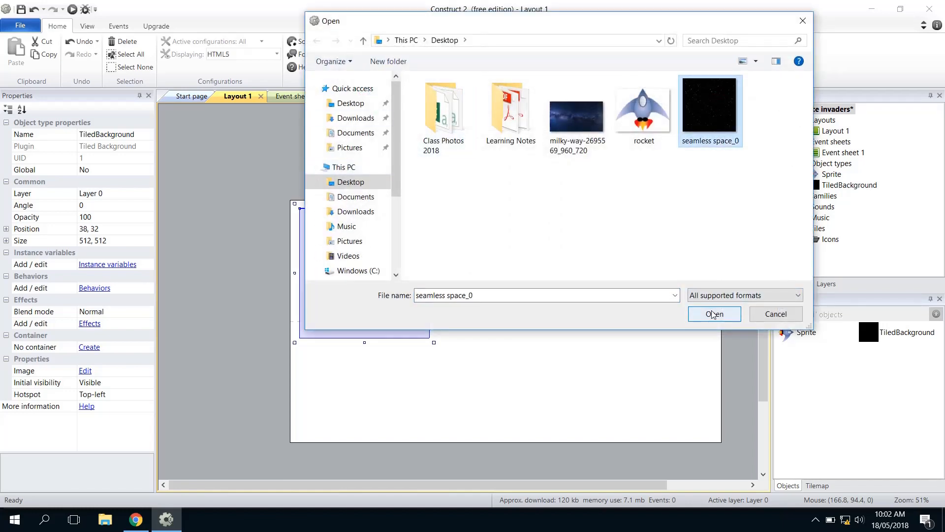
{"action": "left_click", "coordinate": [714, 313]}
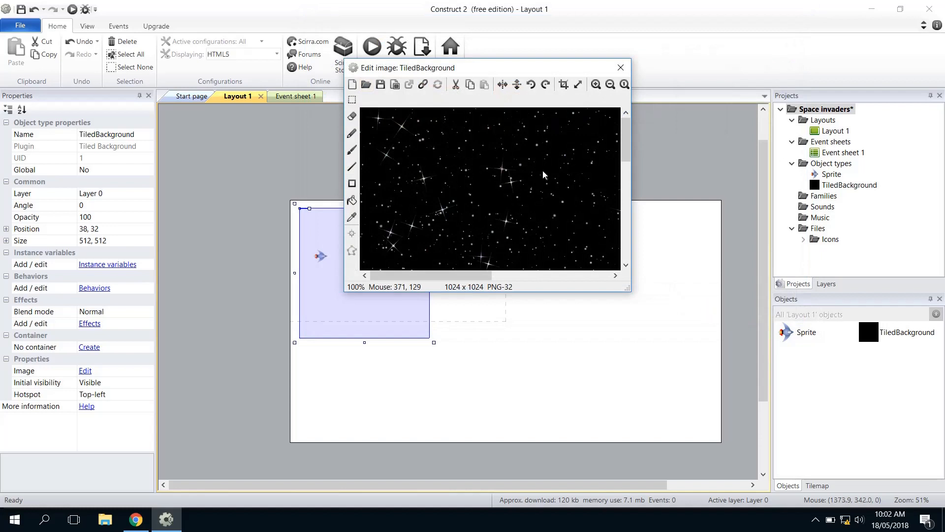
{"action": "left_click", "coordinate": [620, 67]}
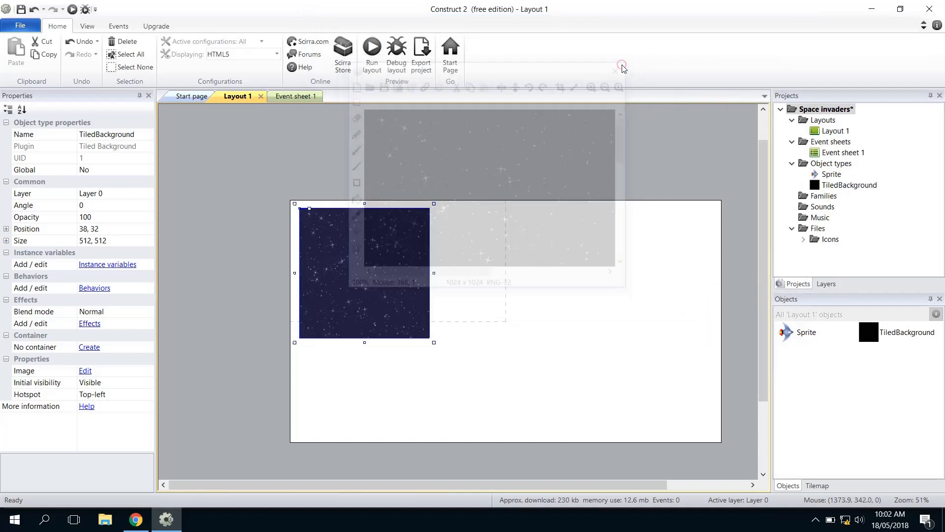
Drag the starfield to the top-left and stretch it across the layout.
{"action": "left_click", "coordinate": [621, 65]}
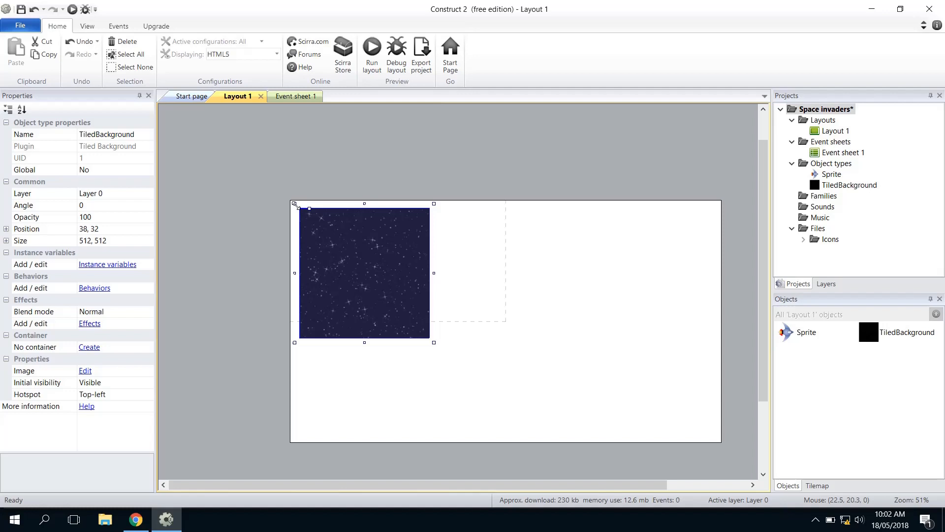
{"action": "left_click_drag", "start_coordinate": [295, 204], "coordinate": [289, 197]}
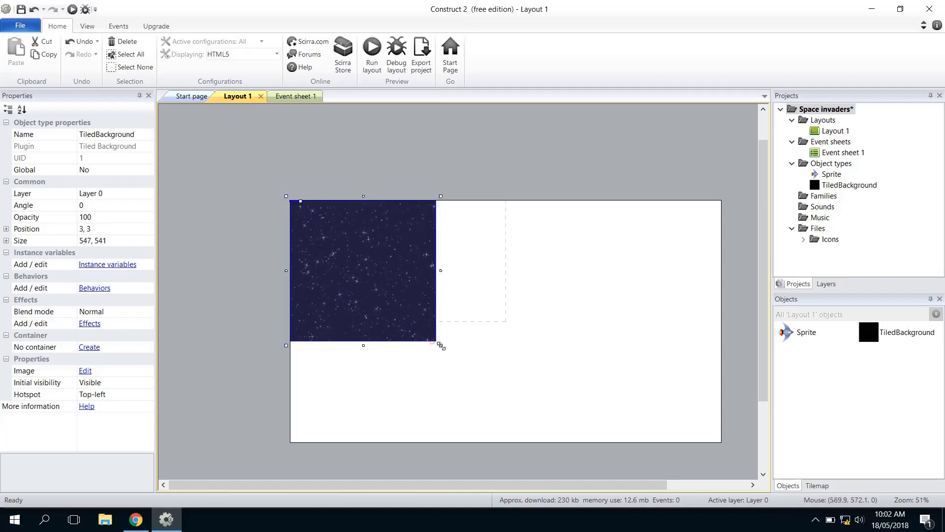
{"action": "left_click_drag", "start_coordinate": [440, 346], "coordinate": [709, 412]}
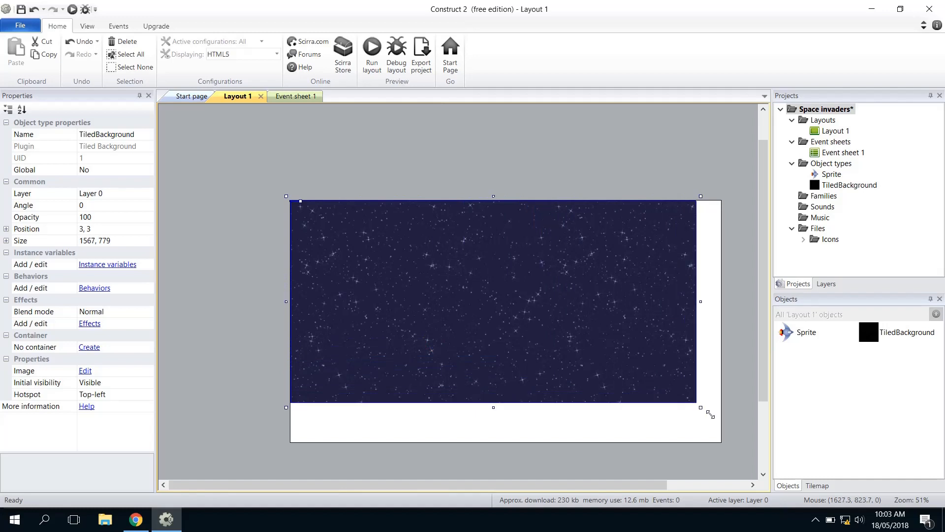
{"action": "left_click_drag", "start_coordinate": [699, 408], "coordinate": [722, 446]}
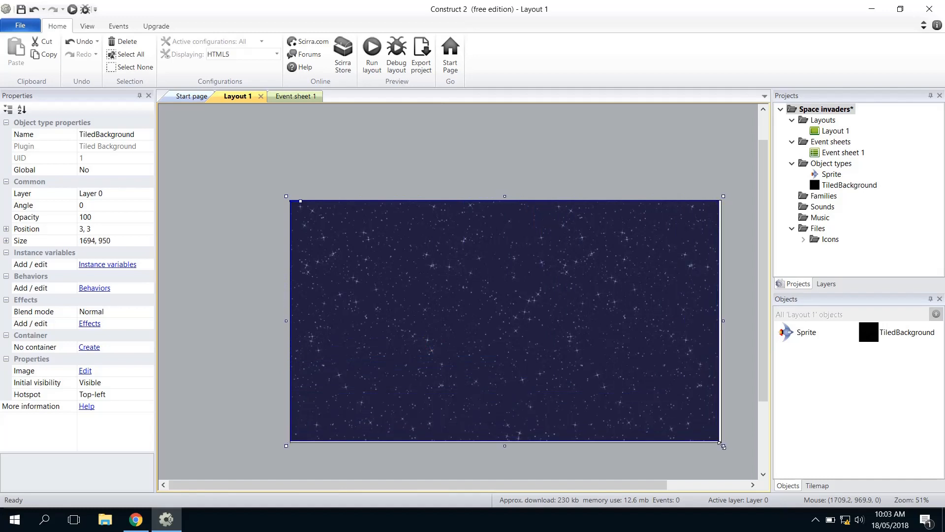
{"action": "left_click_drag", "start_coordinate": [721, 445], "coordinate": [723, 445]}
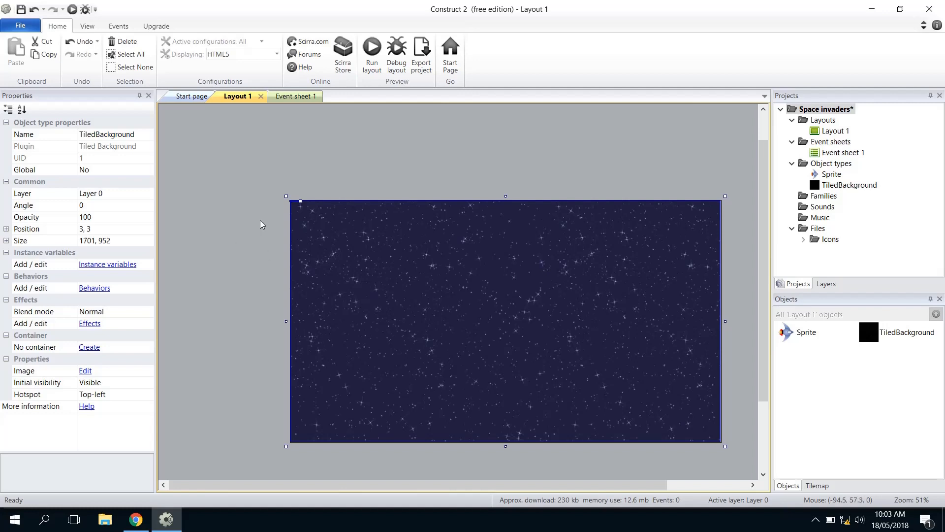
Set the background's Position to 0, 0 and Size to 1708, 960.
{"action": "left_click", "coordinate": [85, 228]}
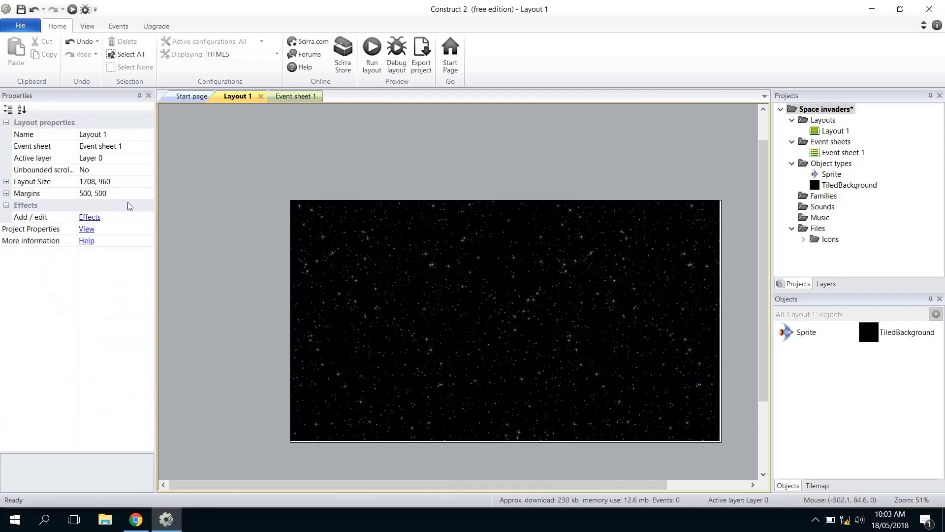
{"action": "mouse_move", "coordinate": [110, 187]}
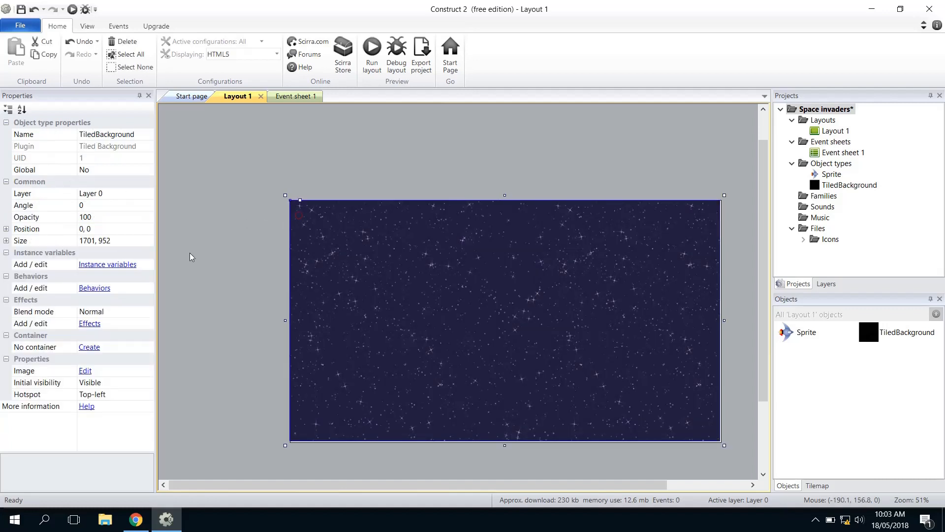
{"action": "left_click", "coordinate": [94, 241]}
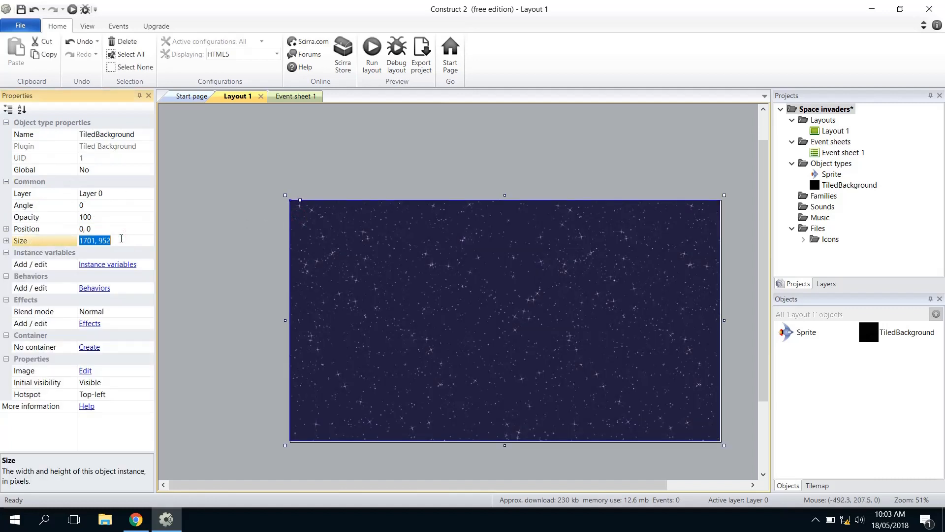
{"action": "type", "text": "1708"}
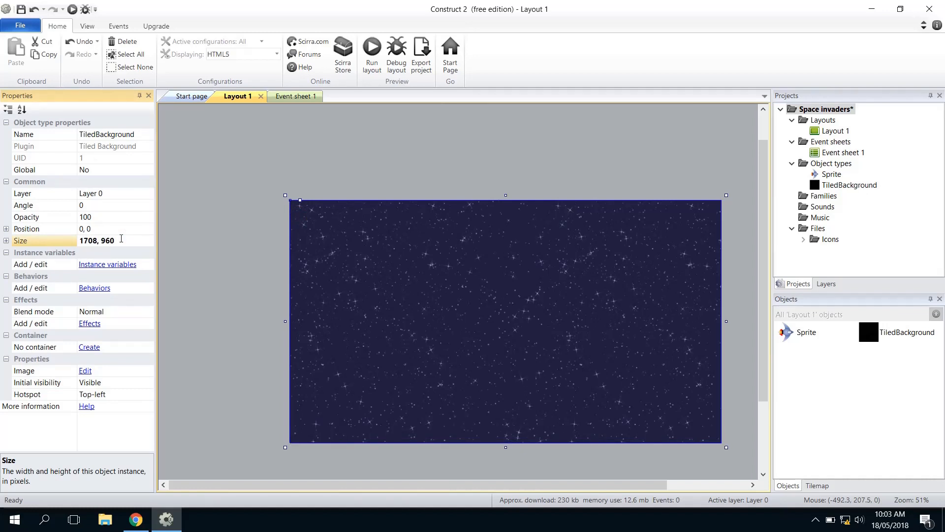
{"action": "mouse_move", "coordinate": [629, 383]}
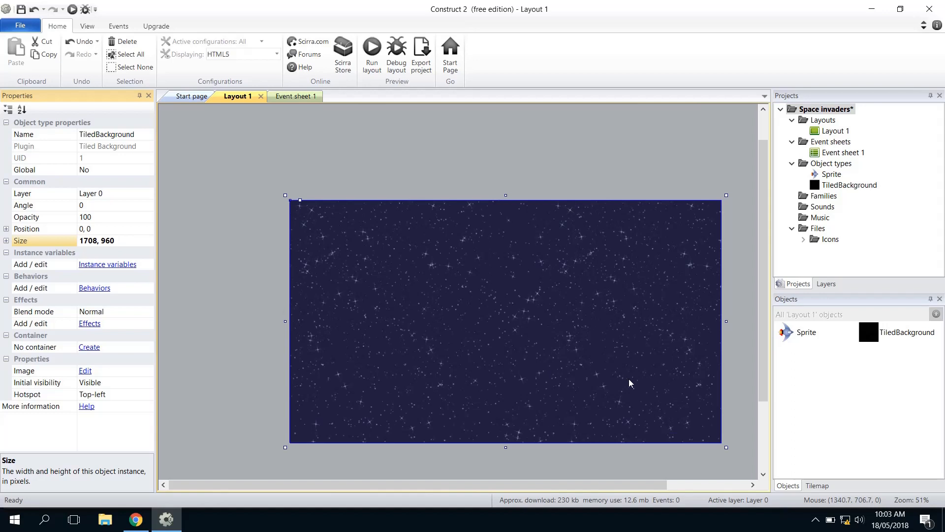
{"action": "mouse_move", "coordinate": [264, 294]}
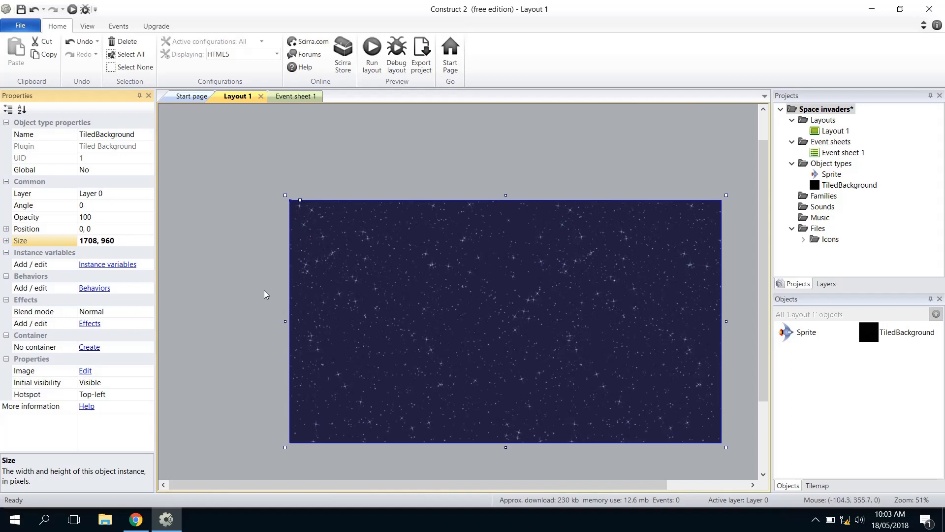
{"action": "mouse_move", "coordinate": [259, 250]}
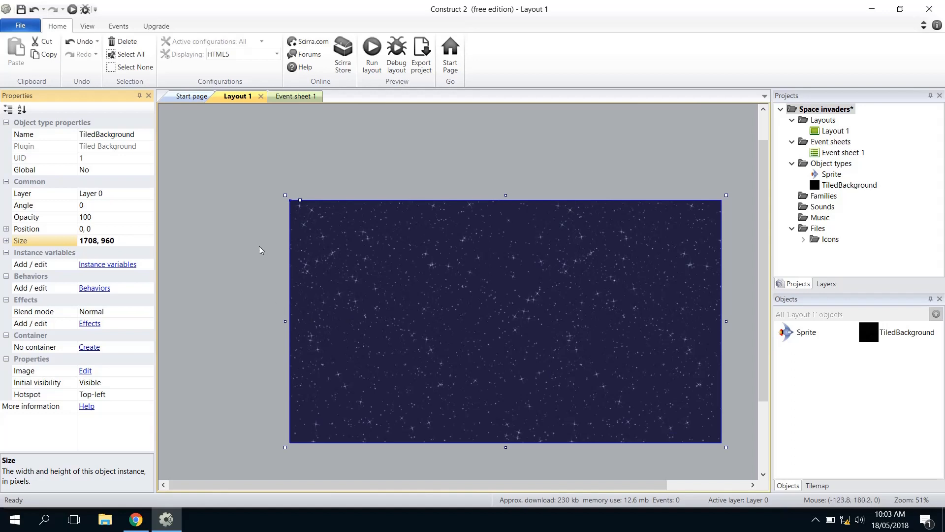
{"action": "mouse_move", "coordinate": [312, 234]}
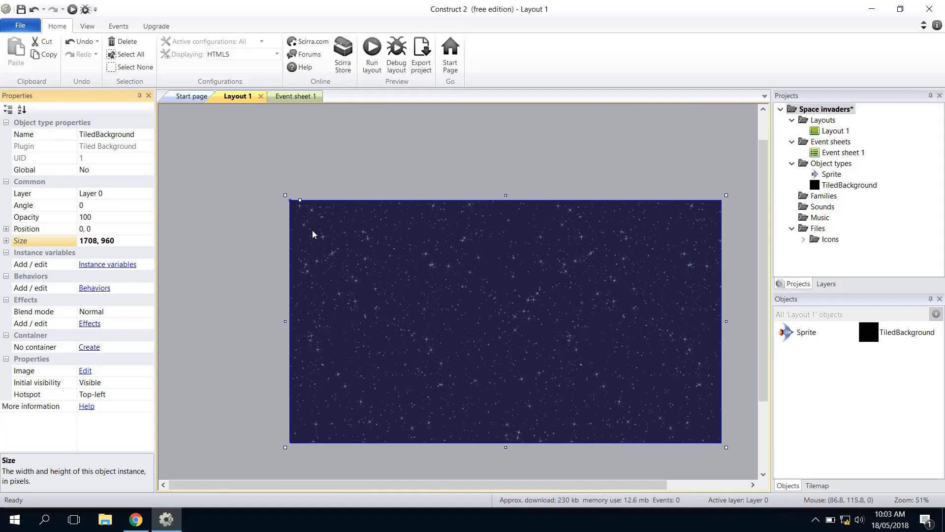
{"action": "mouse_move", "coordinate": [320, 242]}
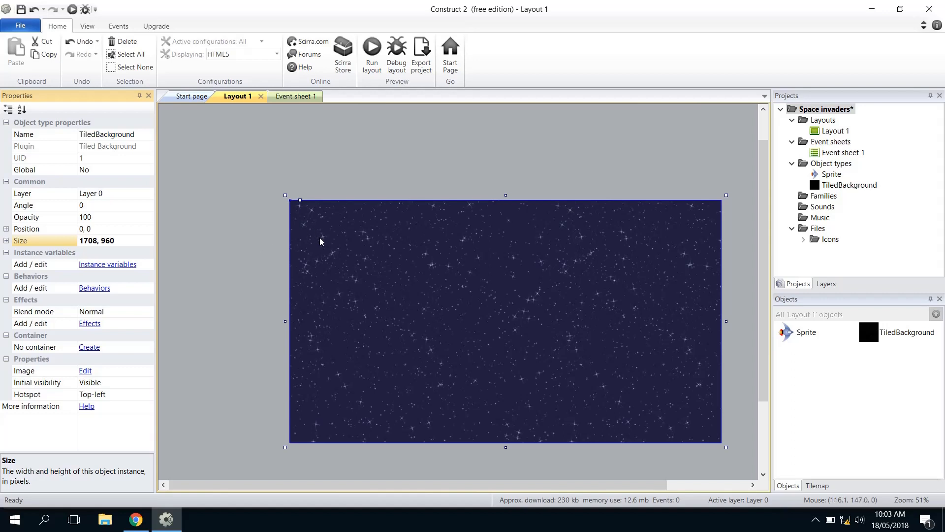
{"action": "mouse_move", "coordinate": [331, 247]}
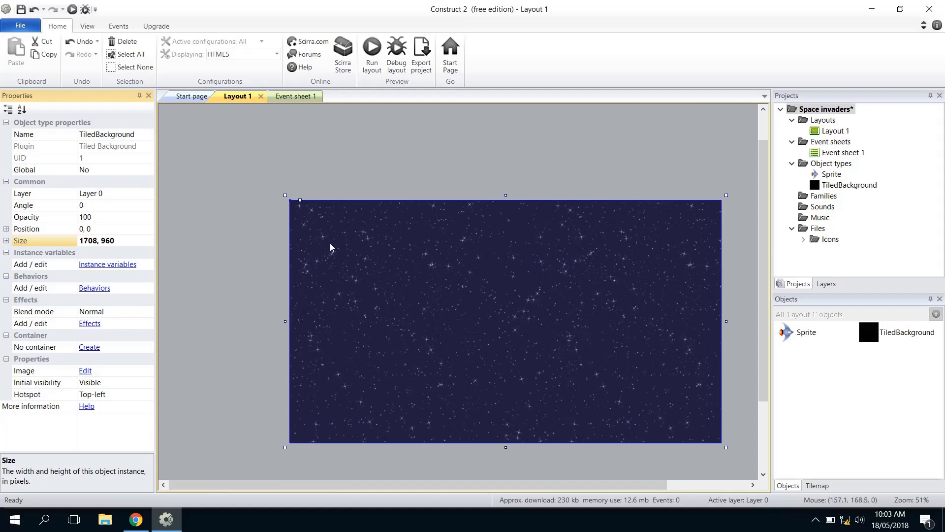
{"action": "mouse_move", "coordinate": [479, 239]}
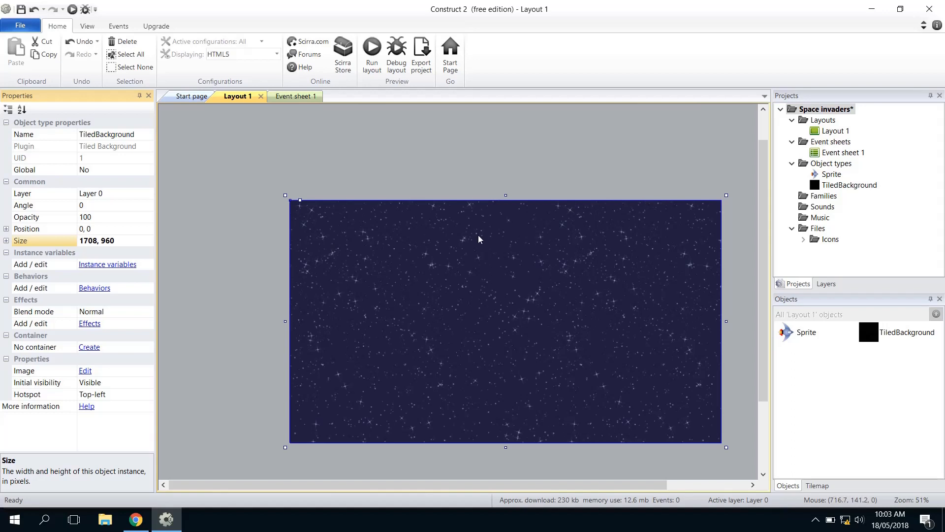
{"action": "mouse_move", "coordinate": [341, 246]}
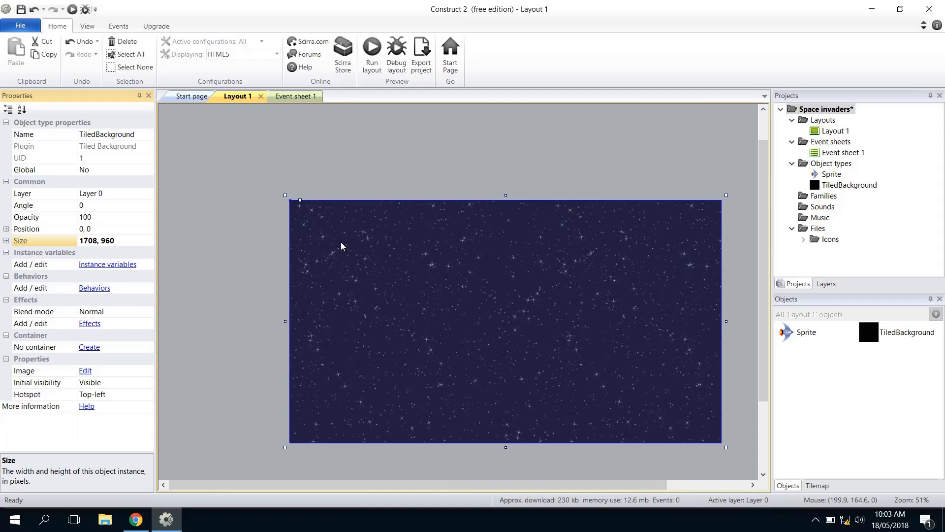
{"action": "mouse_move", "coordinate": [356, 250]}
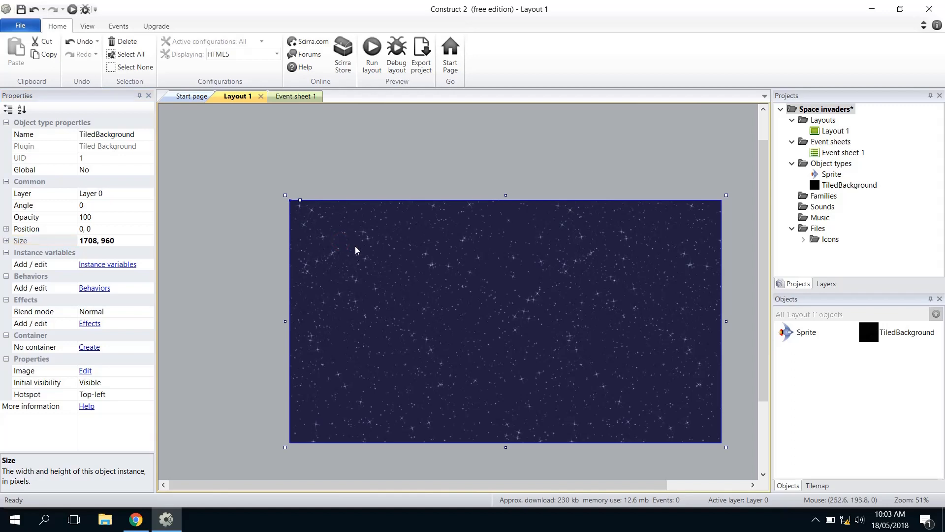
{"action": "mouse_move", "coordinate": [330, 237]}
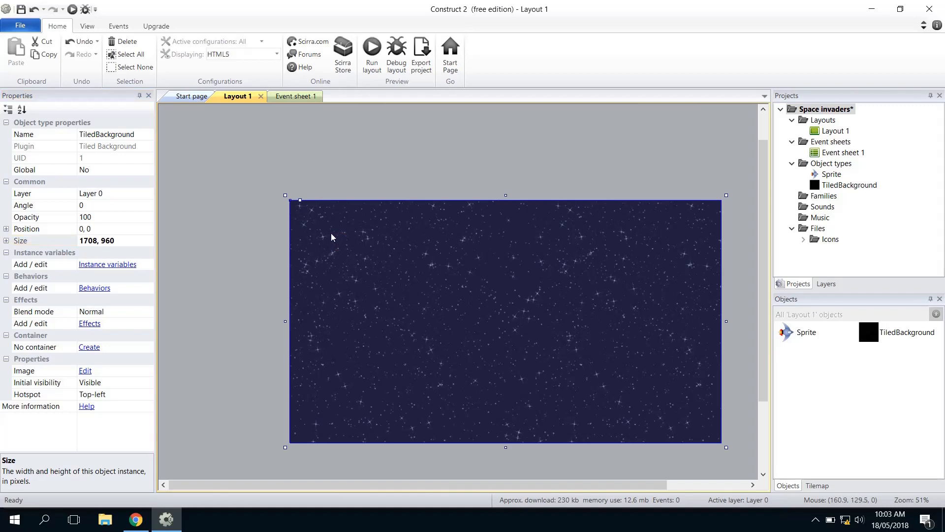
{"action": "right_click", "coordinate": [339, 225]}
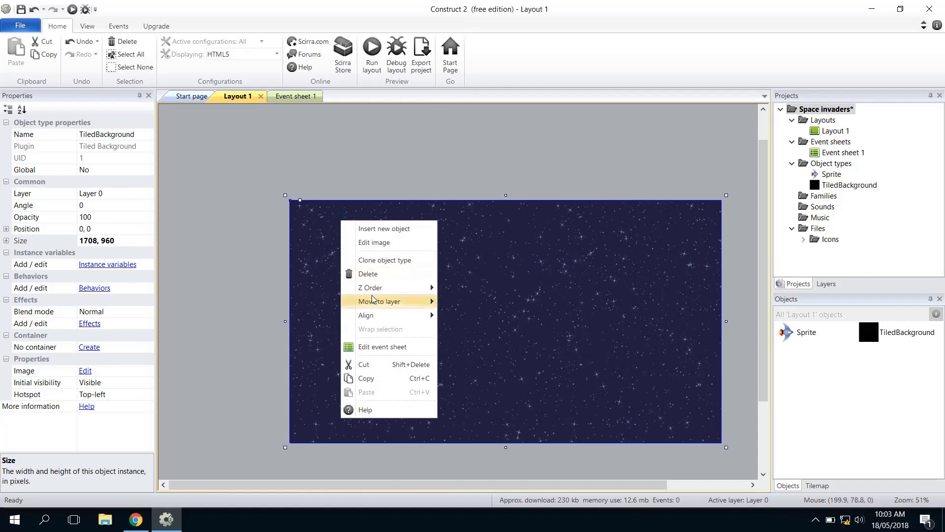
{"action": "mouse_move", "coordinate": [370, 288]}
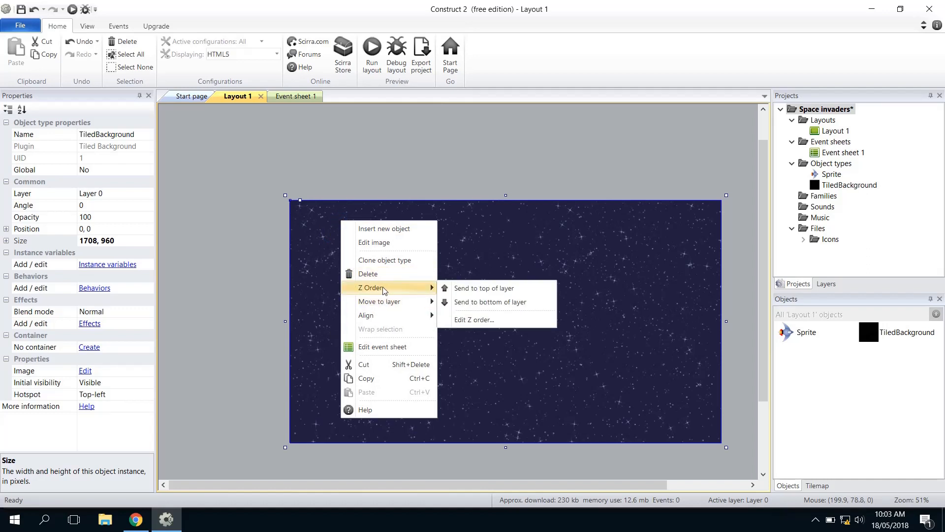
{"action": "mouse_move", "coordinate": [489, 301]}
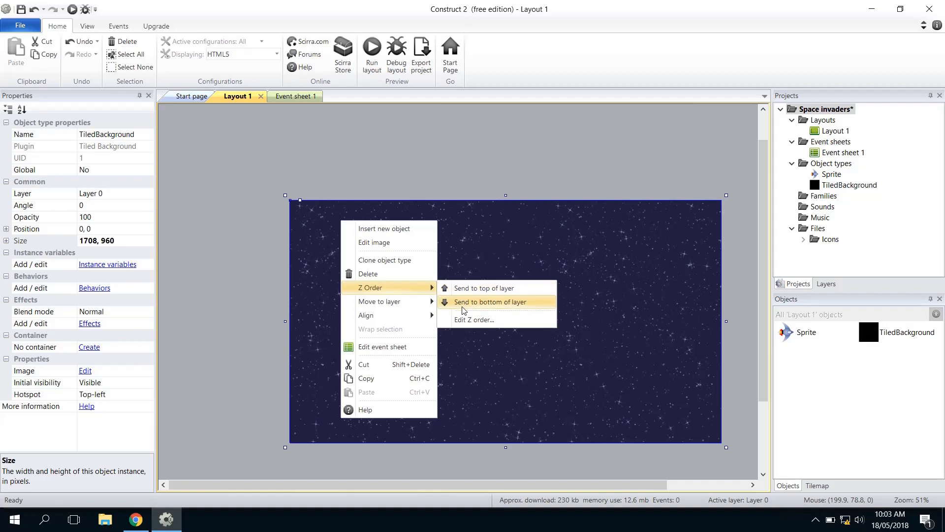
{"action": "left_click", "coordinate": [490, 301]}
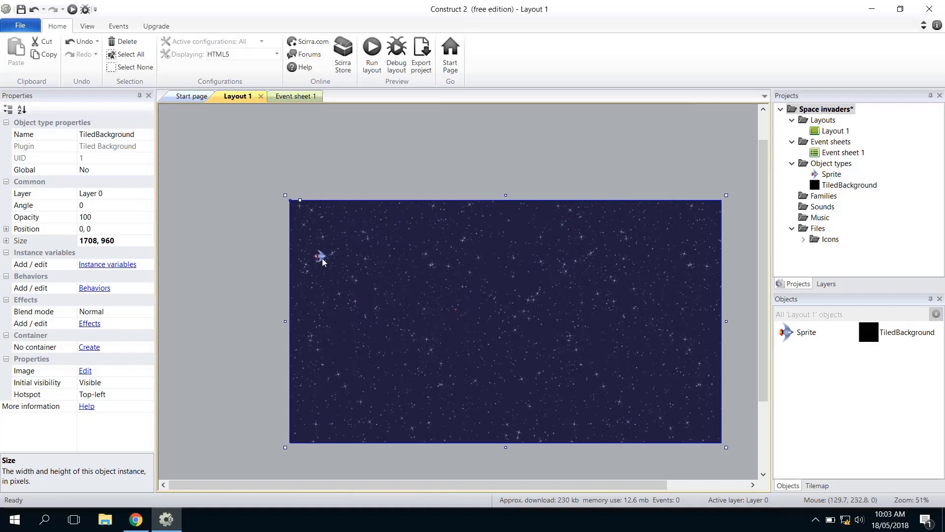
{"action": "mouse_move", "coordinate": [323, 259]}
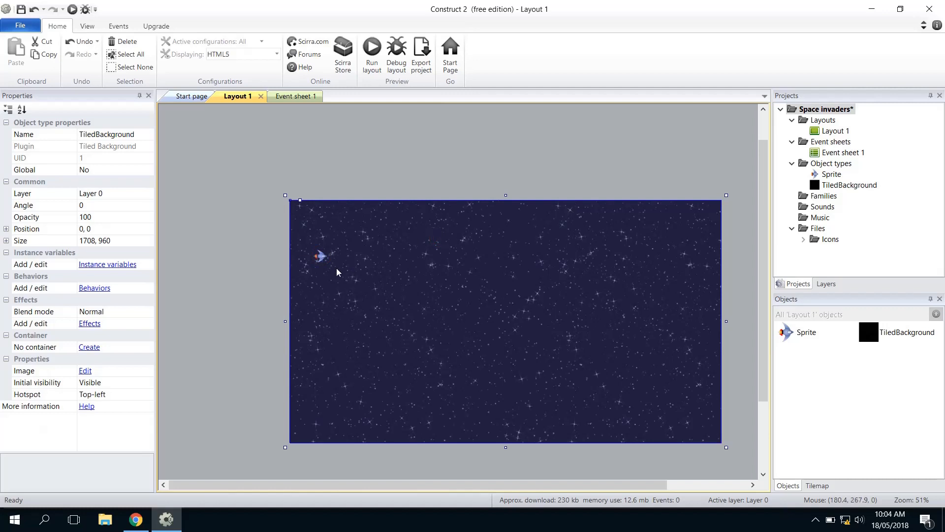
{"action": "left_click", "coordinate": [320, 256]}
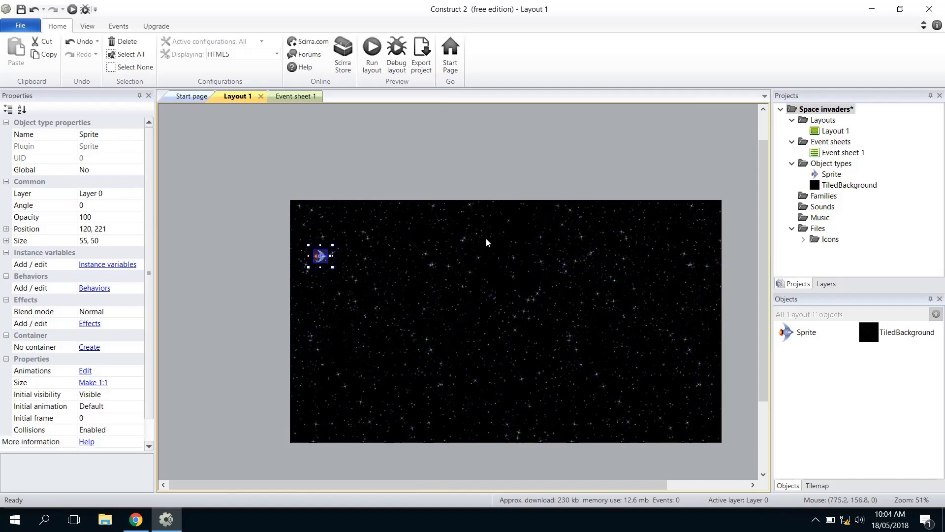
{"action": "mouse_move", "coordinate": [465, 251]}
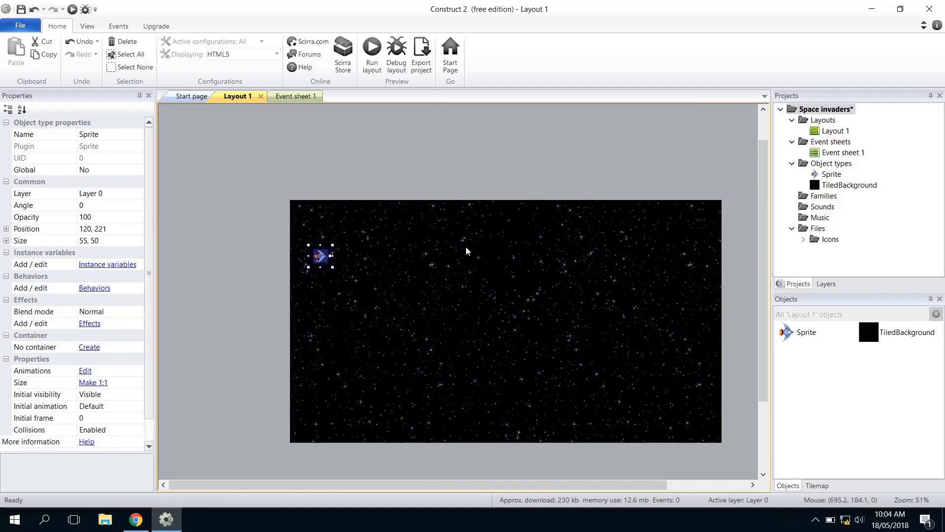
{"action": "mouse_move", "coordinate": [358, 264]}
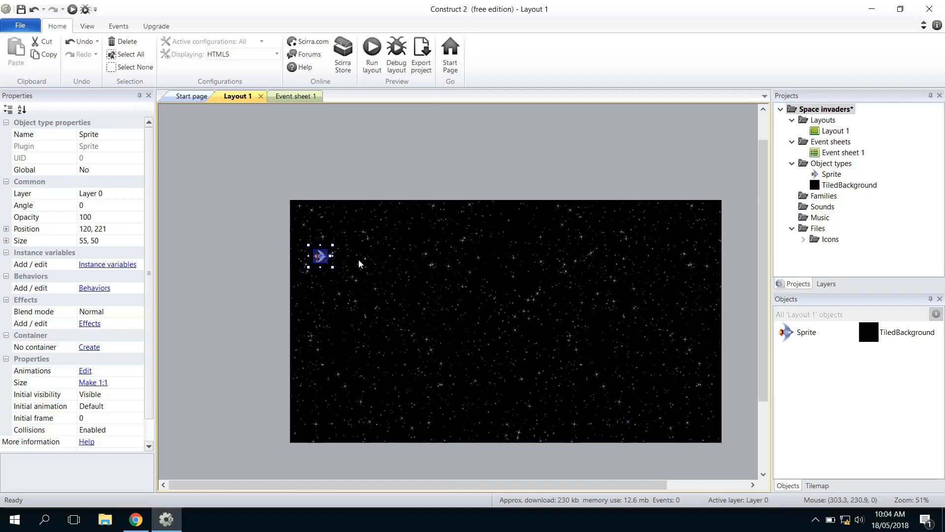
{"action": "mouse_move", "coordinate": [536, 205]}
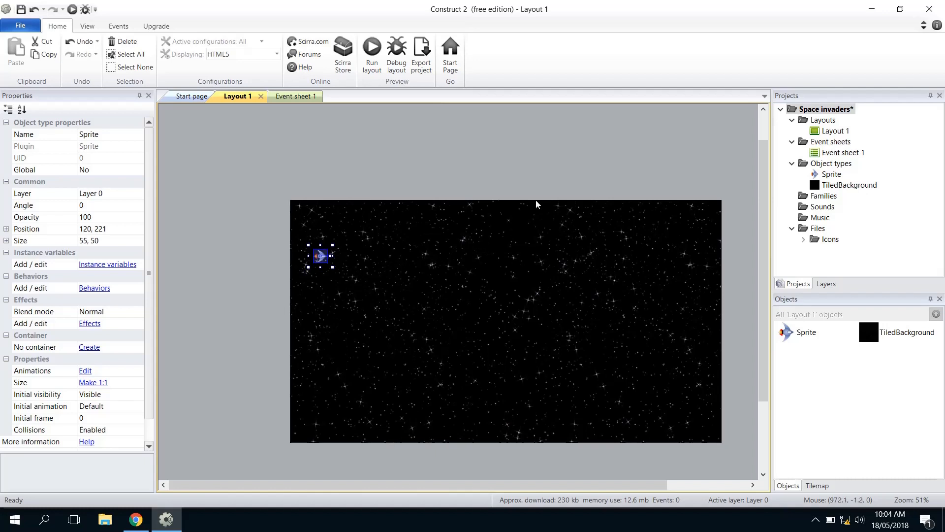
{"action": "mouse_move", "coordinate": [830, 271]}
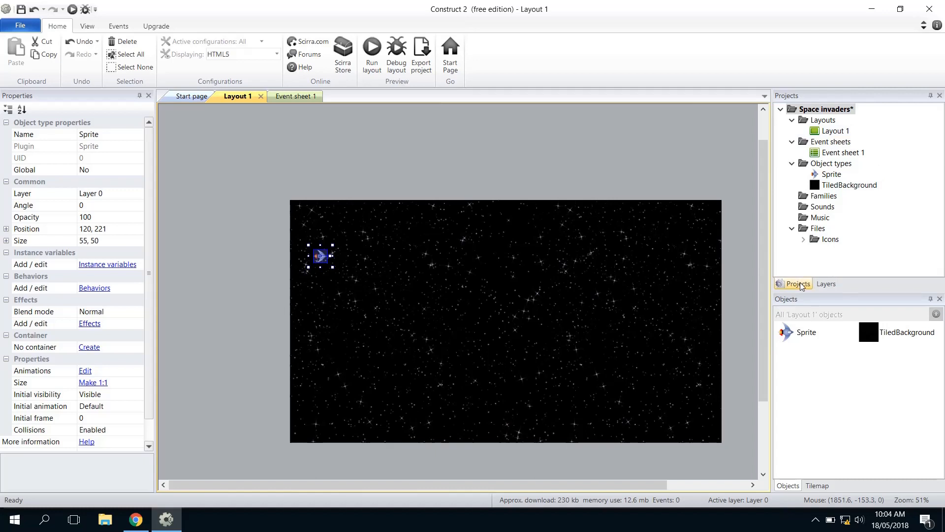
Rename Layer 0 to BG in the Layers panel.
{"action": "left_click", "coordinate": [826, 284]}
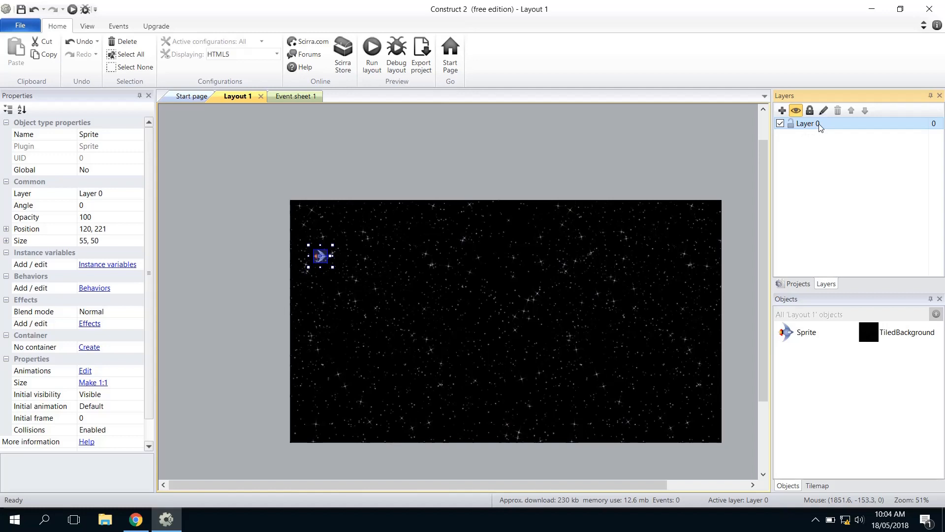
{"action": "left_click", "coordinate": [807, 124]}
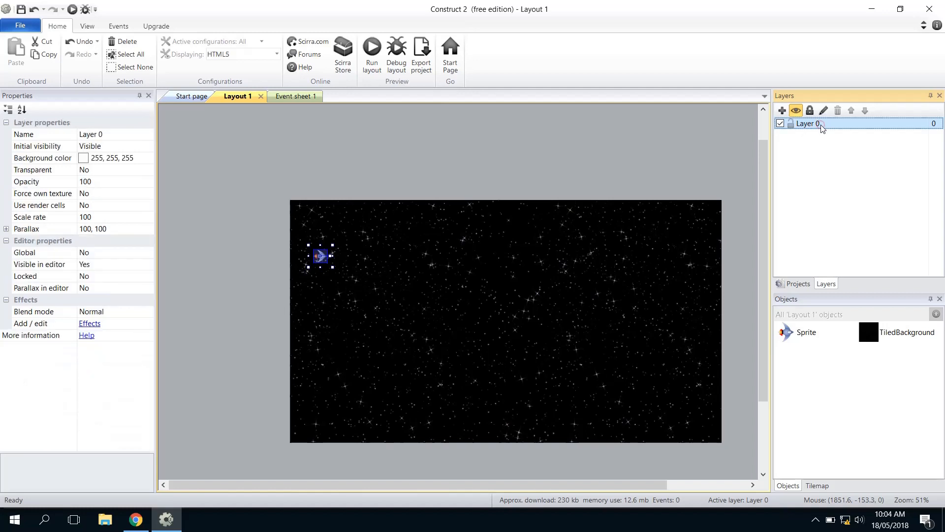
{"action": "mouse_move", "coordinate": [824, 110]}
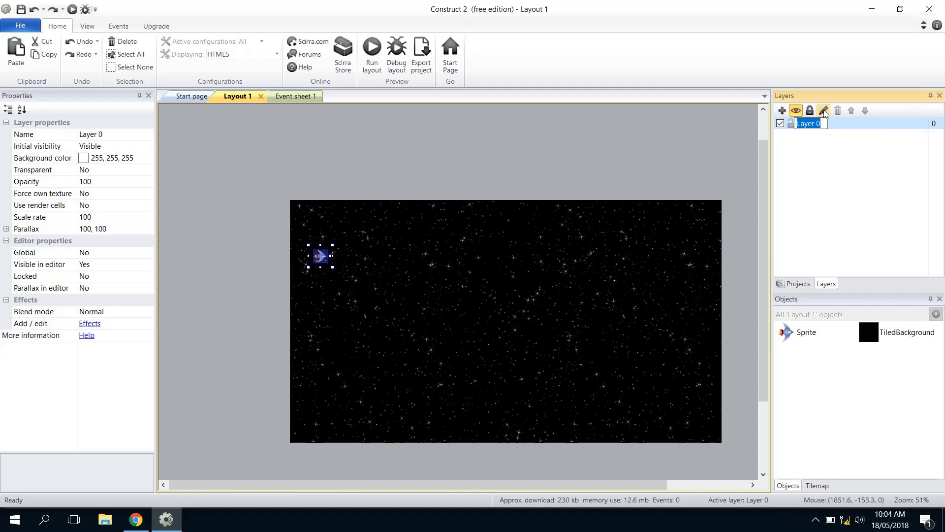
{"action": "type", "text": "BG"}
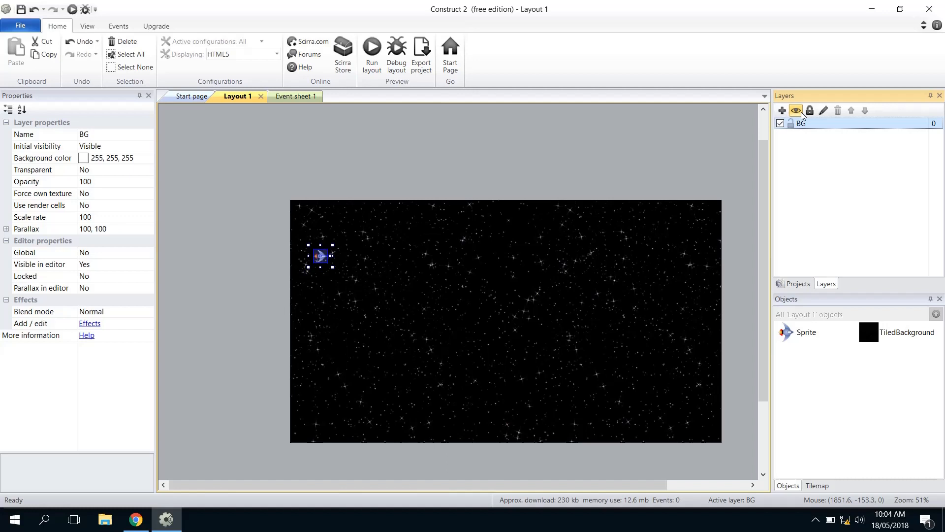
Add a second layer above BG and name it Game.
{"action": "left_click", "coordinate": [781, 110]}
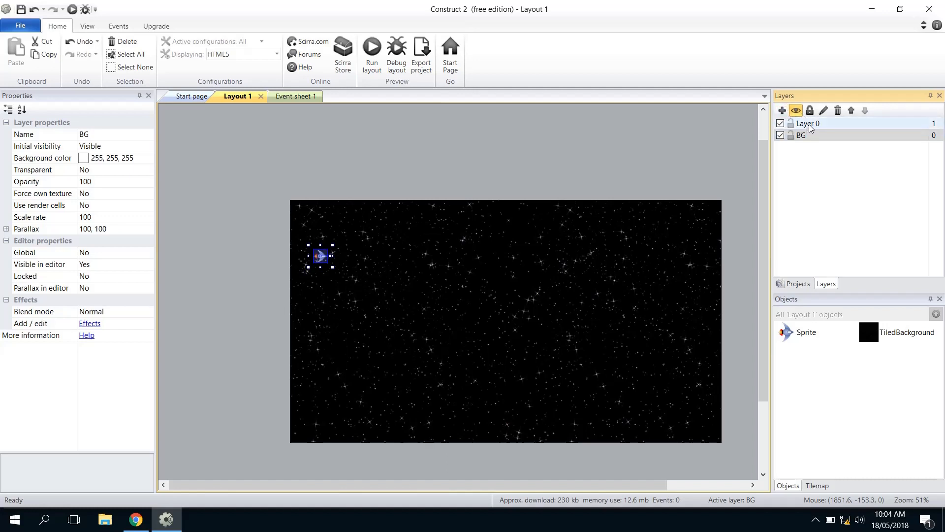
{"action": "left_click", "coordinate": [808, 123]}
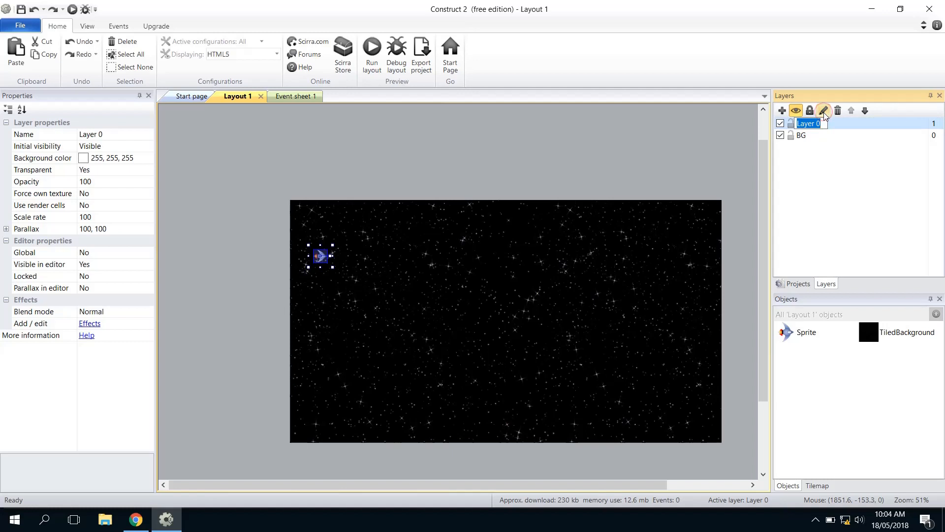
{"action": "type", "text": "Game"}
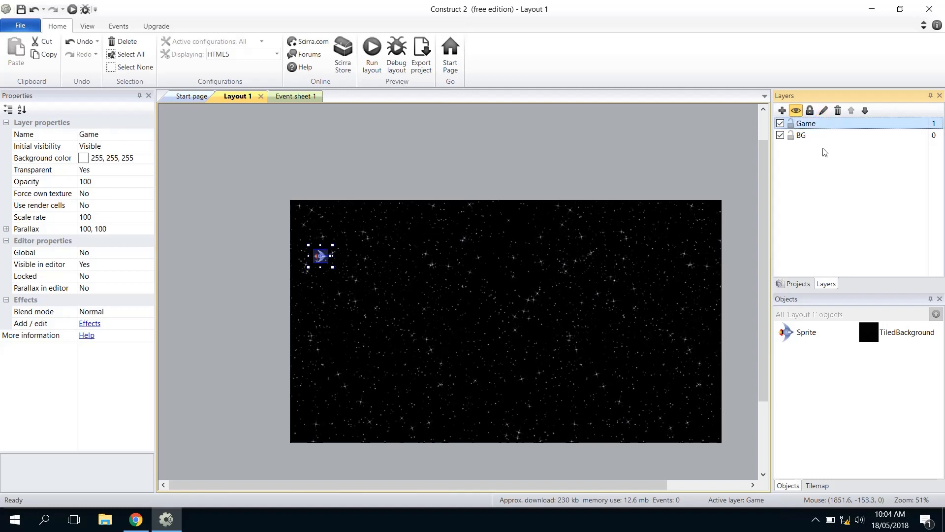
{"action": "mouse_move", "coordinate": [633, 246]}
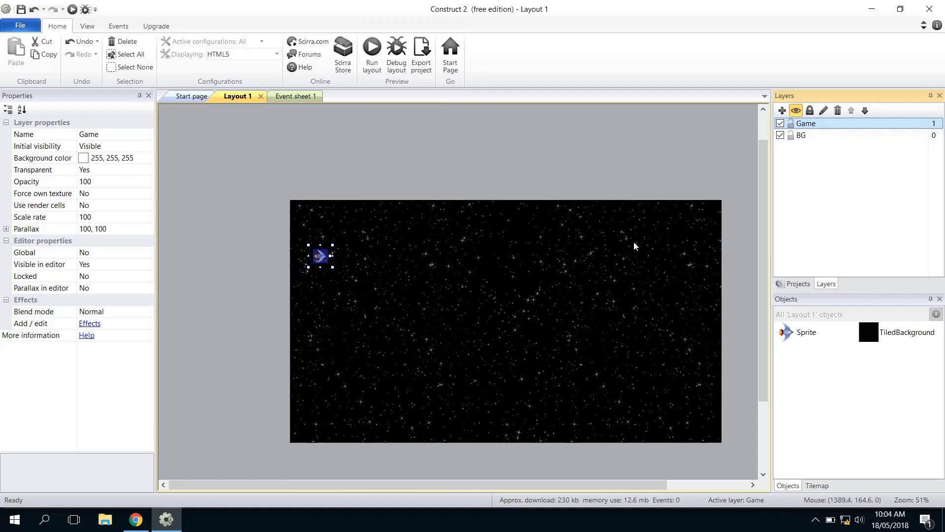
{"action": "mouse_move", "coordinate": [319, 264]}
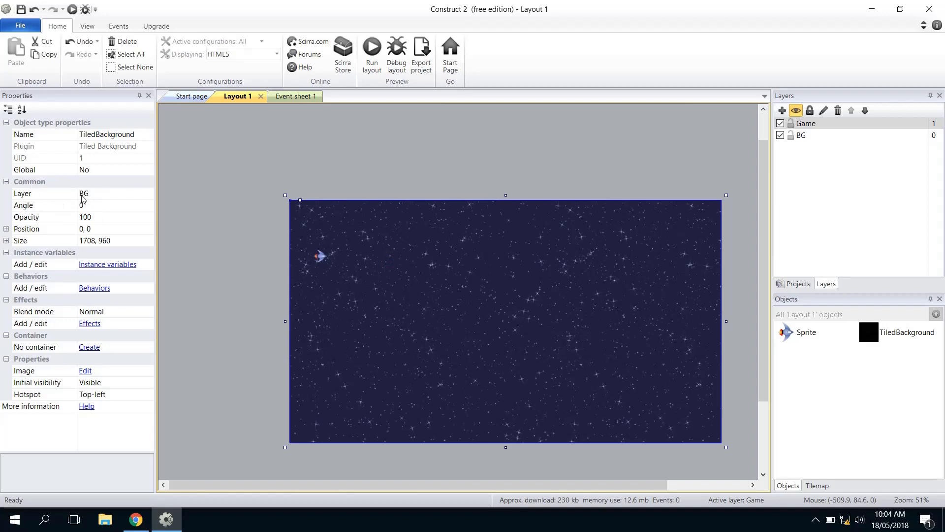
{"action": "mouse_move", "coordinate": [101, 197]}
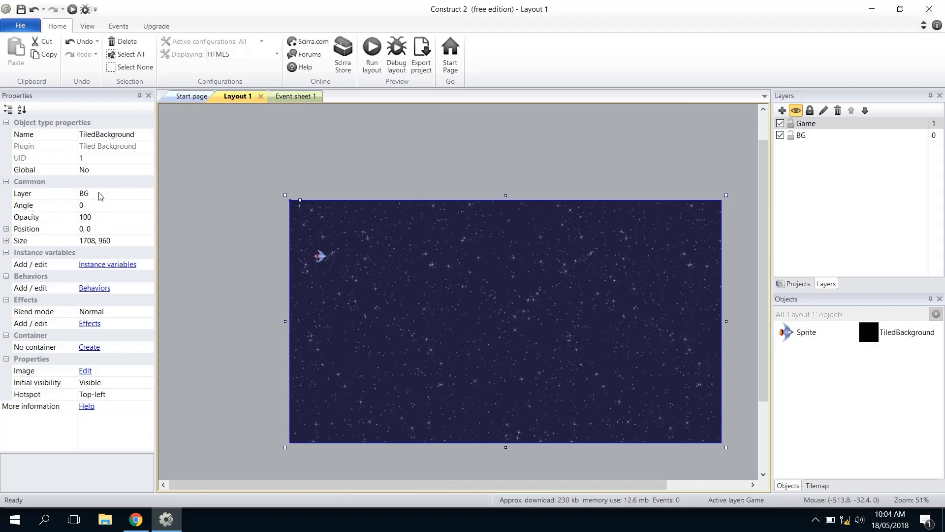
Move the rocket sprite to the Game layer and lock the BG layer.
{"action": "left_click", "coordinate": [321, 256]}
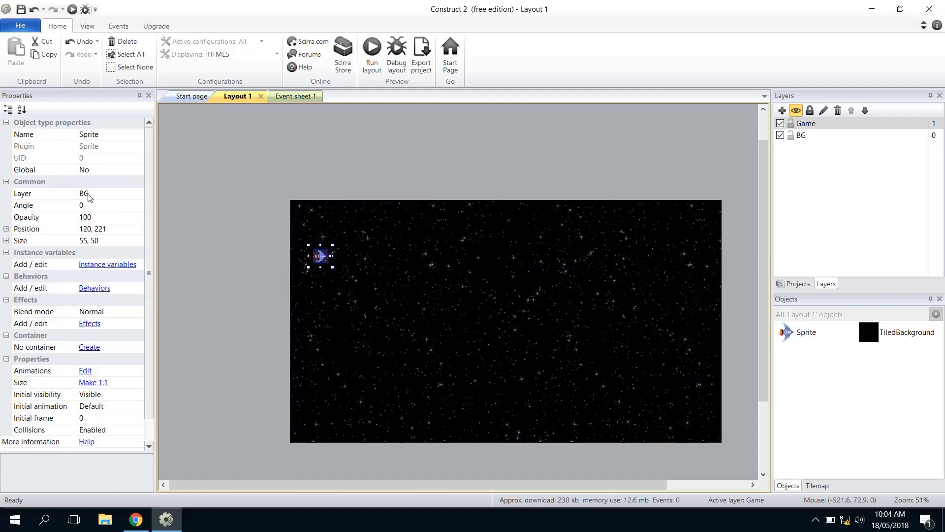
{"action": "left_click", "coordinate": [136, 193]}
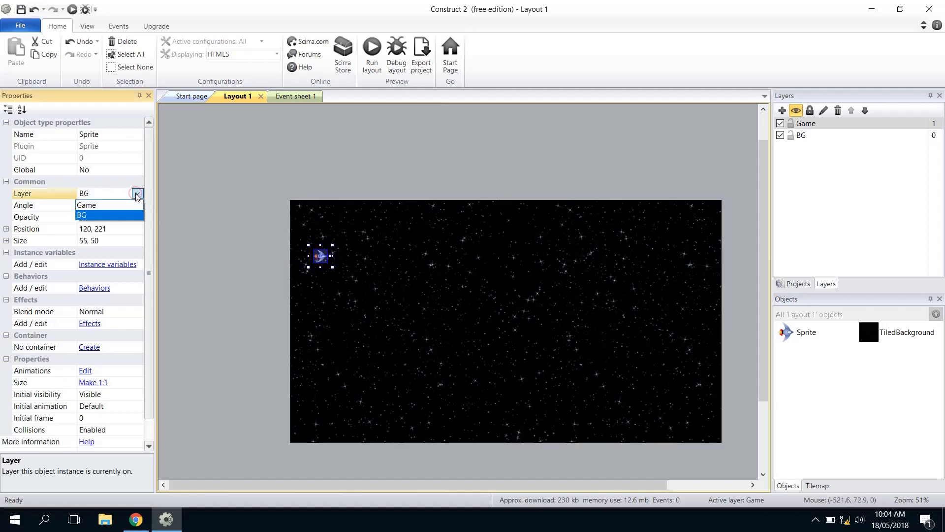
{"action": "left_click", "coordinate": [86, 205]}
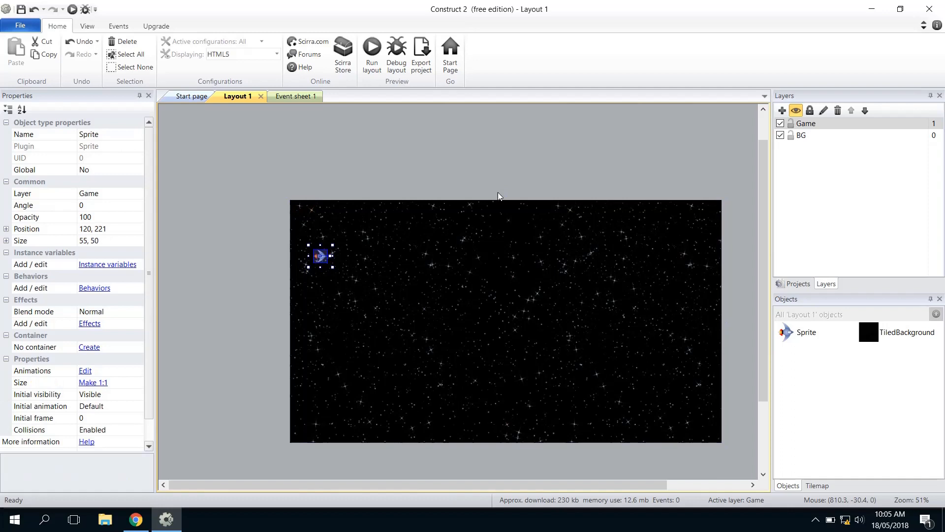
{"action": "left_click", "coordinate": [806, 134]}
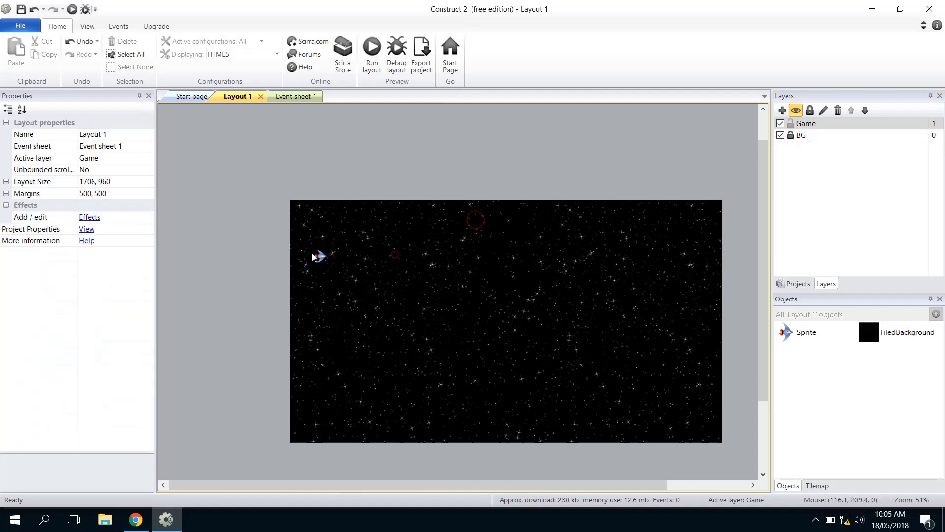
Nudge the rocket slightly toward the layout's top-left.
{"action": "left_click", "coordinate": [318, 256]}
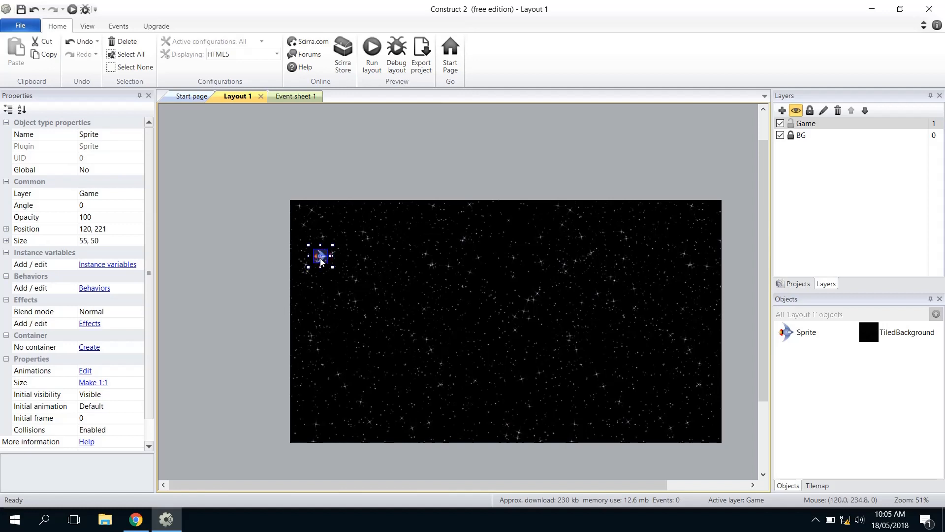
{"action": "left_click_drag", "start_coordinate": [321, 256], "coordinate": [333, 254]}
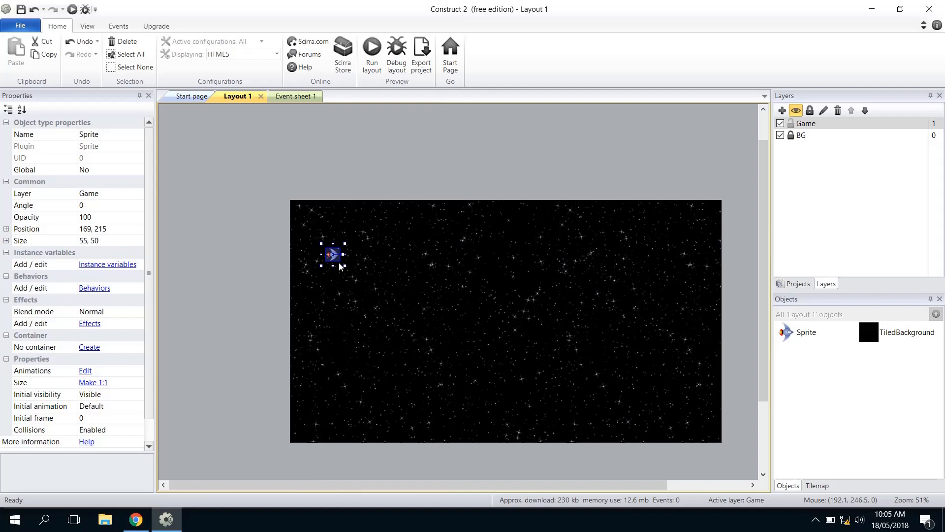
{"action": "left_click_drag", "start_coordinate": [332, 253], "coordinate": [324, 245]}
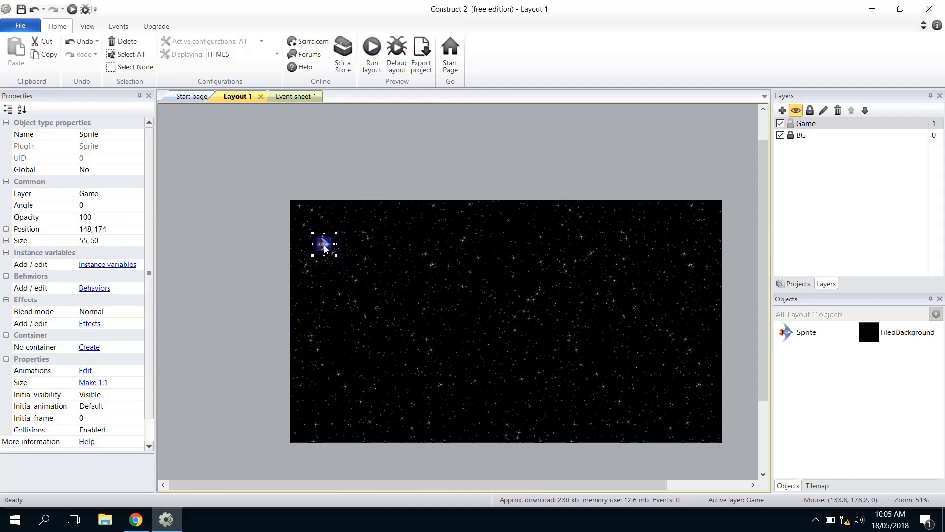
Nudge the rocket down slightly and show its empty behaviour list from Properties.
{"action": "left_click_drag", "start_coordinate": [324, 245], "coordinate": [327, 250]}
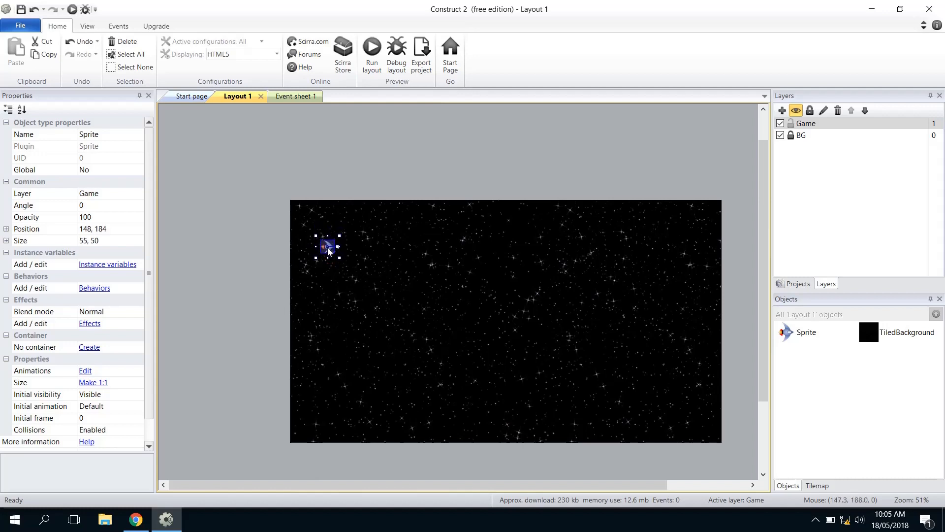
{"action": "mouse_move", "coordinate": [290, 242]}
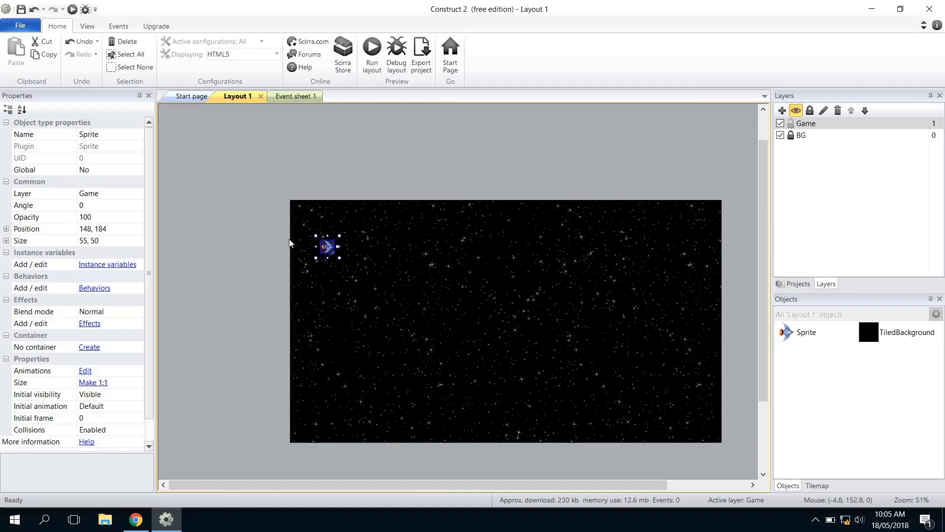
{"action": "mouse_move", "coordinate": [329, 250]}
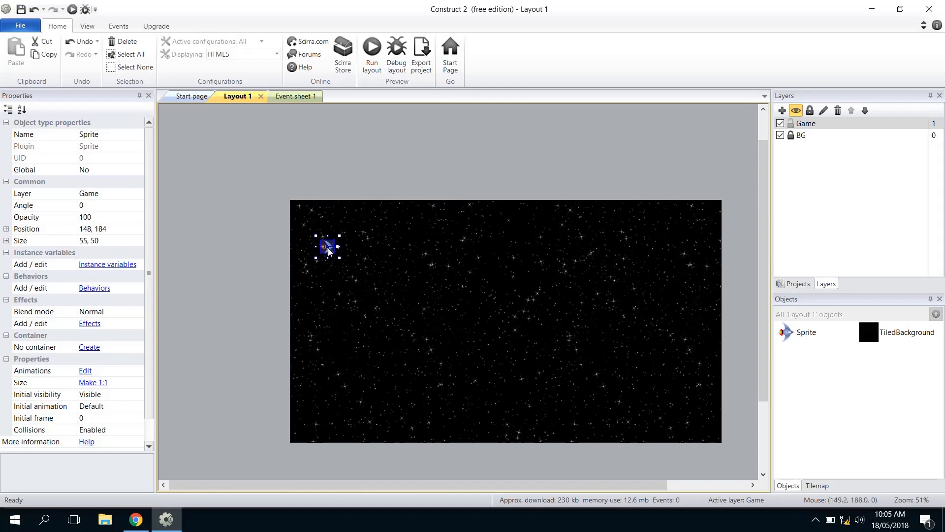
{"action": "mouse_move", "coordinate": [334, 249]}
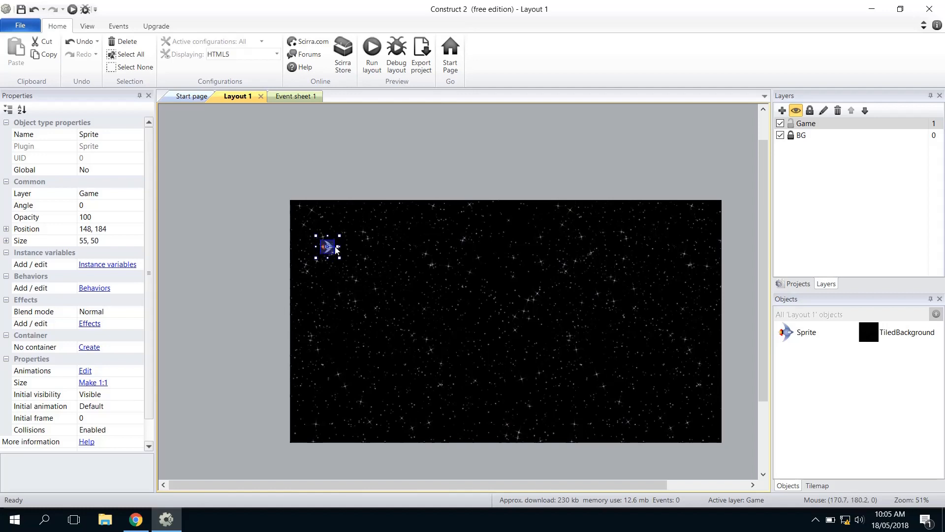
{"action": "mouse_move", "coordinate": [94, 288]}
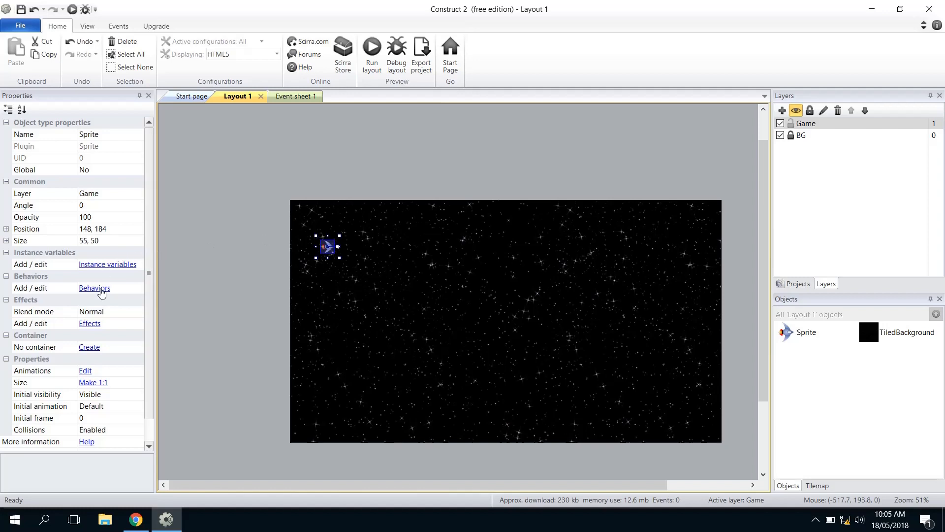
{"action": "left_click", "coordinate": [94, 287]}
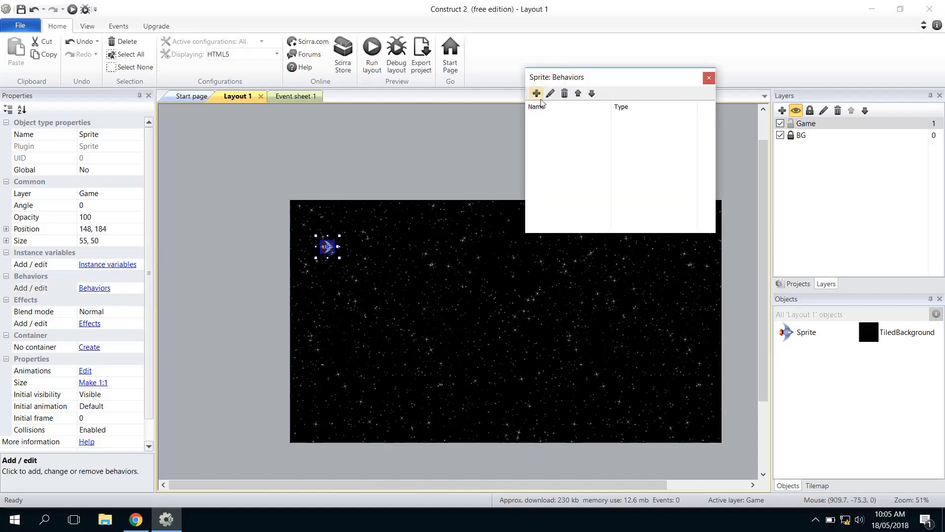
Add the 8Direction, ScrollTo and BoundToLayout behaviours to the rocket, then close the list.
{"action": "left_click", "coordinate": [535, 92]}
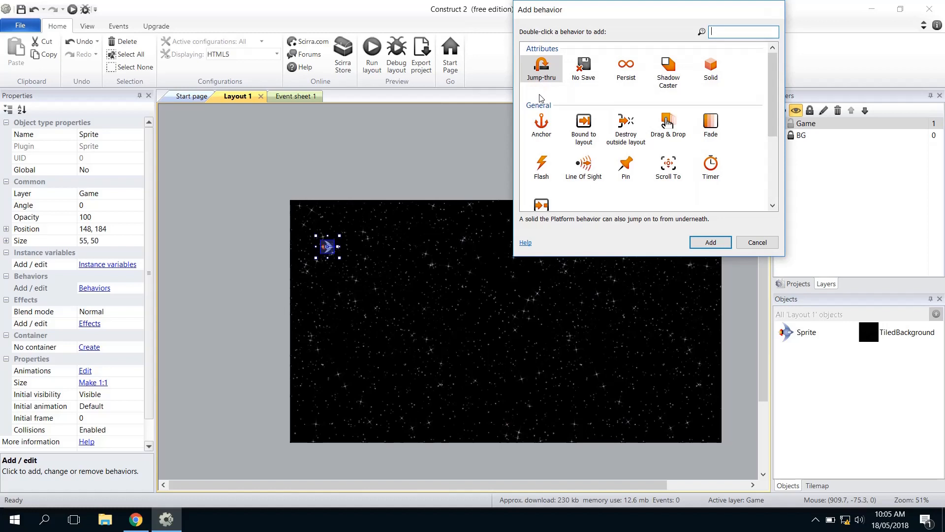
{"action": "mouse_move", "coordinate": [597, 106]}
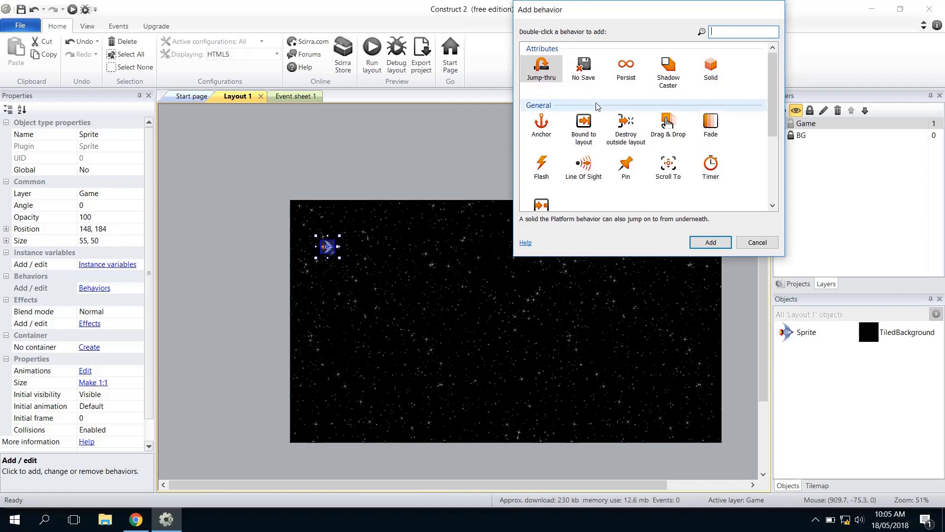
{"action": "scroll", "scroll_direction": "down", "scroll_amount": 3}
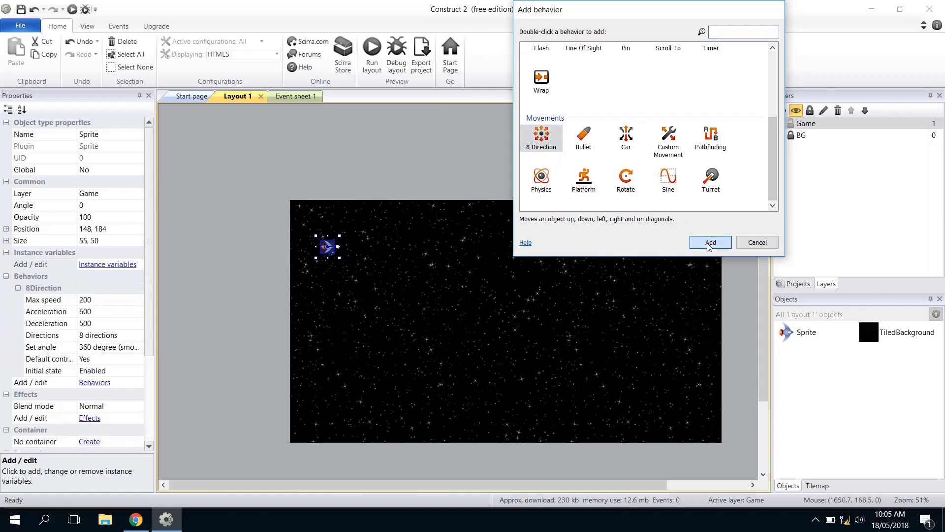
{"action": "left_click", "coordinate": [710, 242]}
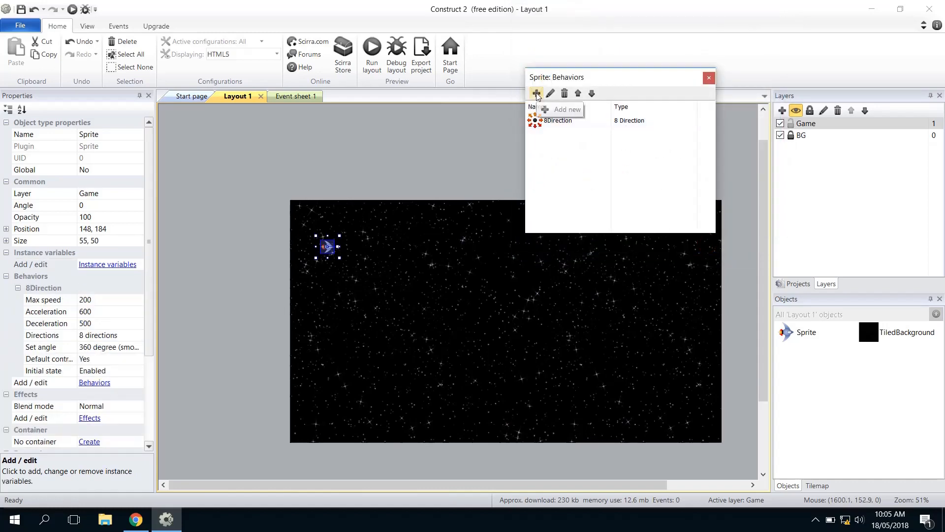
{"action": "left_click", "coordinate": [536, 94]}
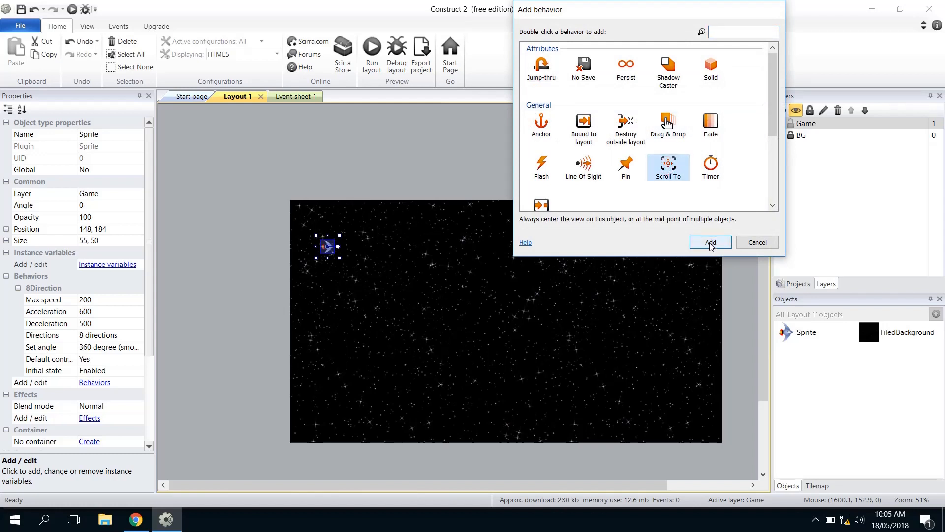
{"action": "left_click", "coordinate": [710, 243]}
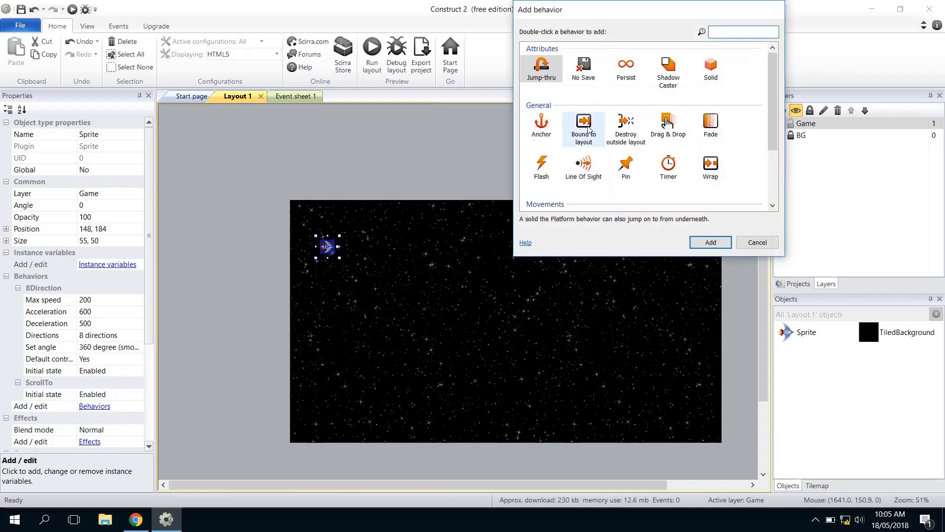
{"action": "double_click", "coordinate": [583, 127]}
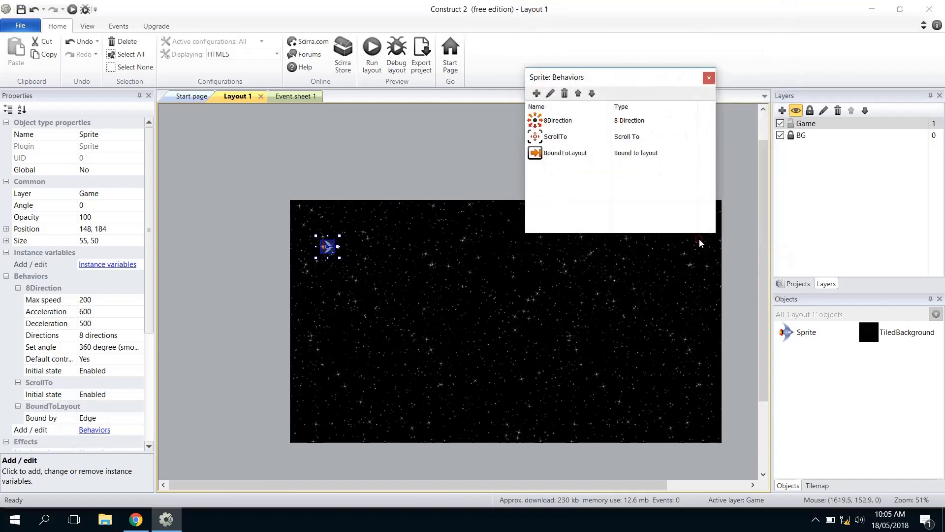
{"action": "left_click", "coordinate": [708, 78]}
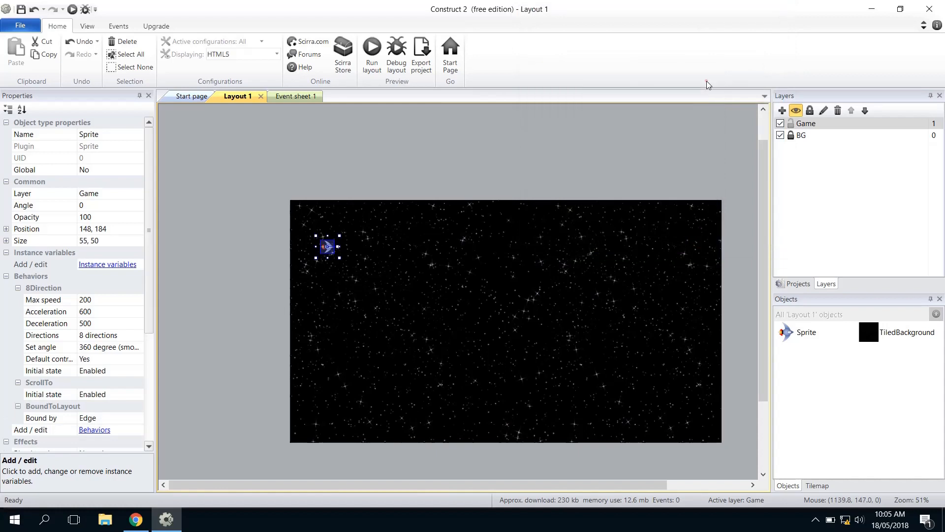
Preview the layout in Chrome with the rocket on the starfield, then return to Construct 2.
{"action": "left_click_drag", "start_coordinate": [327, 246], "coordinate": [330, 258]}
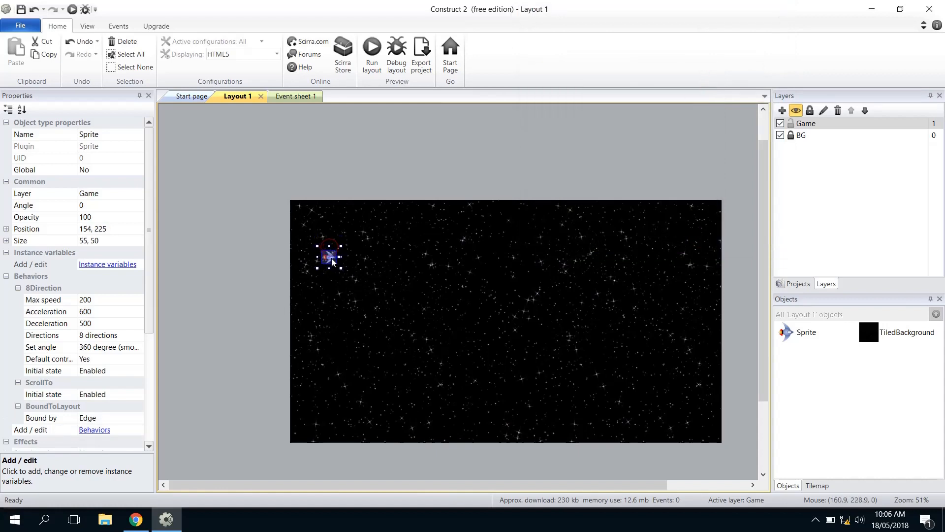
{"action": "left_click", "coordinate": [371, 50]}
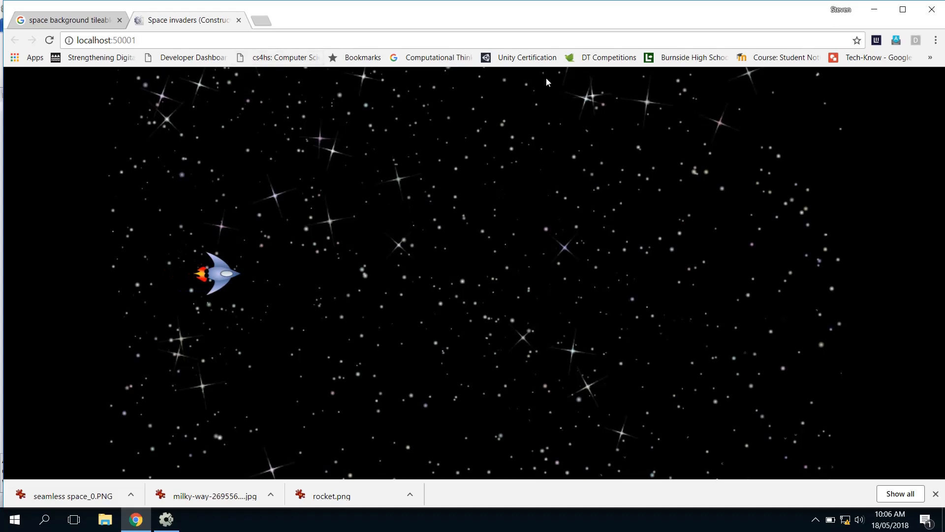
{"action": "left_click", "coordinate": [66, 19]}
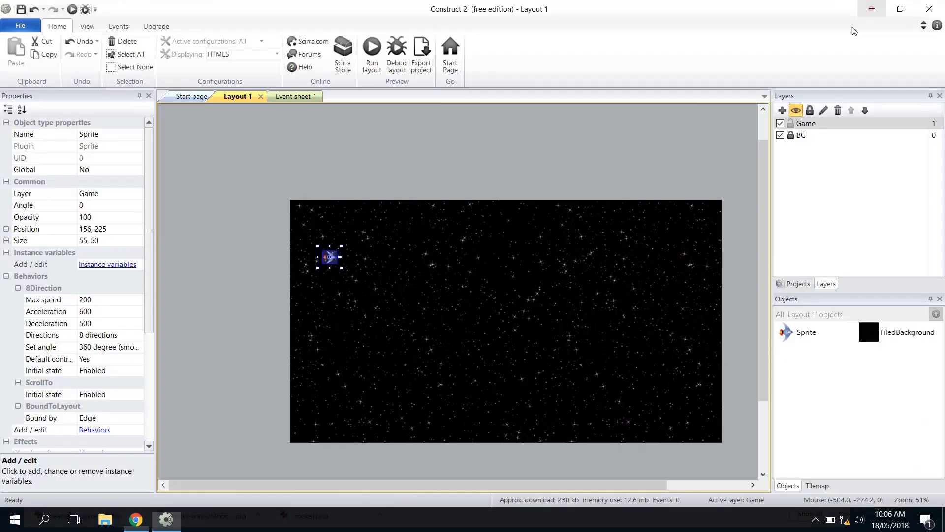
Nudge the rocket up, then set its 8Direction Set angle property to No.
{"action": "left_click_drag", "start_coordinate": [329, 256], "coordinate": [330, 246]}
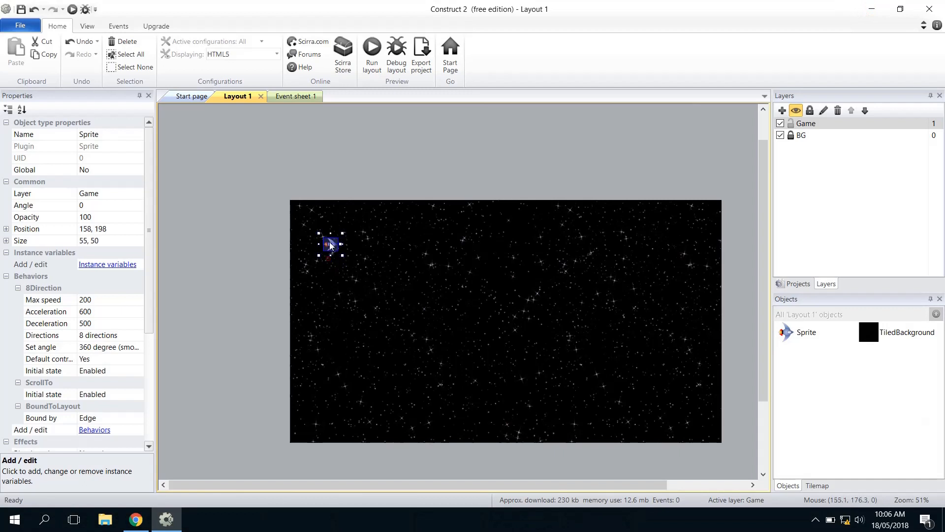
{"action": "left_click_drag", "start_coordinate": [331, 253], "coordinate": [331, 243]}
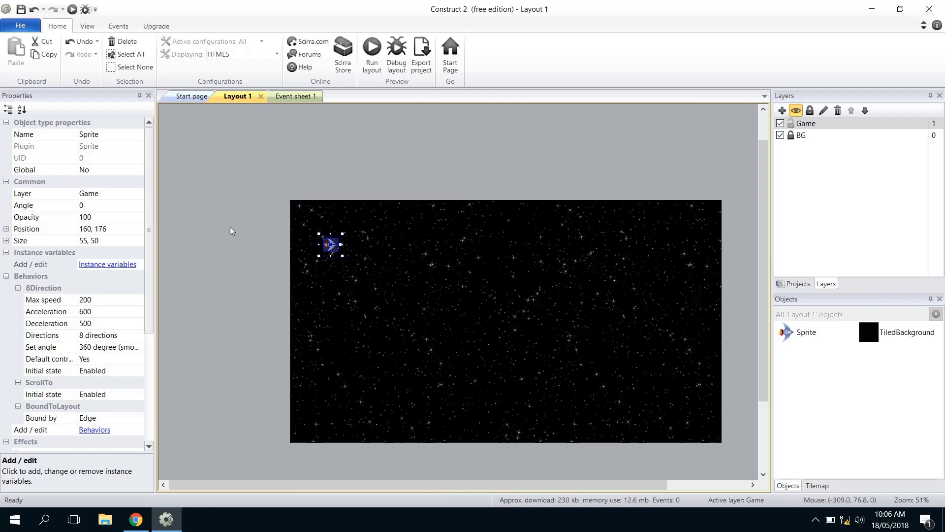
{"action": "mouse_move", "coordinate": [69, 307]}
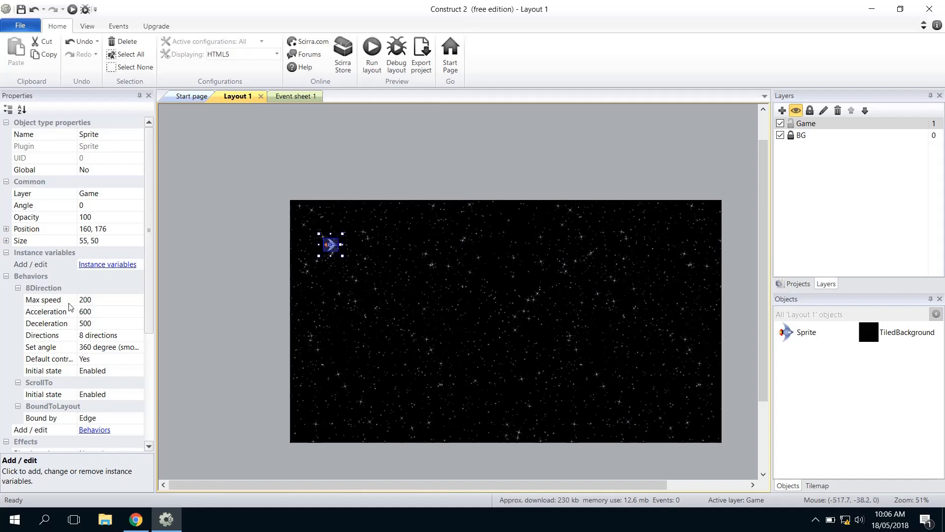
{"action": "scroll", "scroll_direction": "down", "scroll_amount": 3}
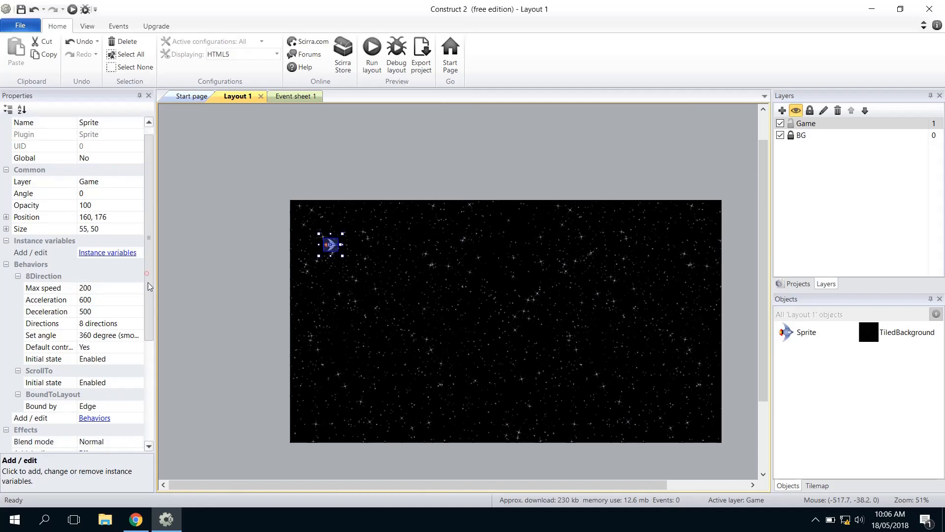
{"action": "scroll", "scroll_direction": "down", "scroll_amount": 3}
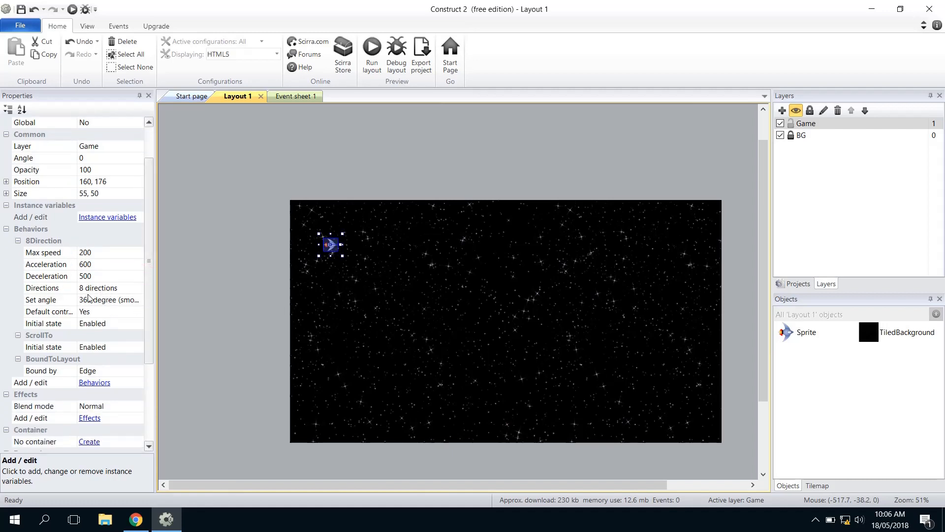
{"action": "left_click", "coordinate": [108, 299]}
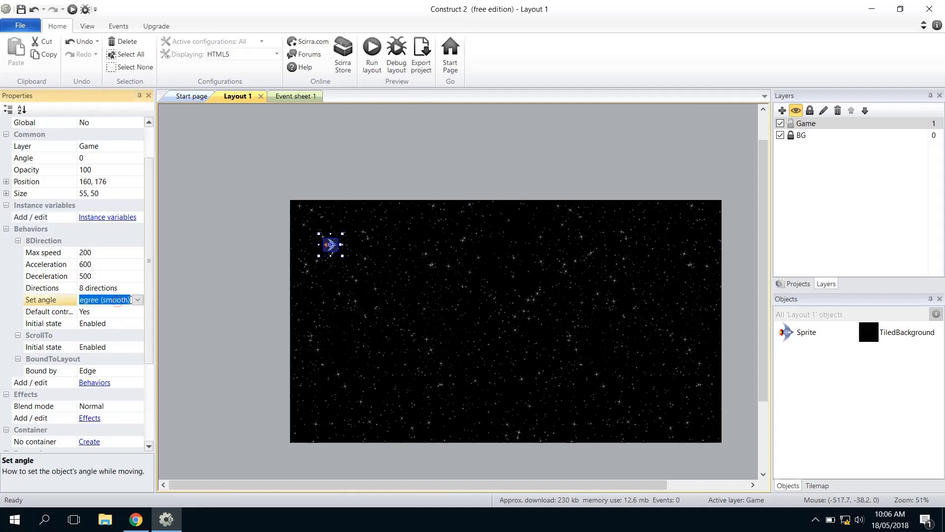
{"action": "left_click", "coordinate": [138, 300]}
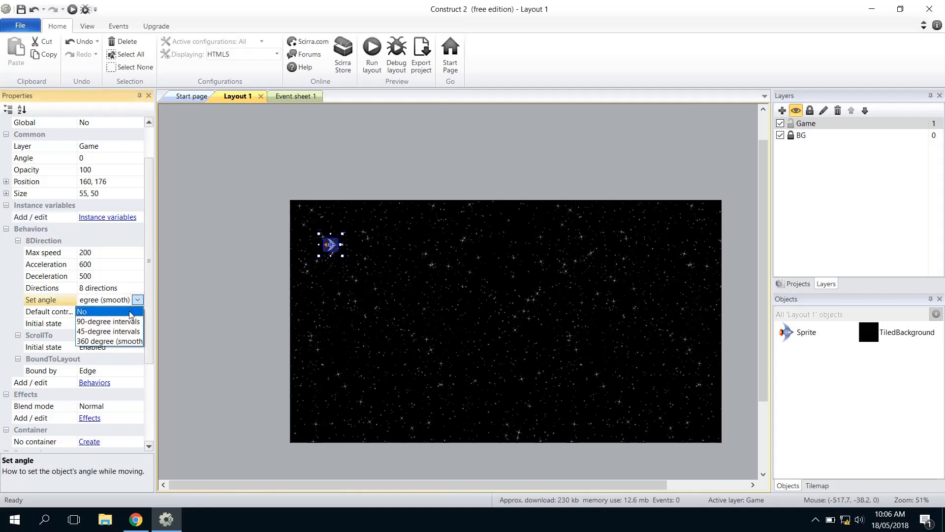
{"action": "left_click", "coordinate": [82, 311]}
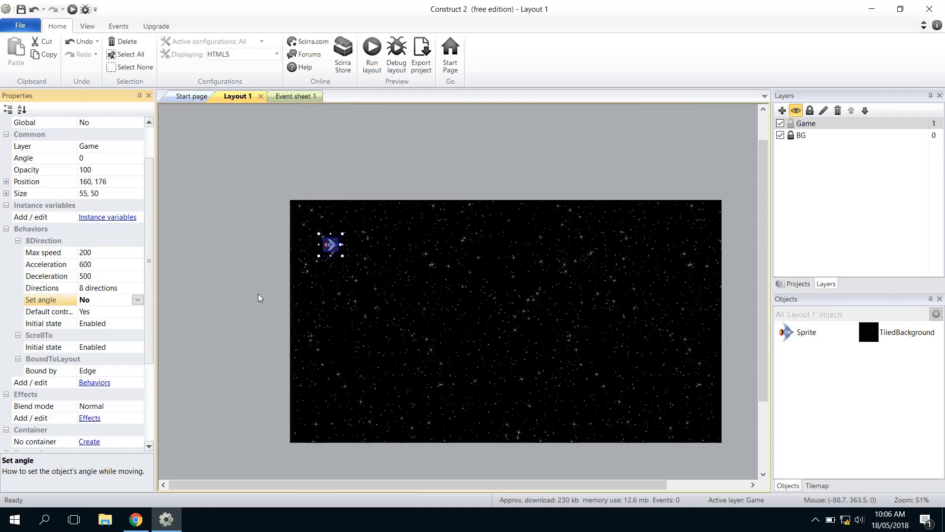
Move the rocket lower on the left side of the starfield to position 146, 318.
{"action": "left_click_drag", "start_coordinate": [330, 245], "coordinate": [331, 272]}
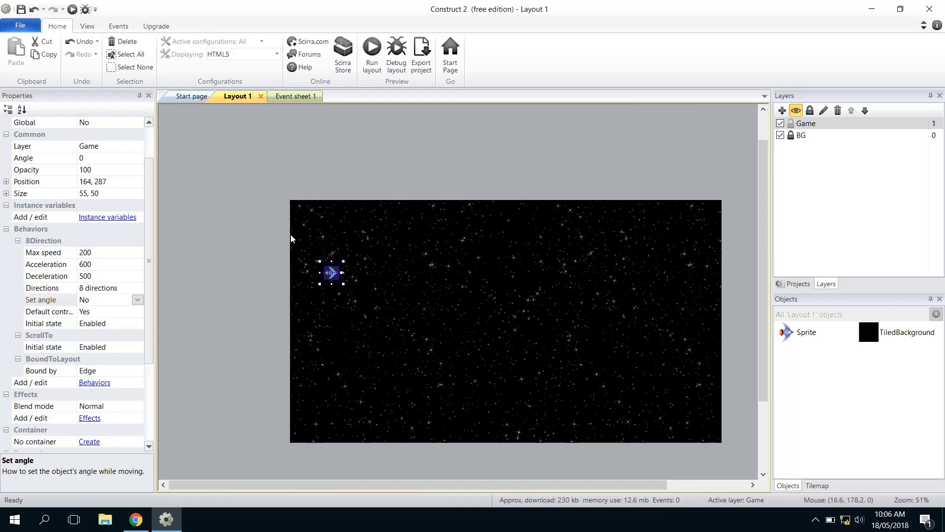
{"action": "left_click_drag", "start_coordinate": [331, 273], "coordinate": [327, 269]}
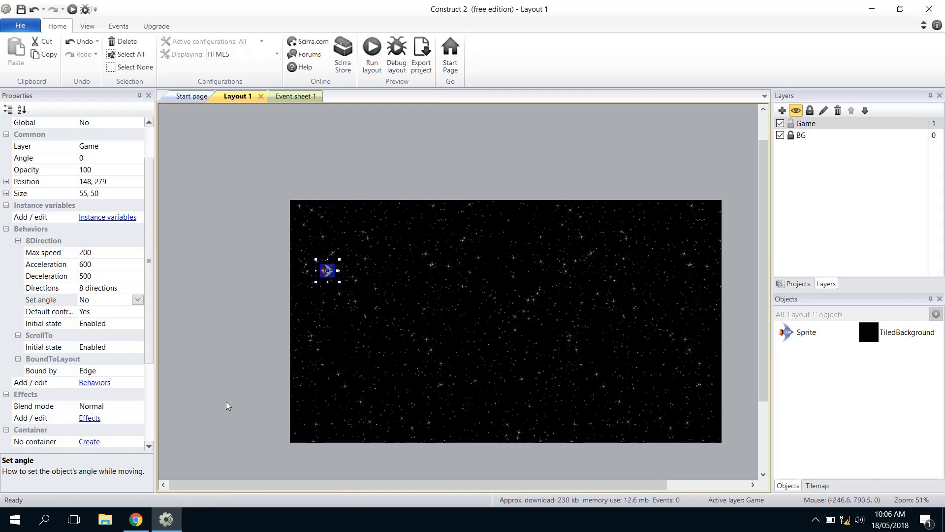
{"action": "mouse_move", "coordinate": [232, 407]}
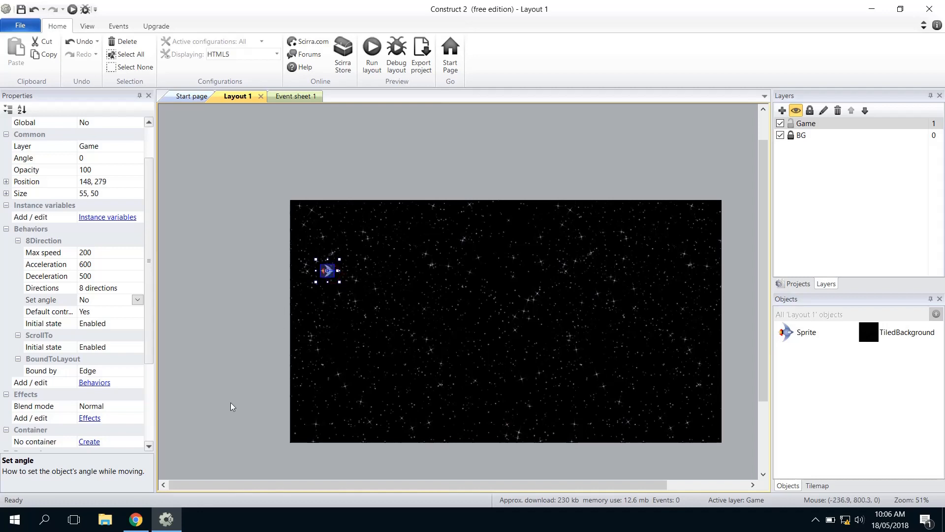
{"action": "mouse_move", "coordinate": [233, 403]}
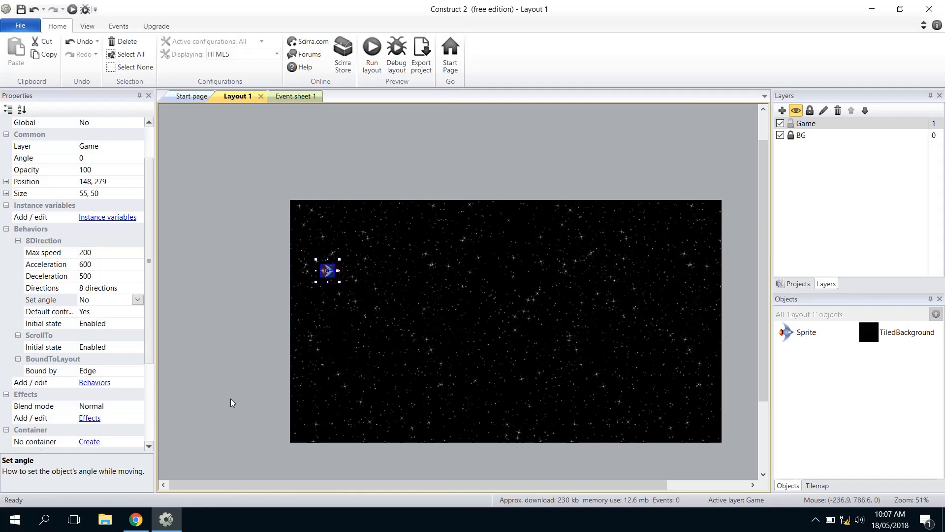
{"action": "mouse_move", "coordinate": [239, 365]}
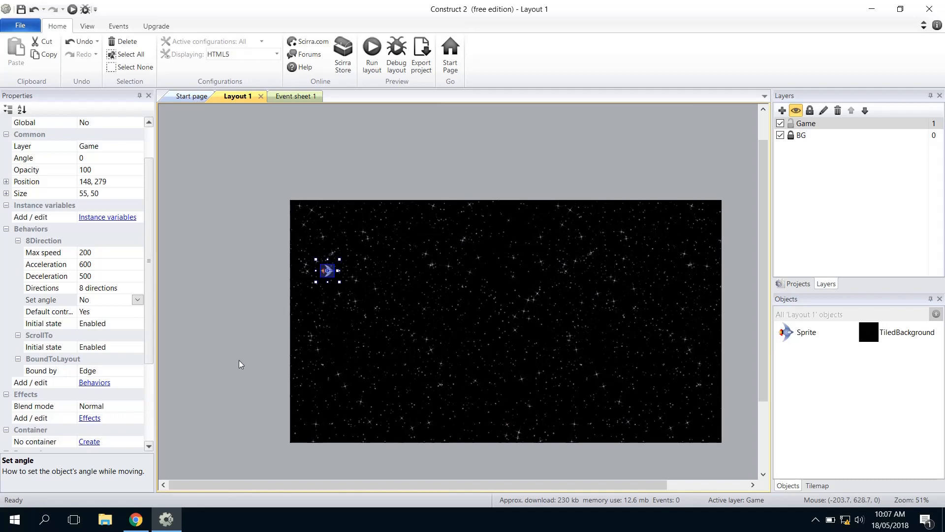
{"action": "mouse_move", "coordinate": [239, 345]}
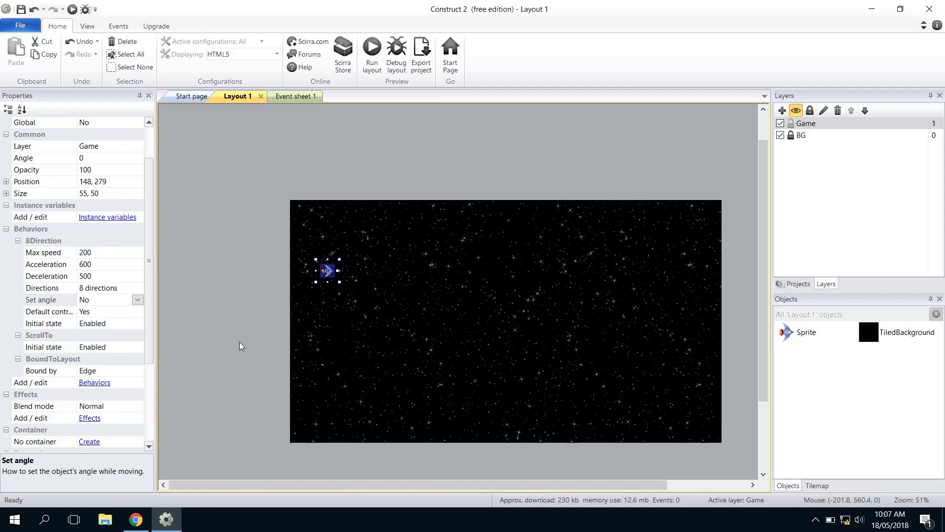
{"action": "mouse_move", "coordinate": [234, 332]}
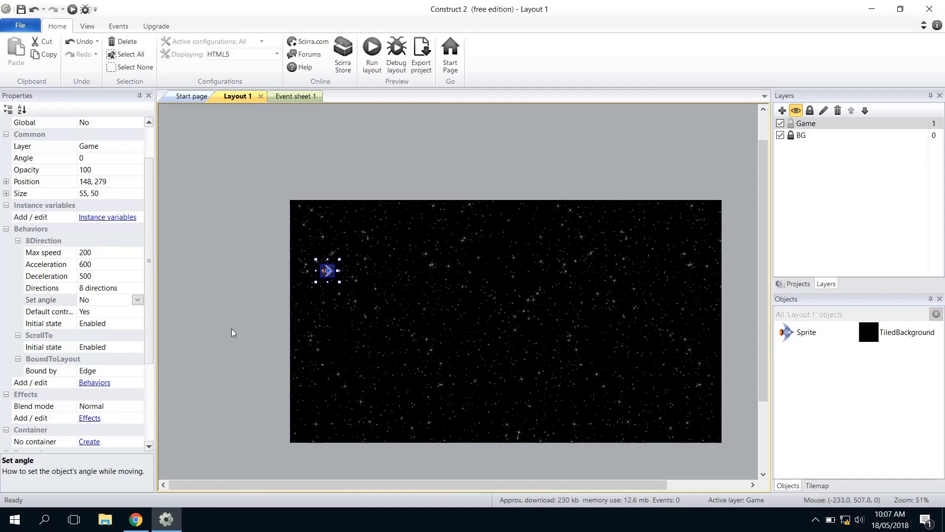
{"action": "mouse_move", "coordinate": [227, 319]}
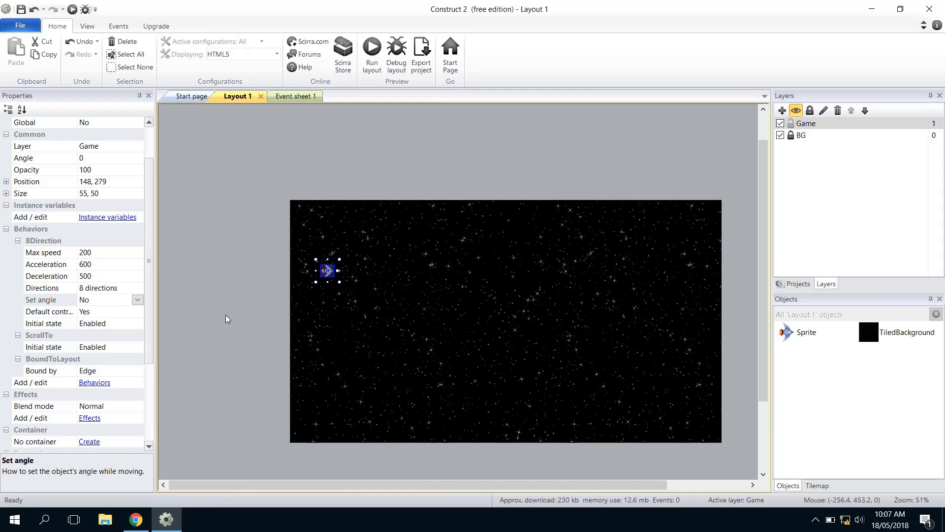
{"action": "mouse_move", "coordinate": [323, 278]}
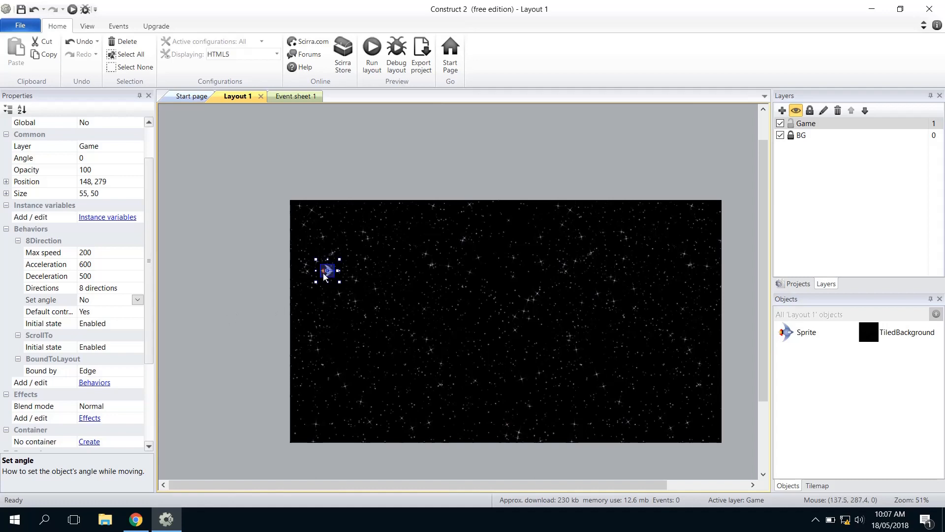
{"action": "left_click_drag", "start_coordinate": [326, 270], "coordinate": [327, 281]}
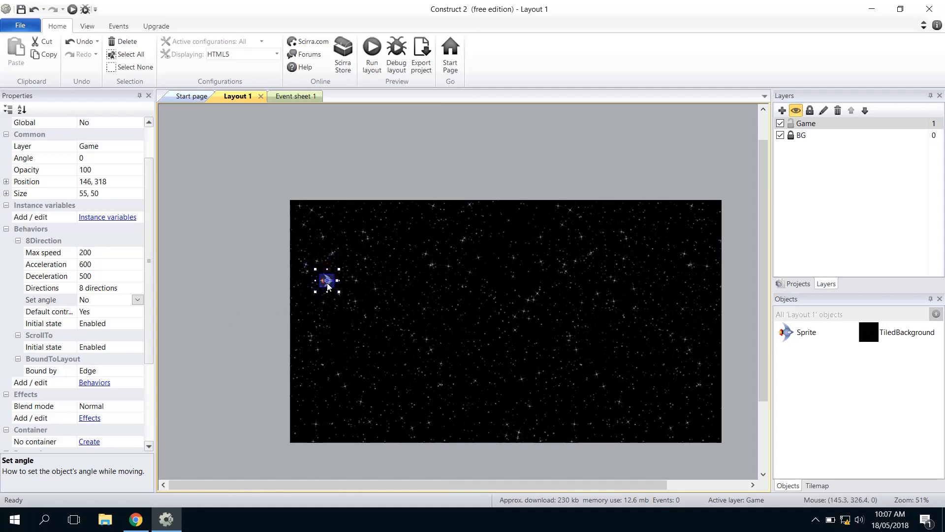